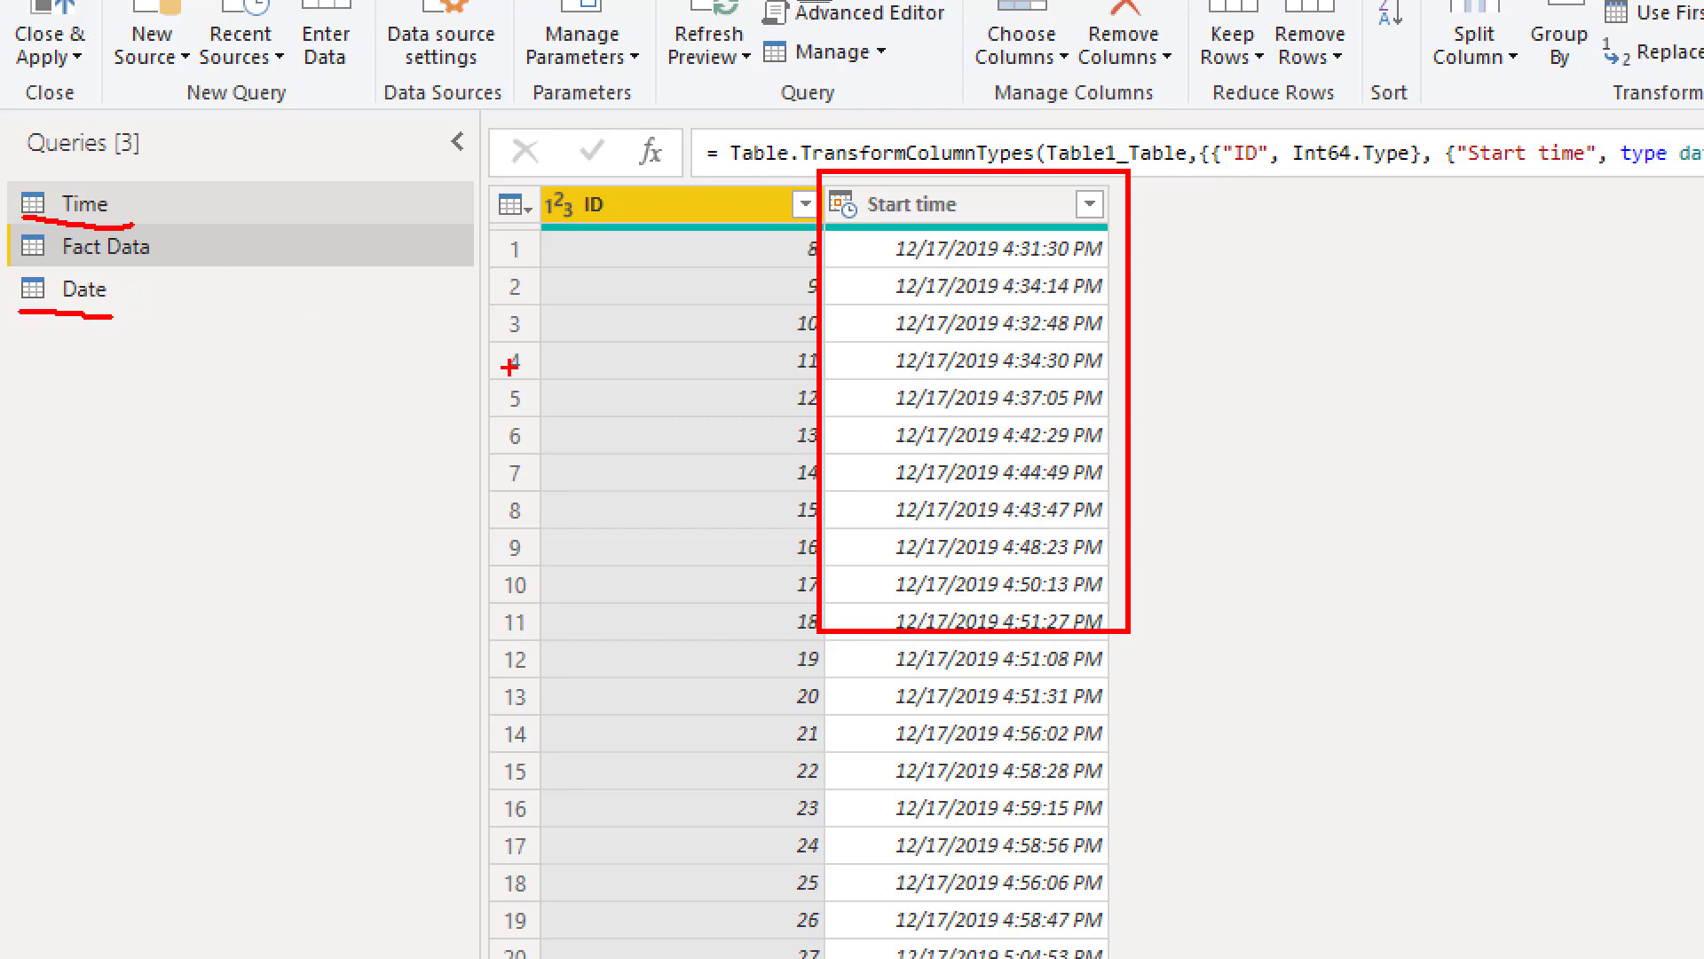
mouse_move(1423, 567)
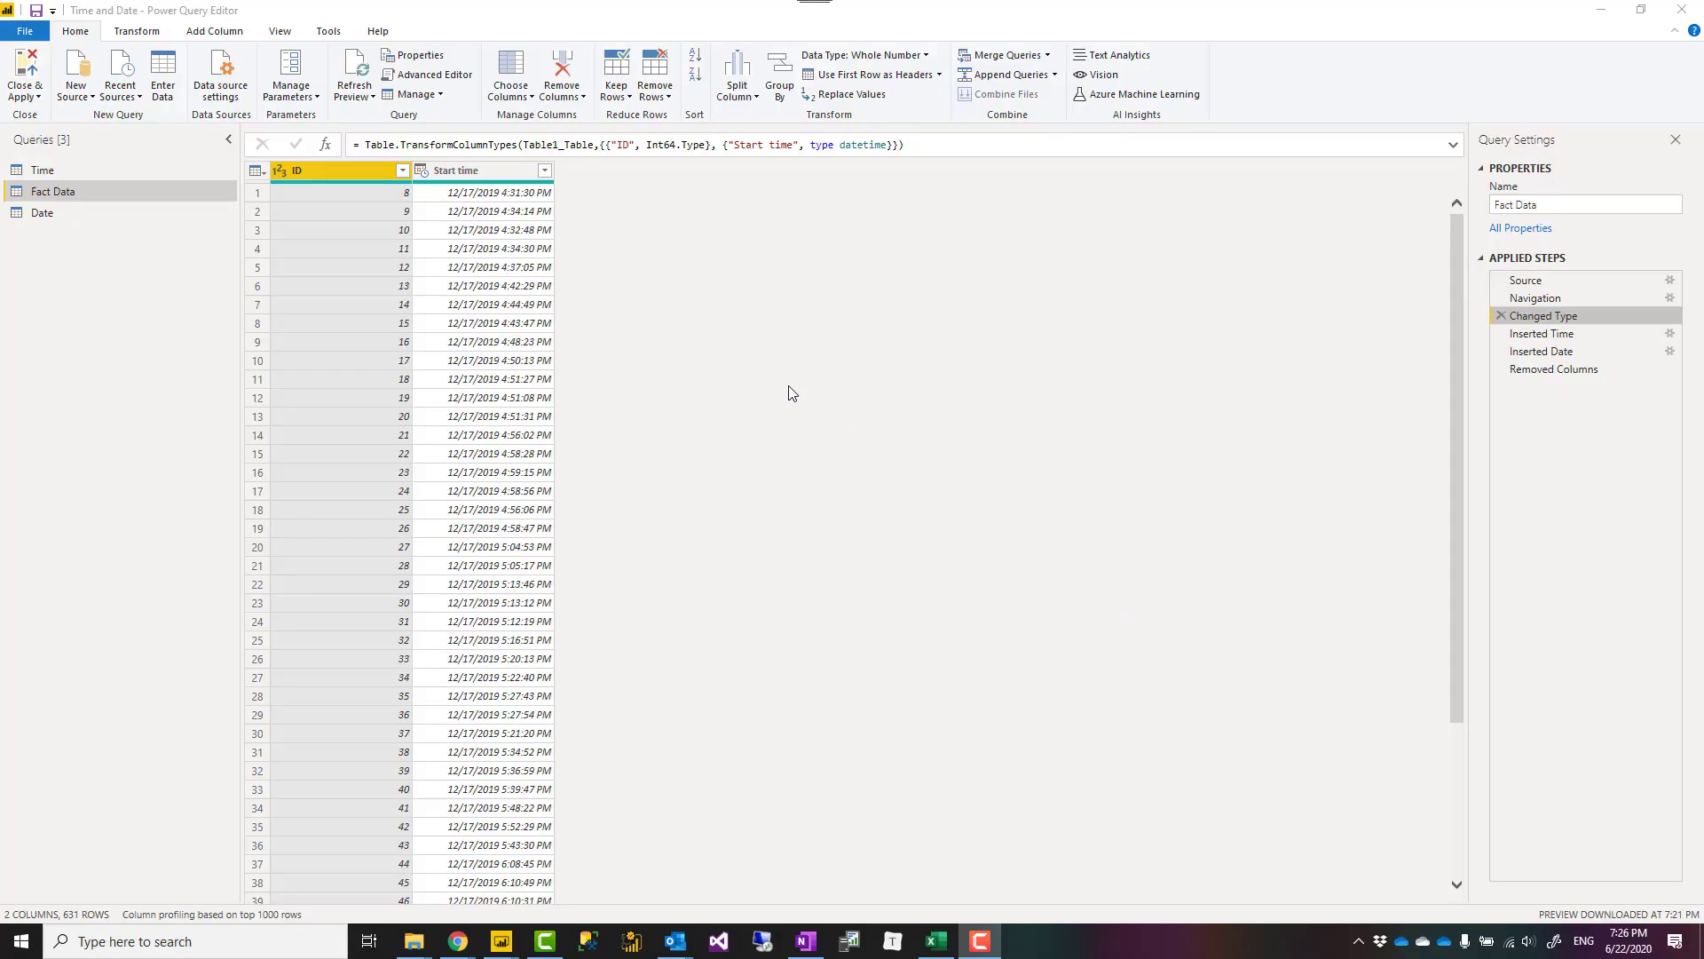
mouse_move(795, 390)
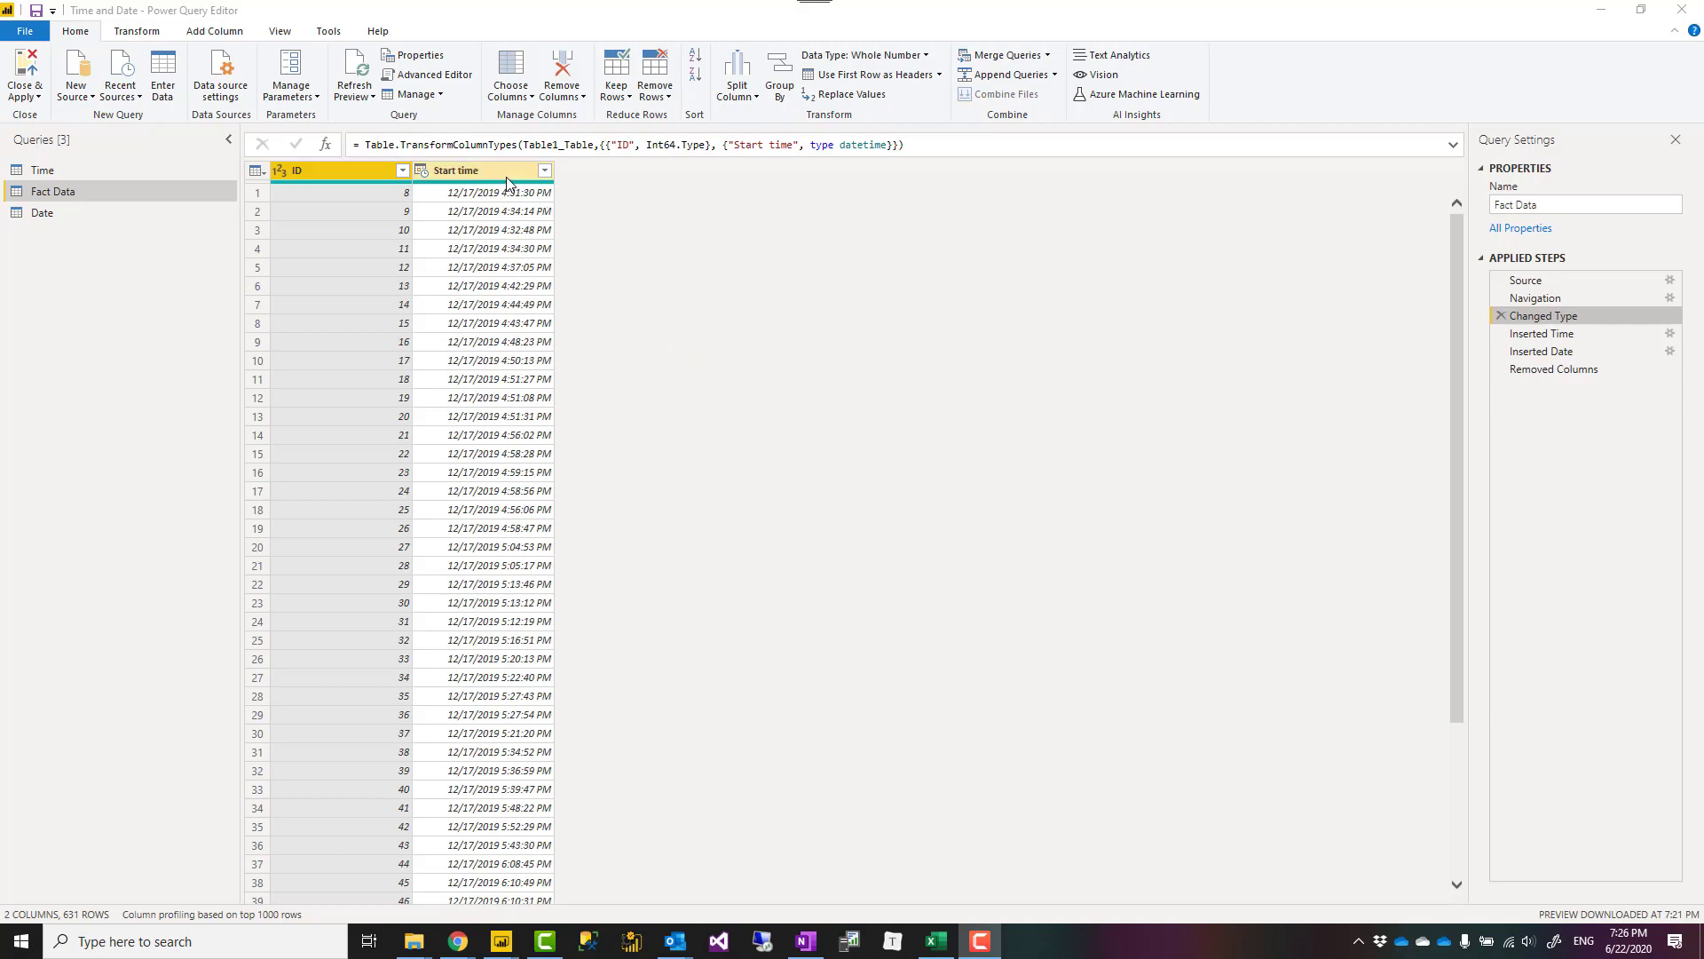
- Check the Start time column, then preview the Date query's calendar columns
left_click(472, 171)
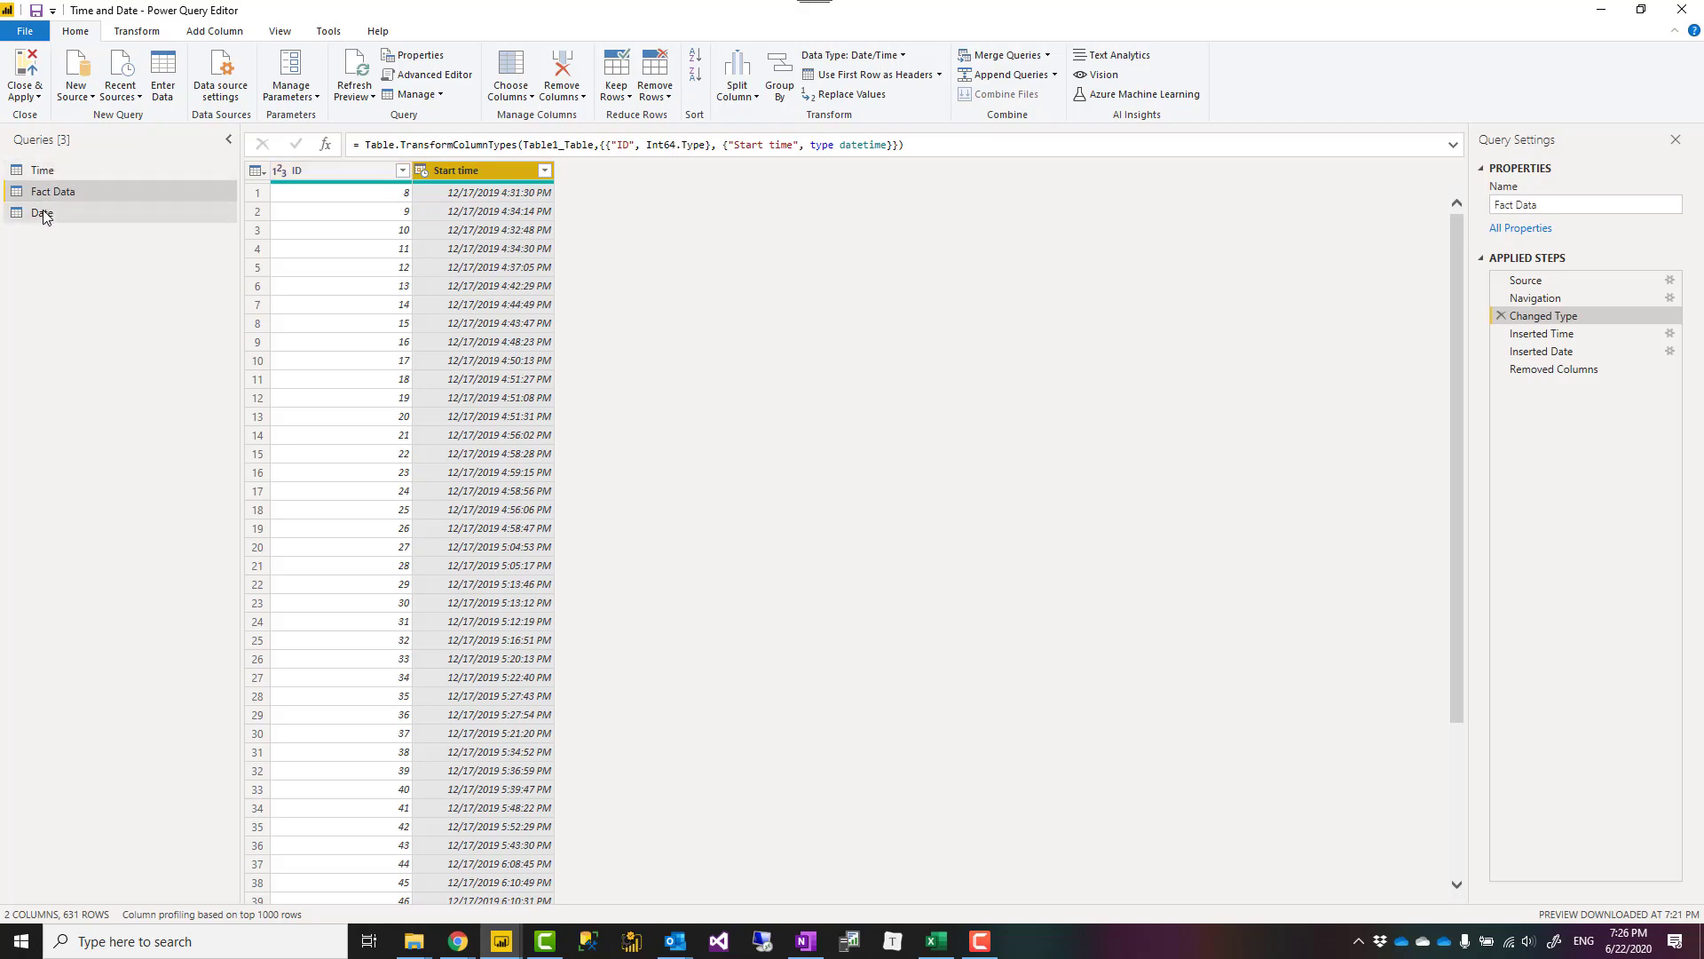
mouse_move(46, 215)
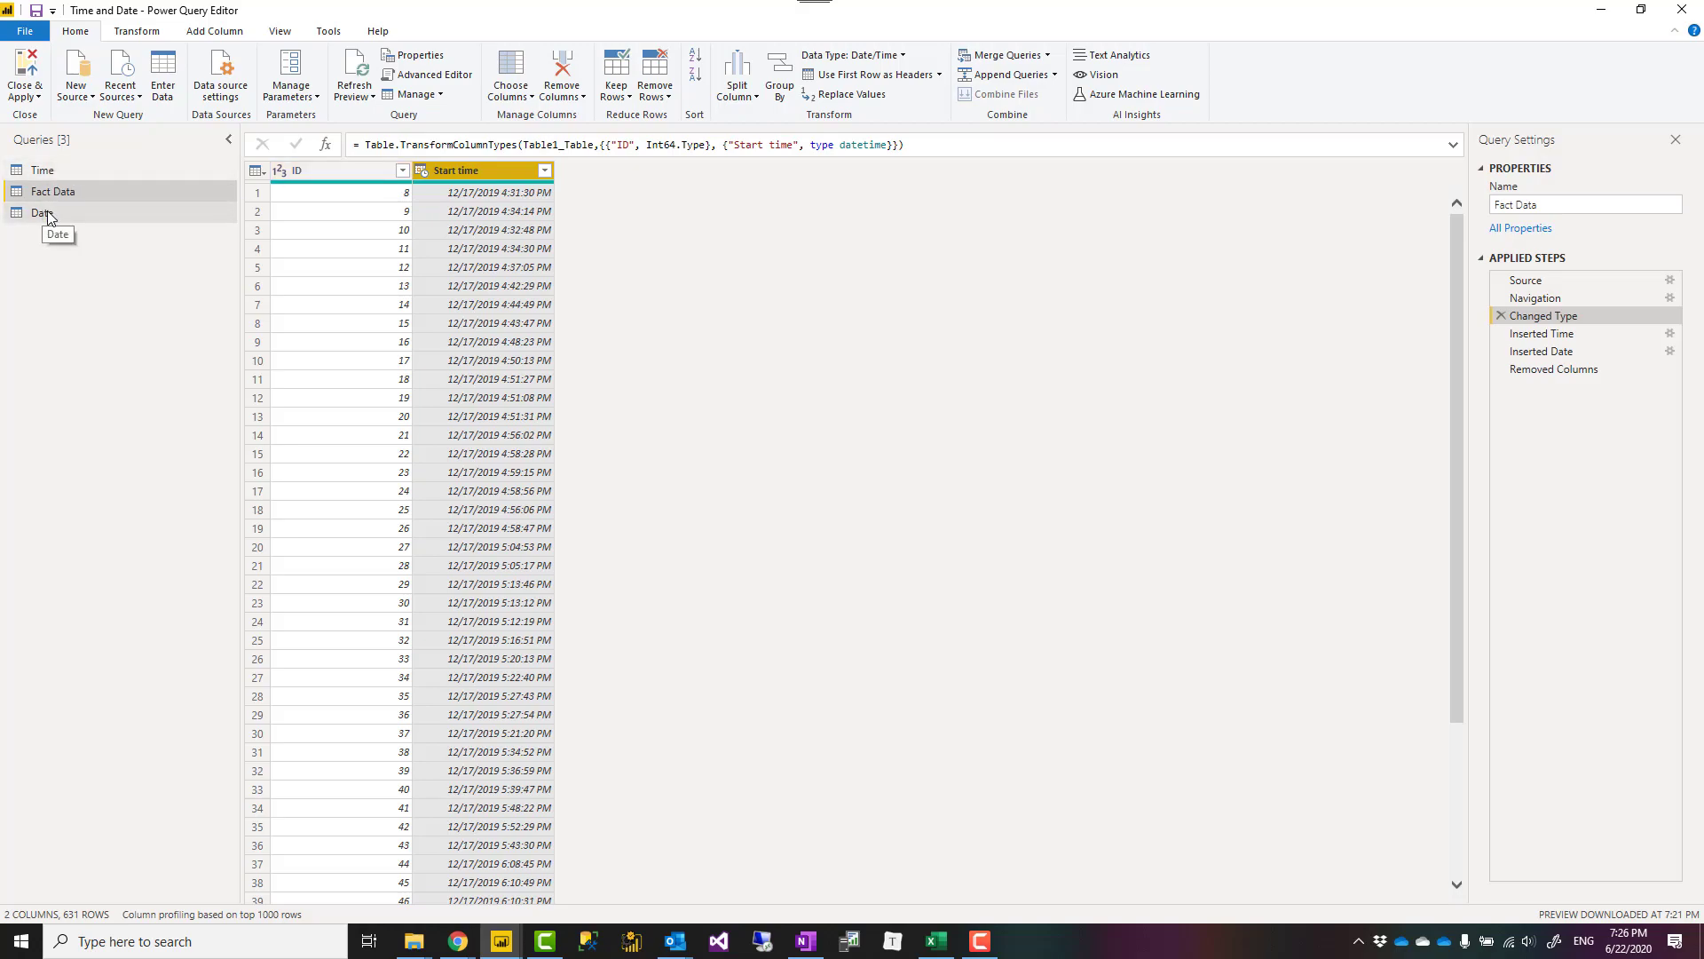
left_click(39, 213)
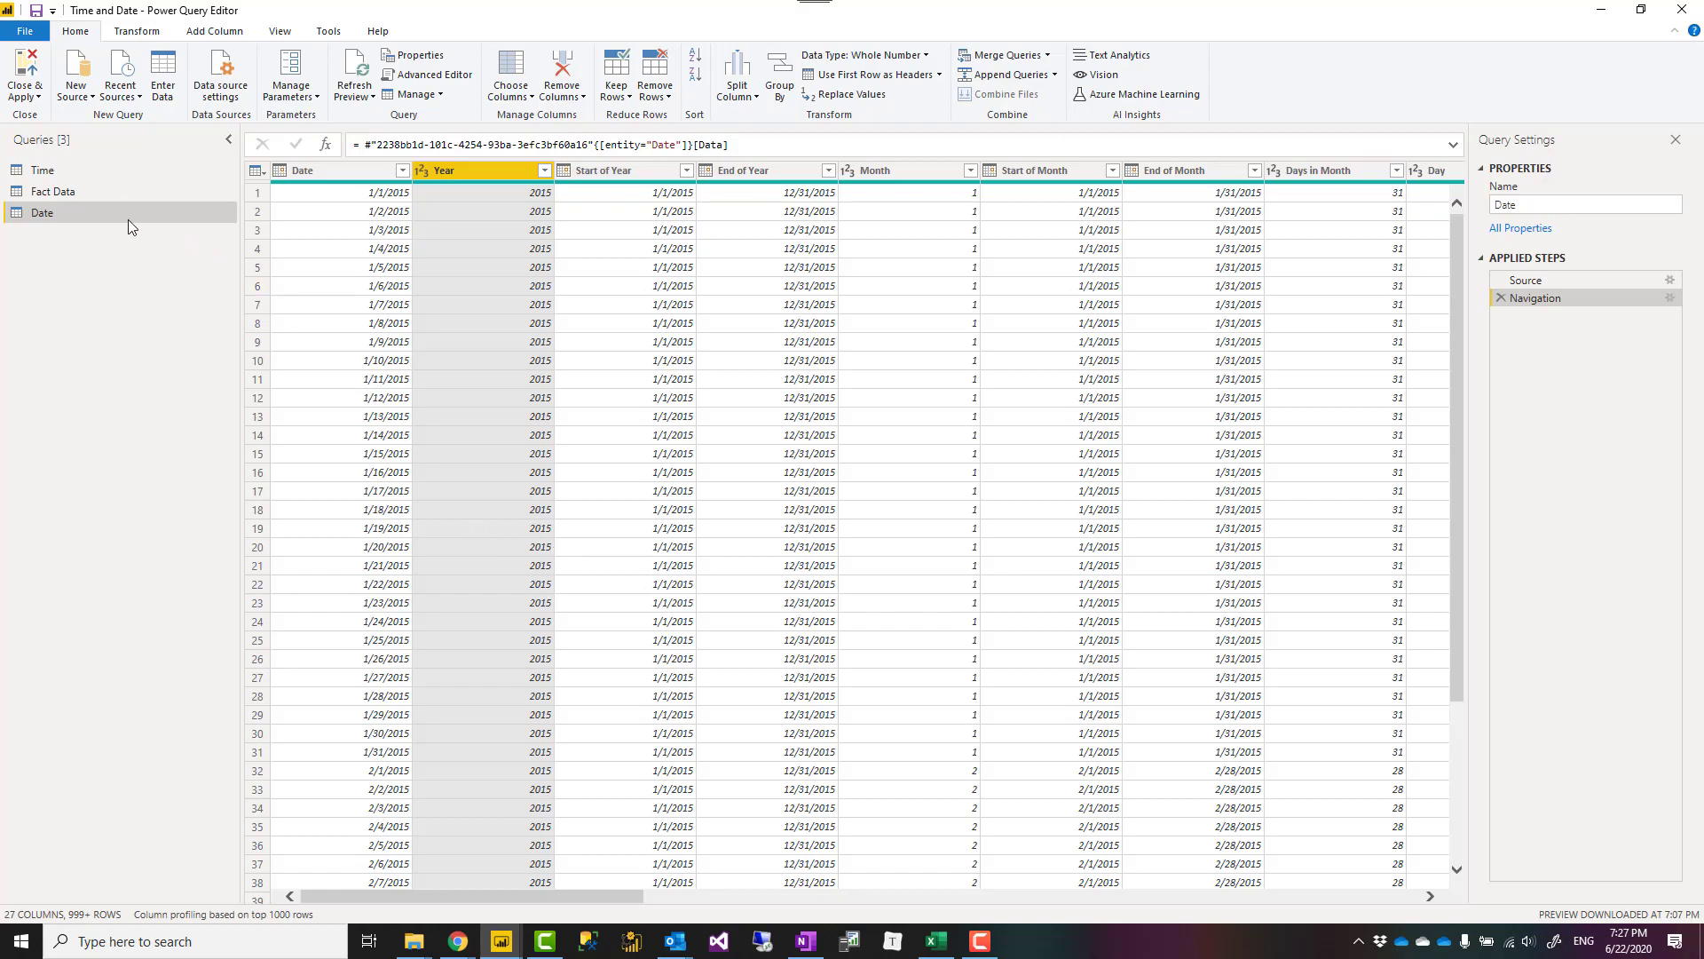
mouse_move(70, 191)
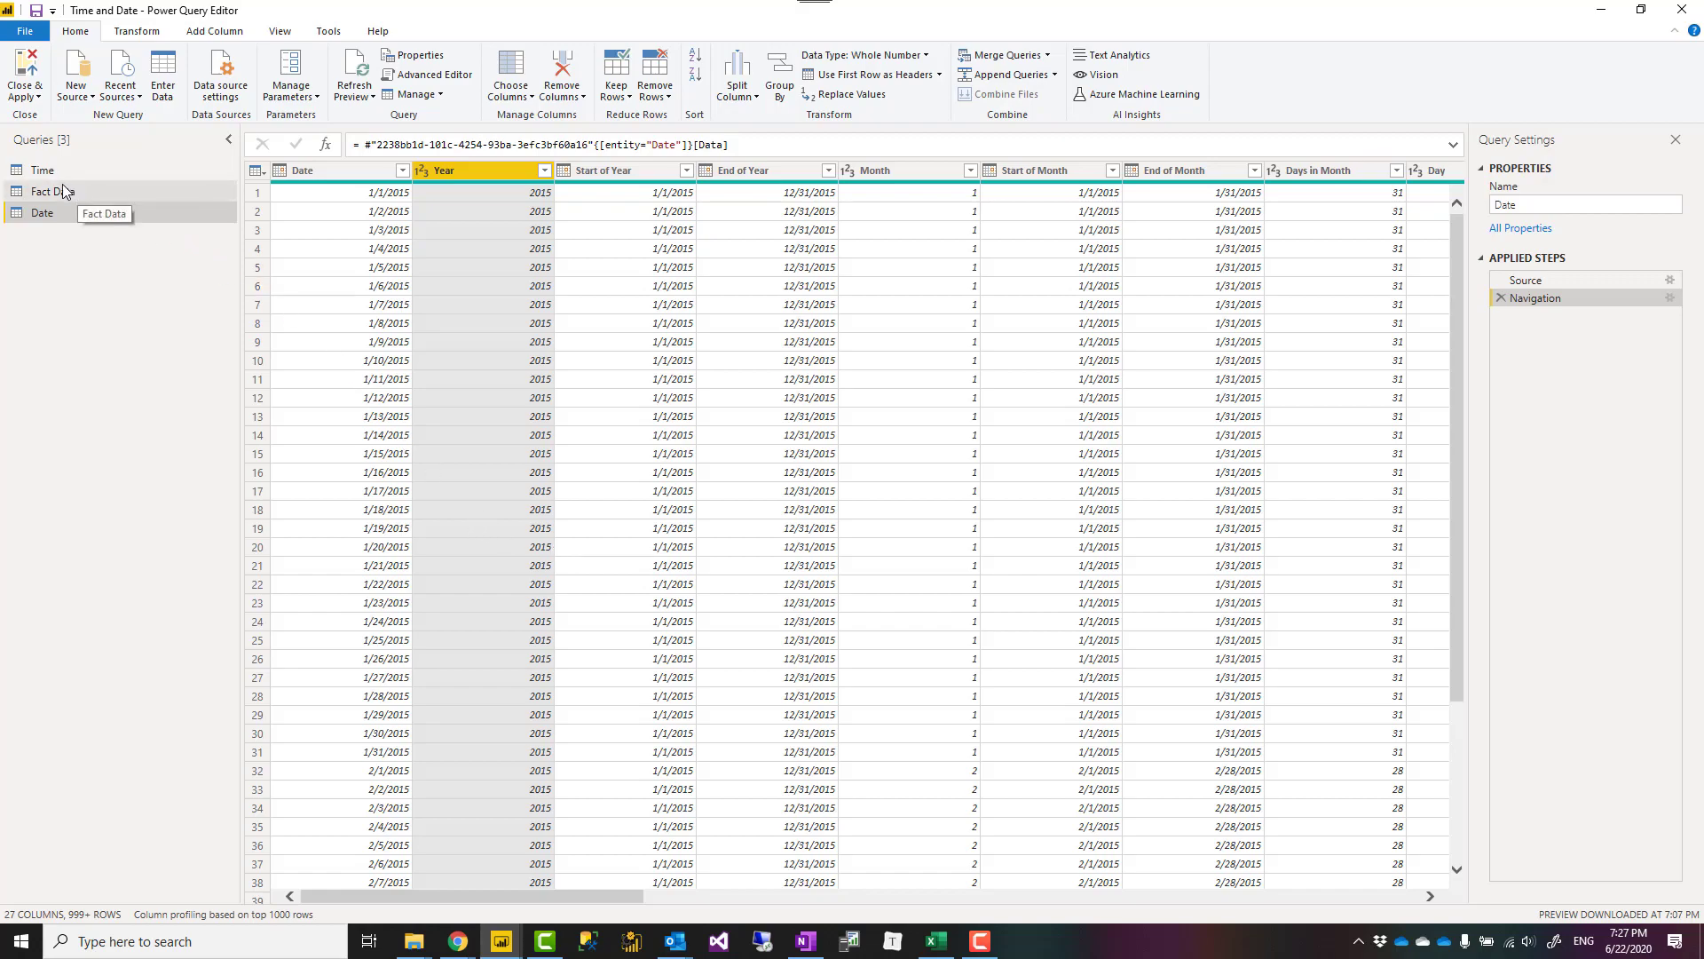
- Preview the Time query and the details of its third row, then return to Fact Data
left_click(43, 170)
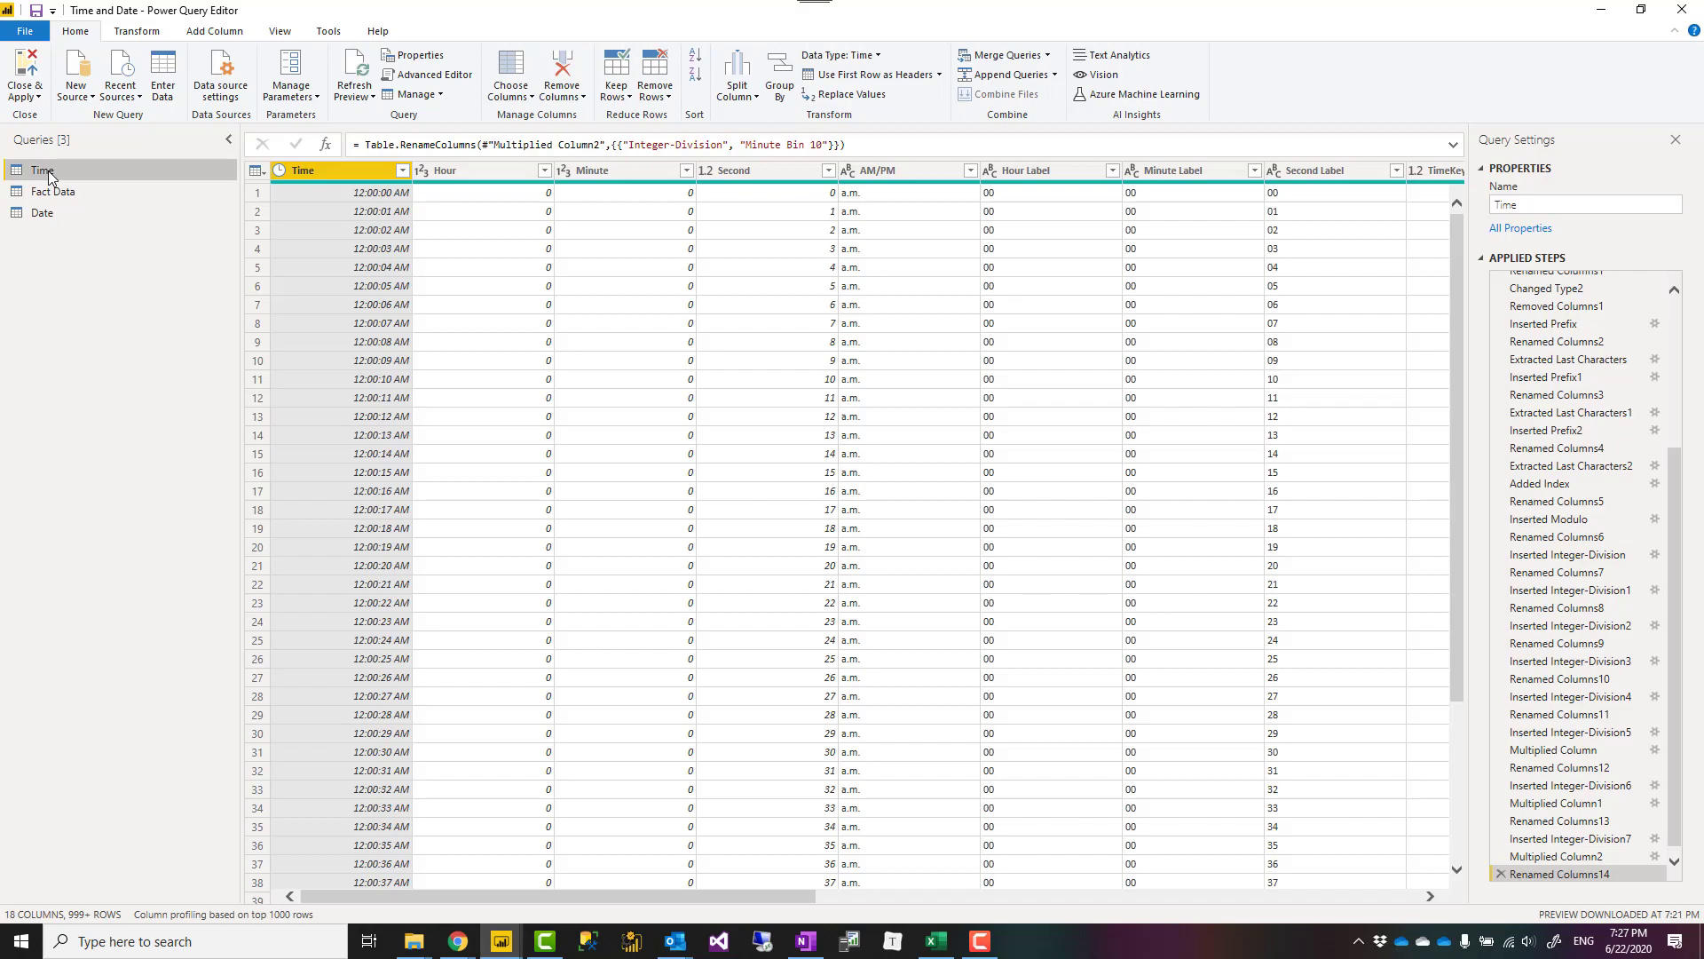
mouse_move(89, 192)
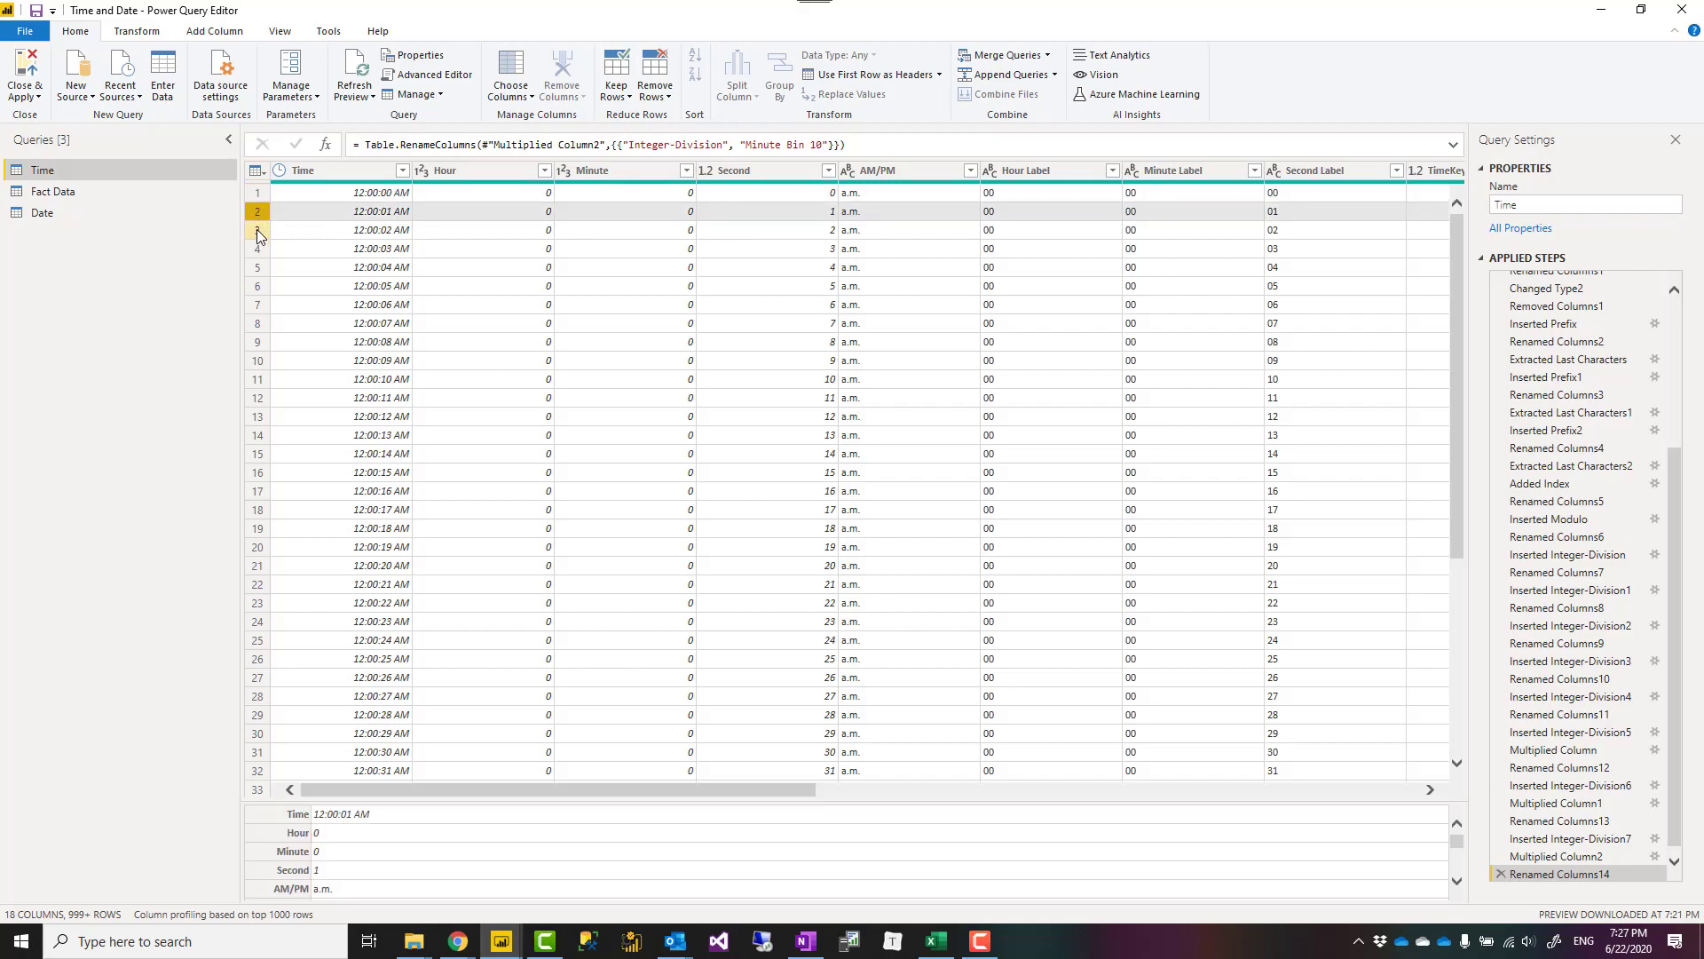
left_click(258, 229)
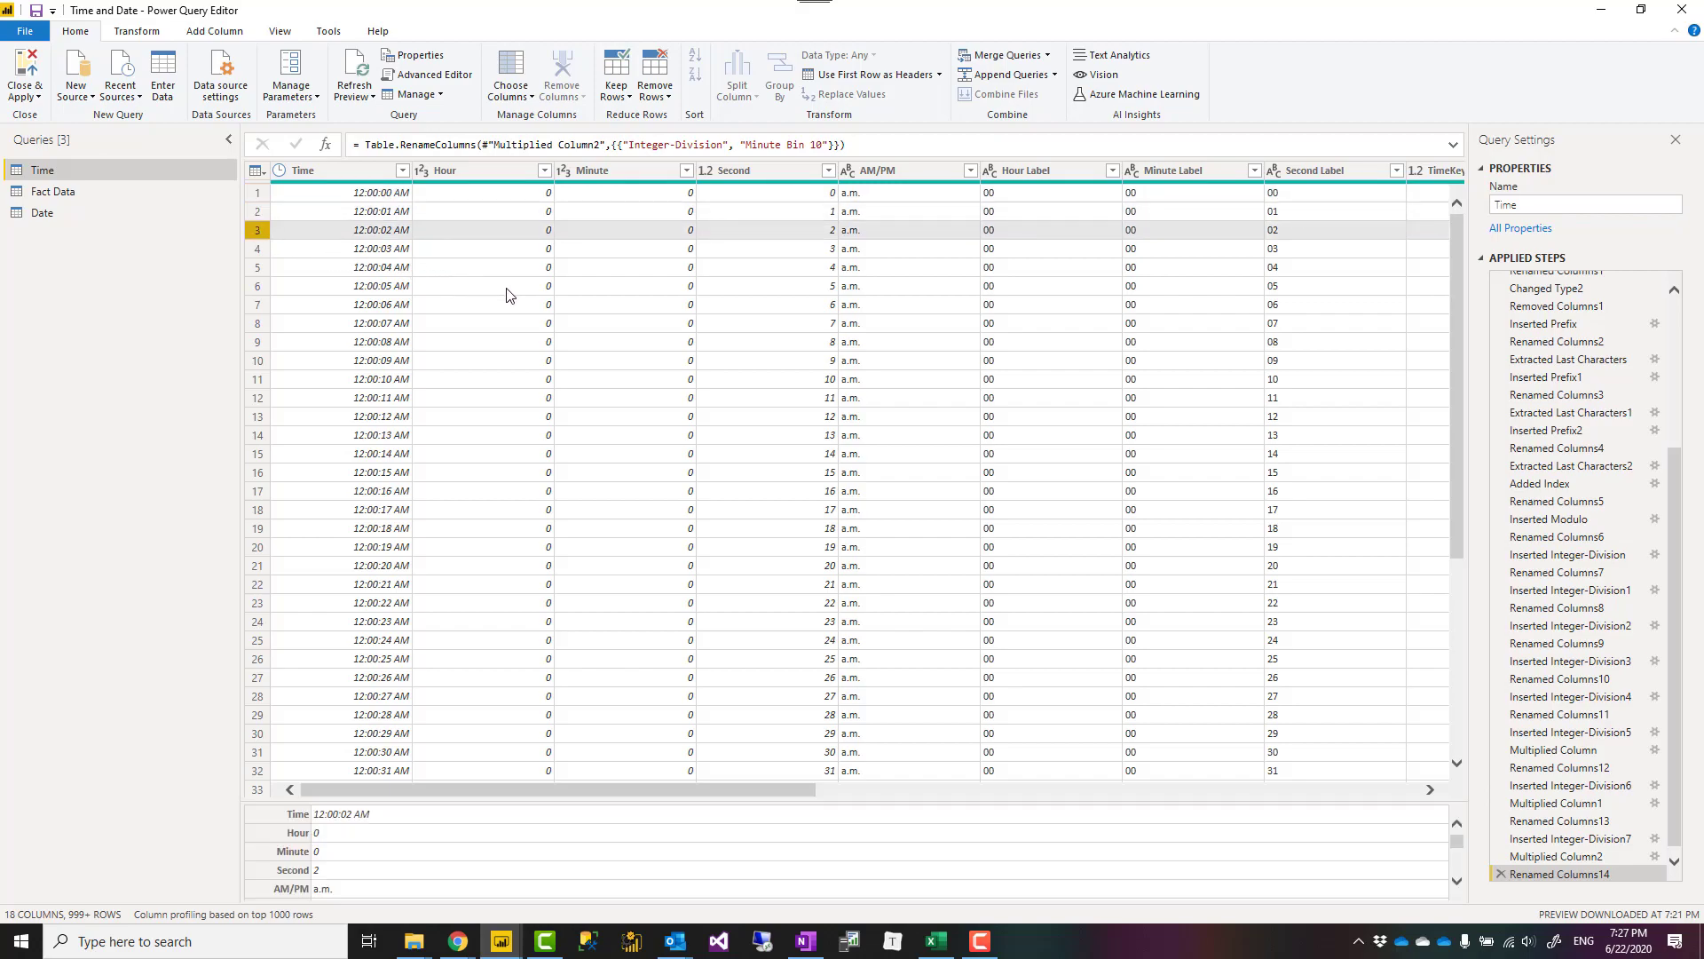
mouse_move(426, 273)
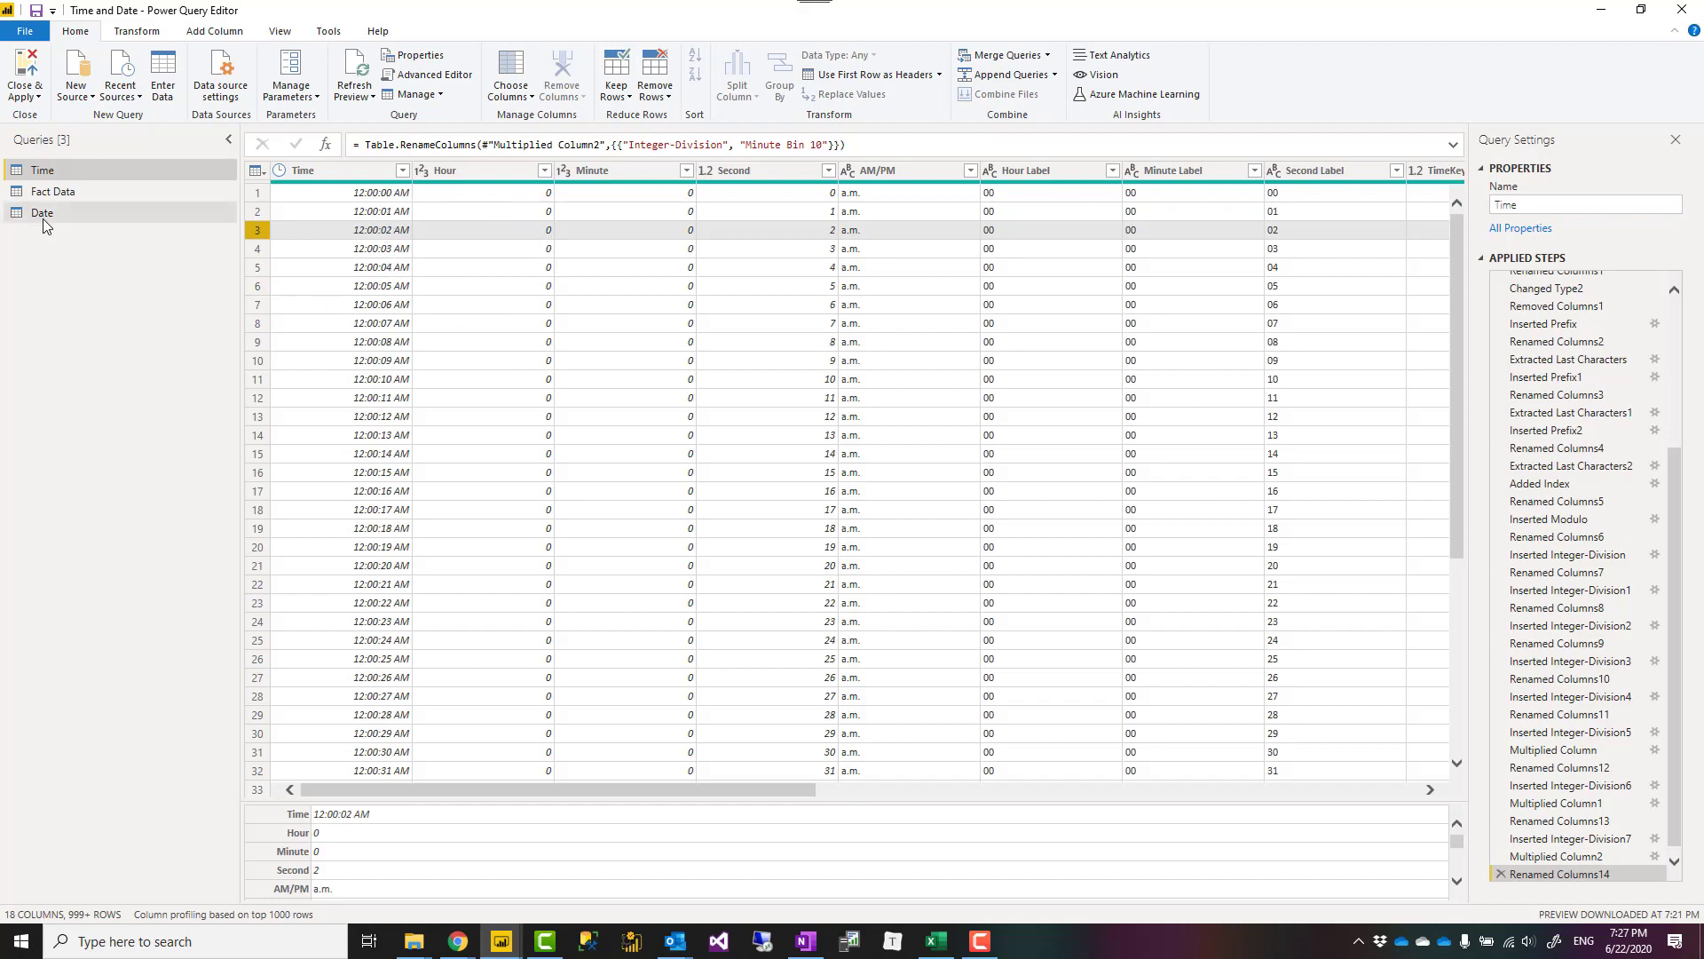
mouse_move(46, 228)
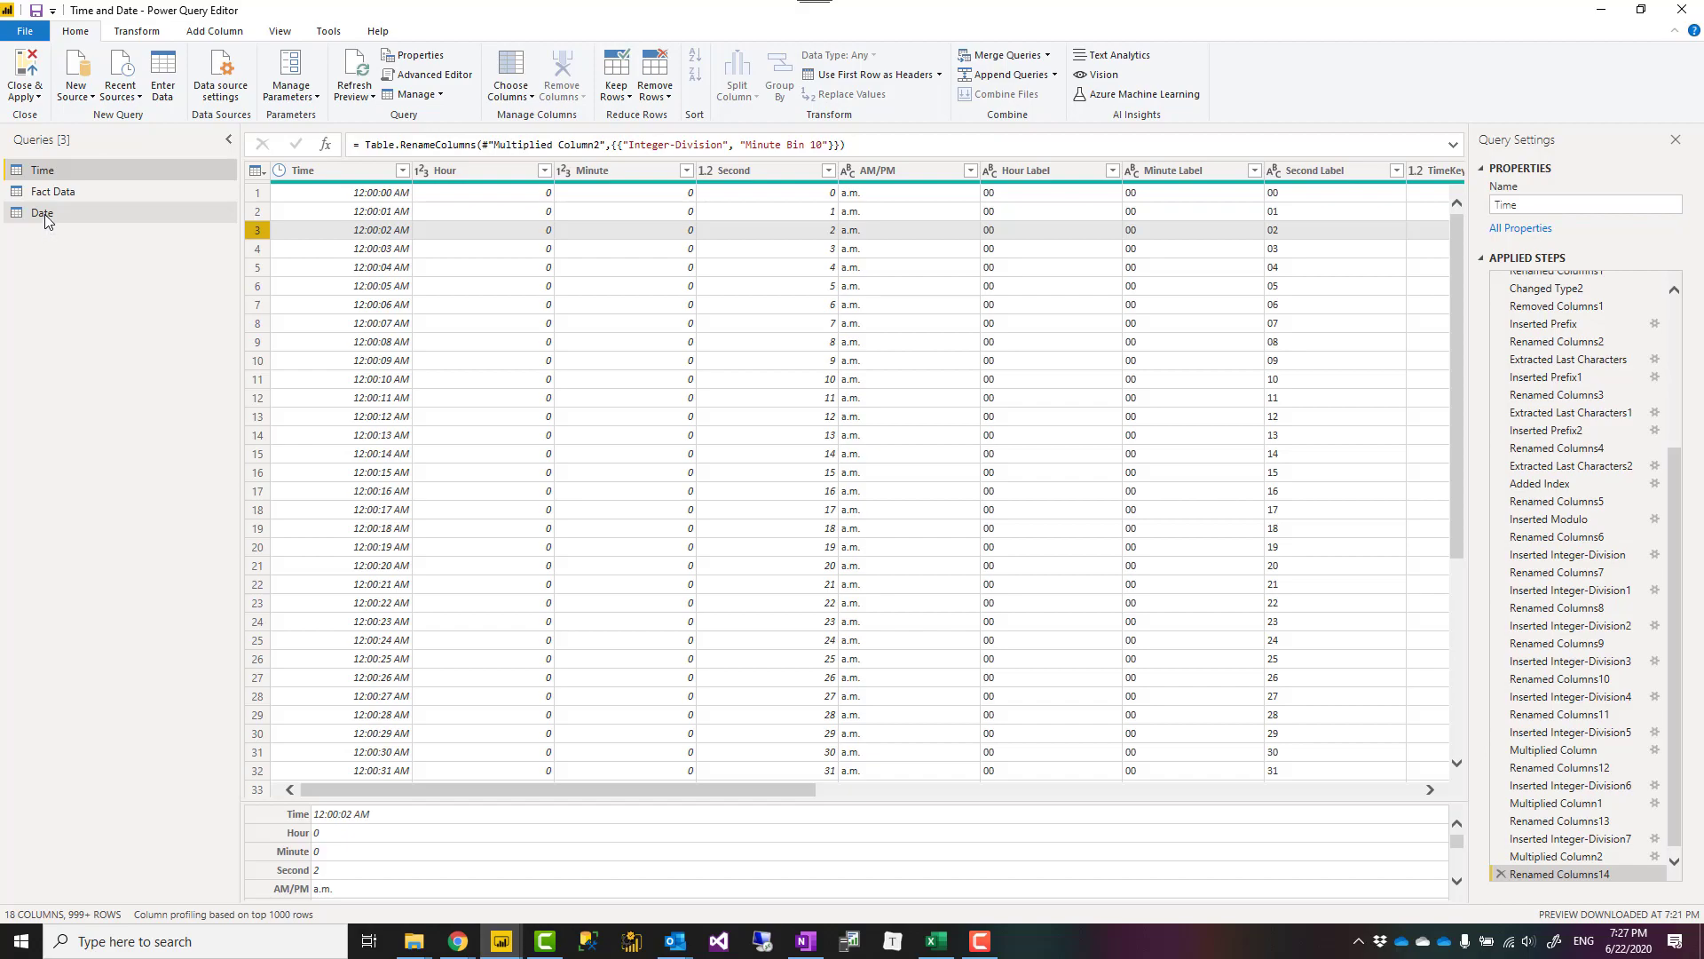
left_click(53, 192)
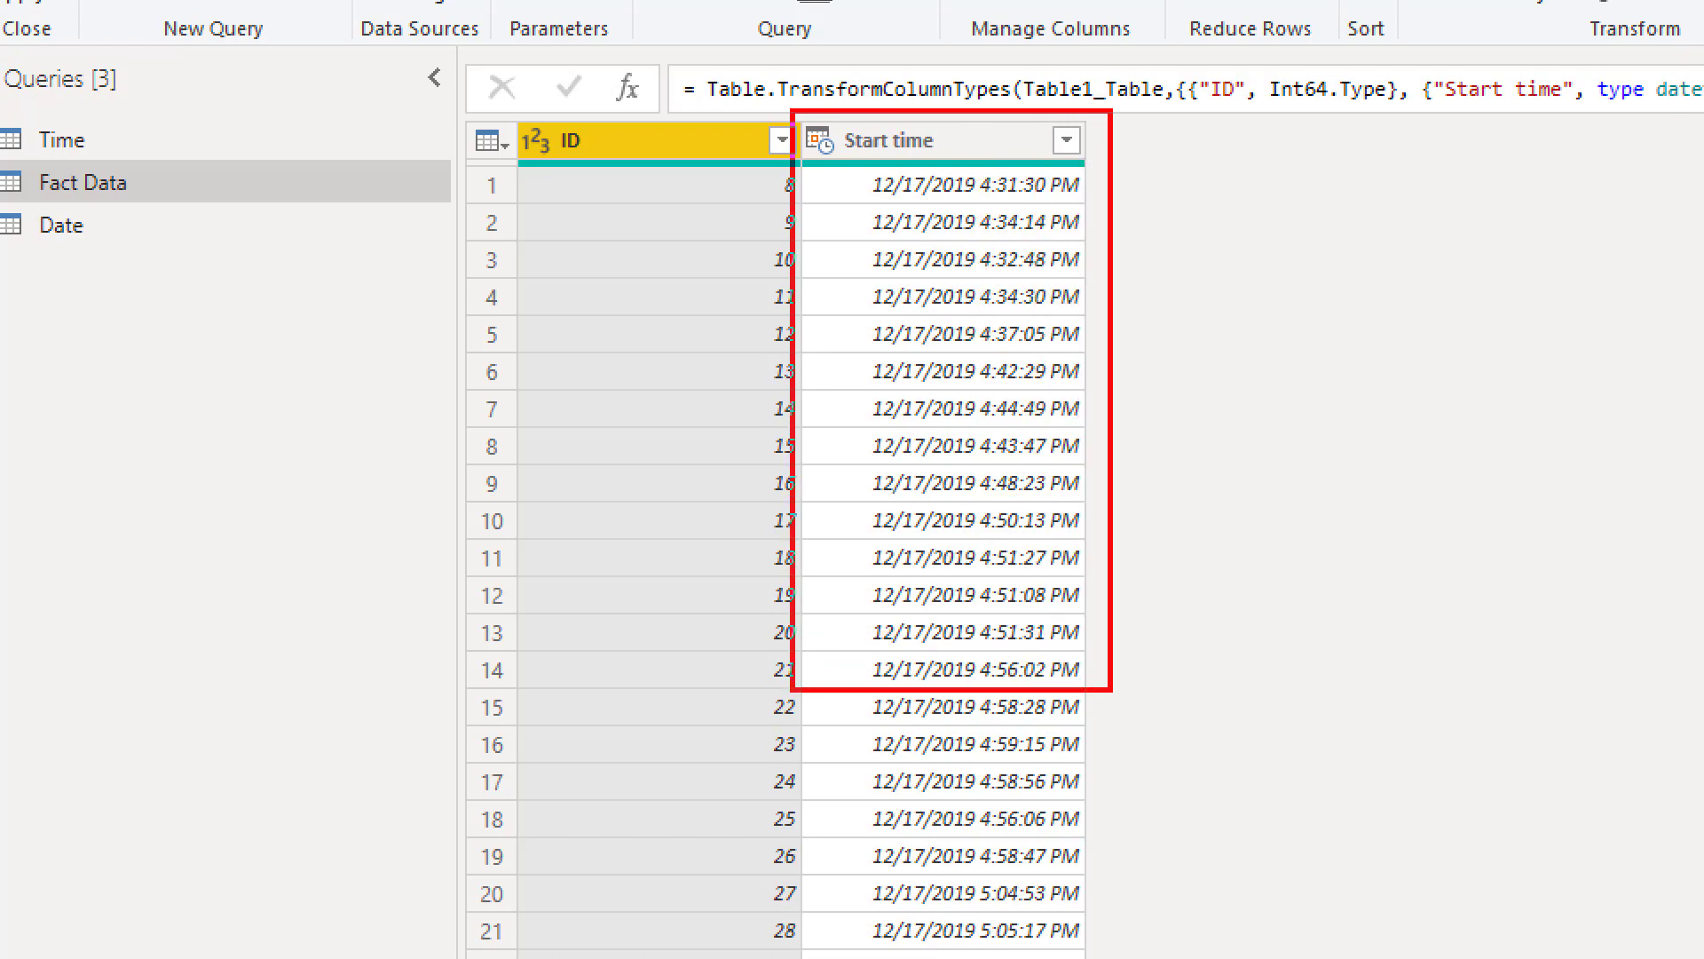
mouse_move(880, 206)
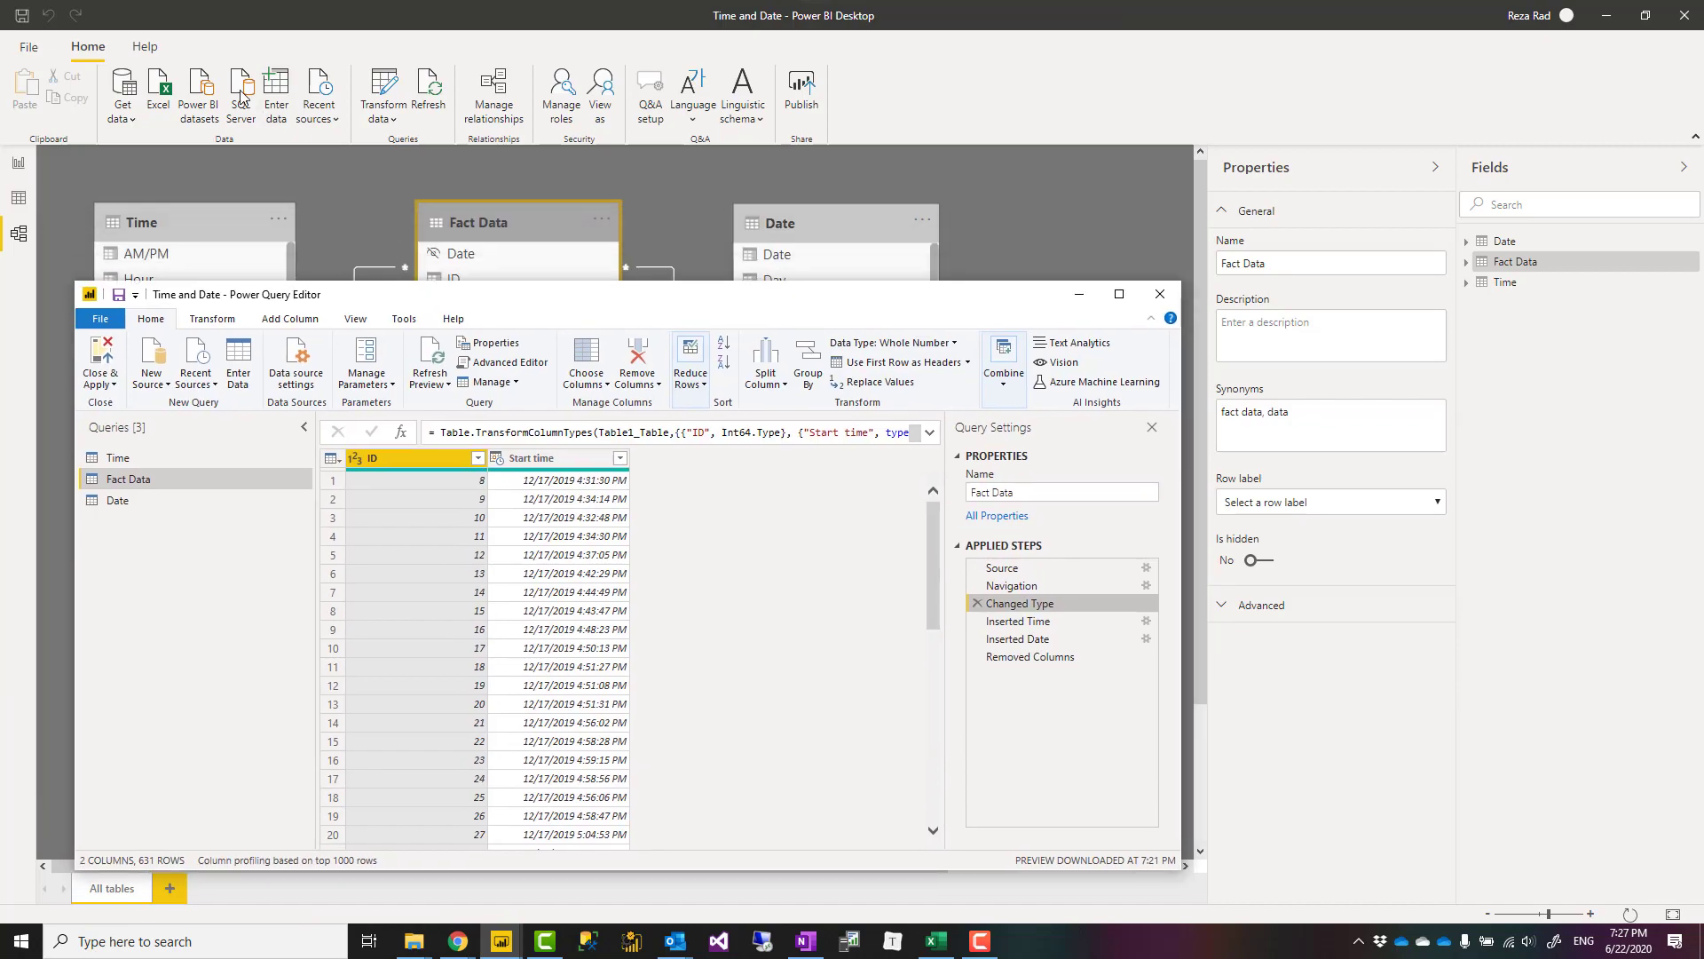
mouse_move(613, 301)
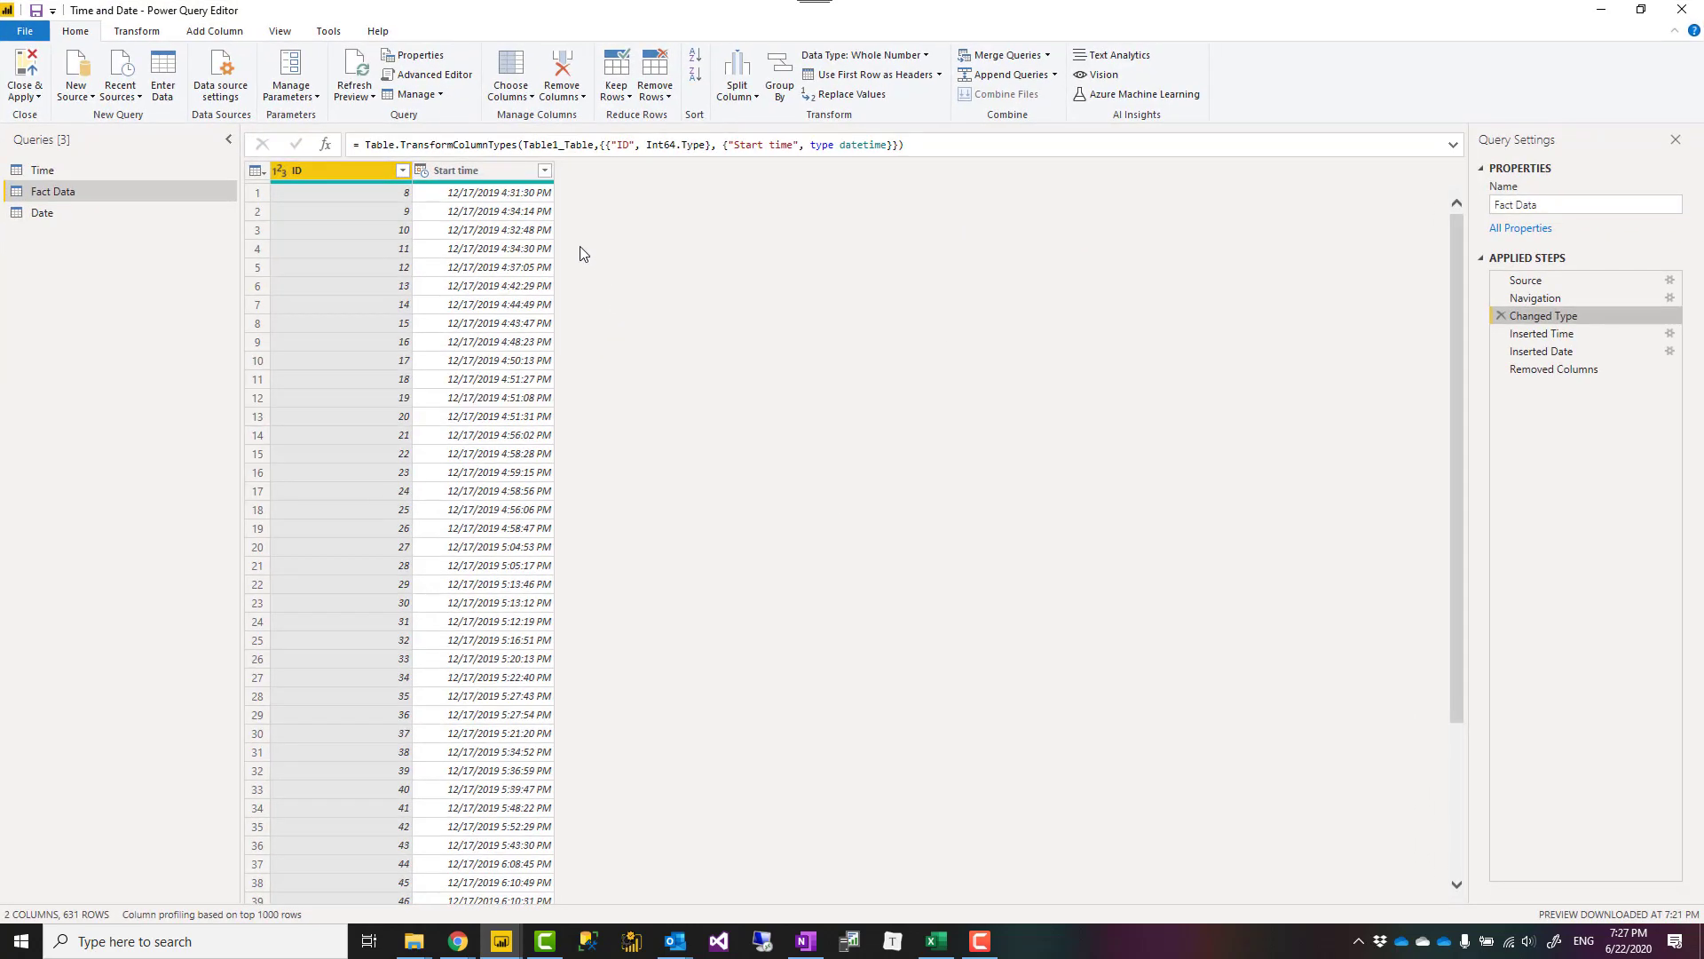
- Select the Start time column in Fact Data to confirm its date/time type
left_click(479, 171)
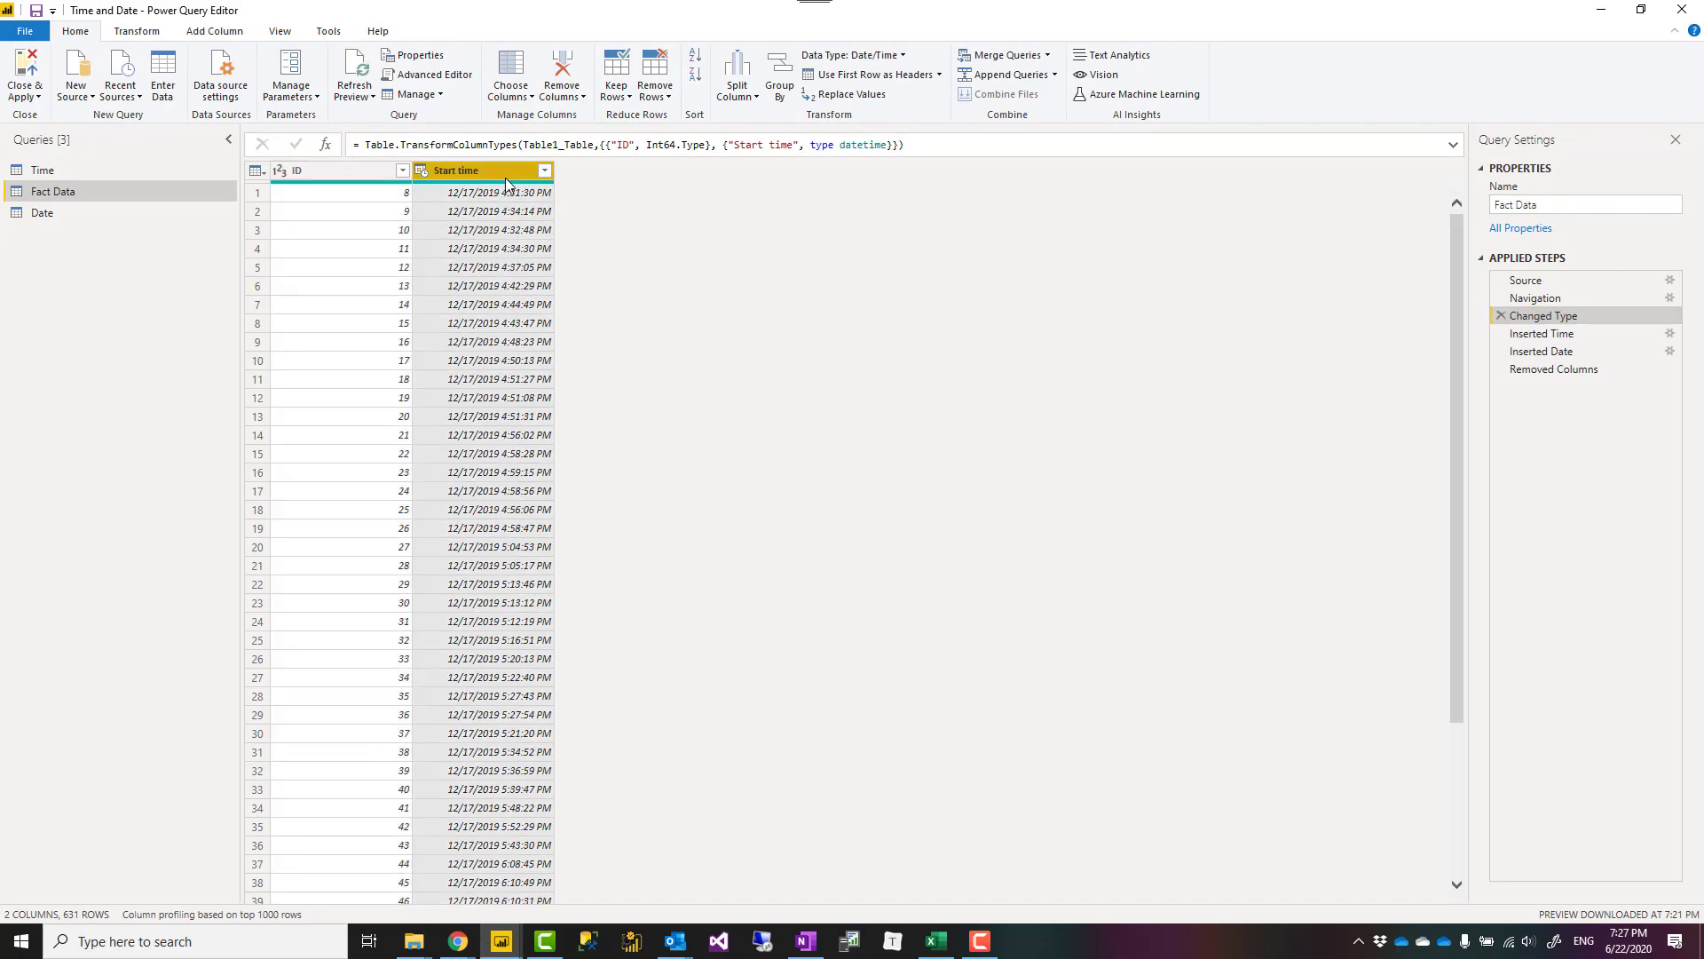
mouse_move(476, 181)
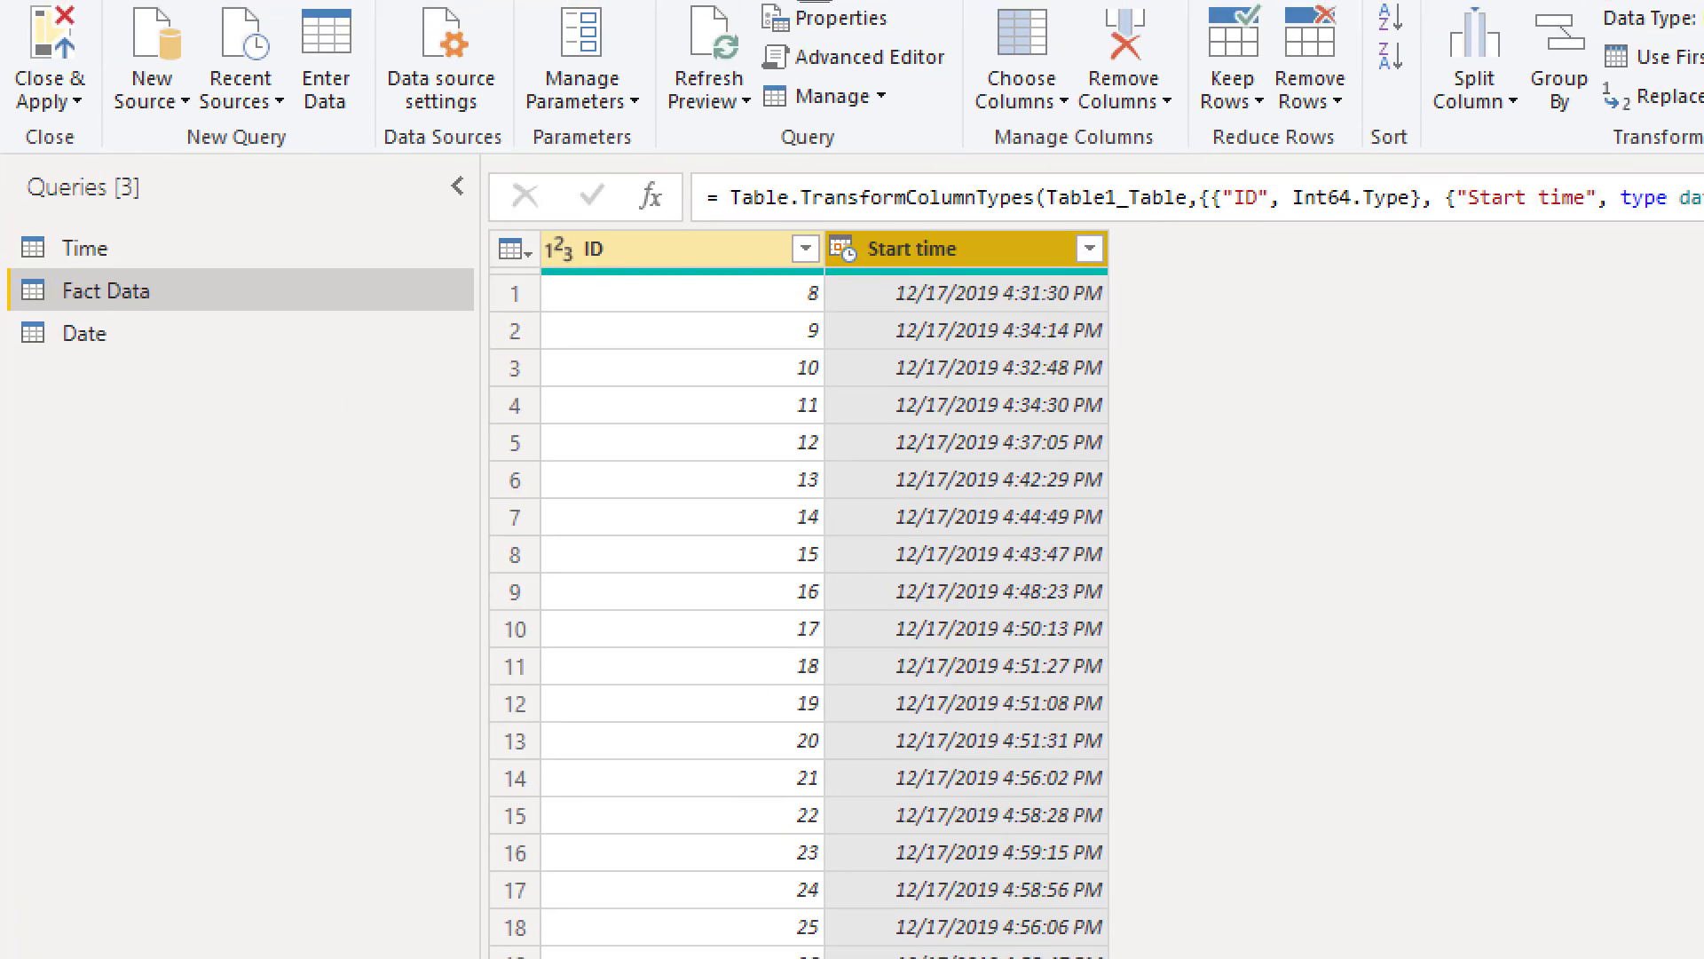
mouse_move(80, 246)
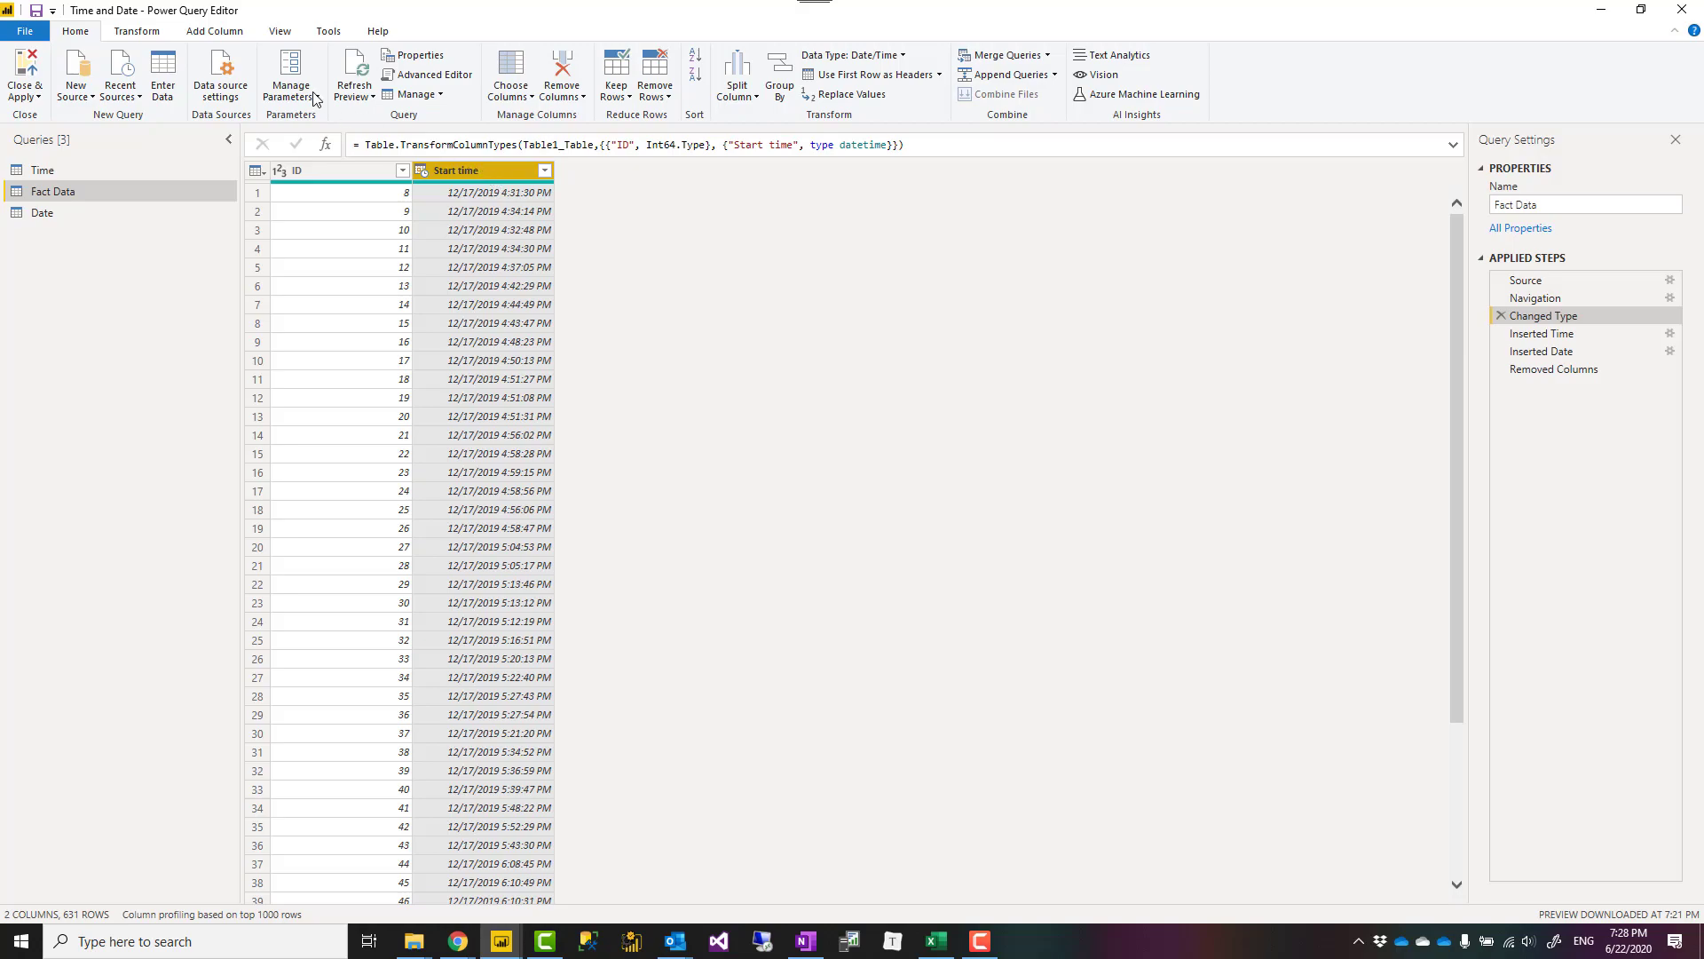
- Review the Add Column date extraction options and Fact Data after Start time is removed
left_click(199, 32)
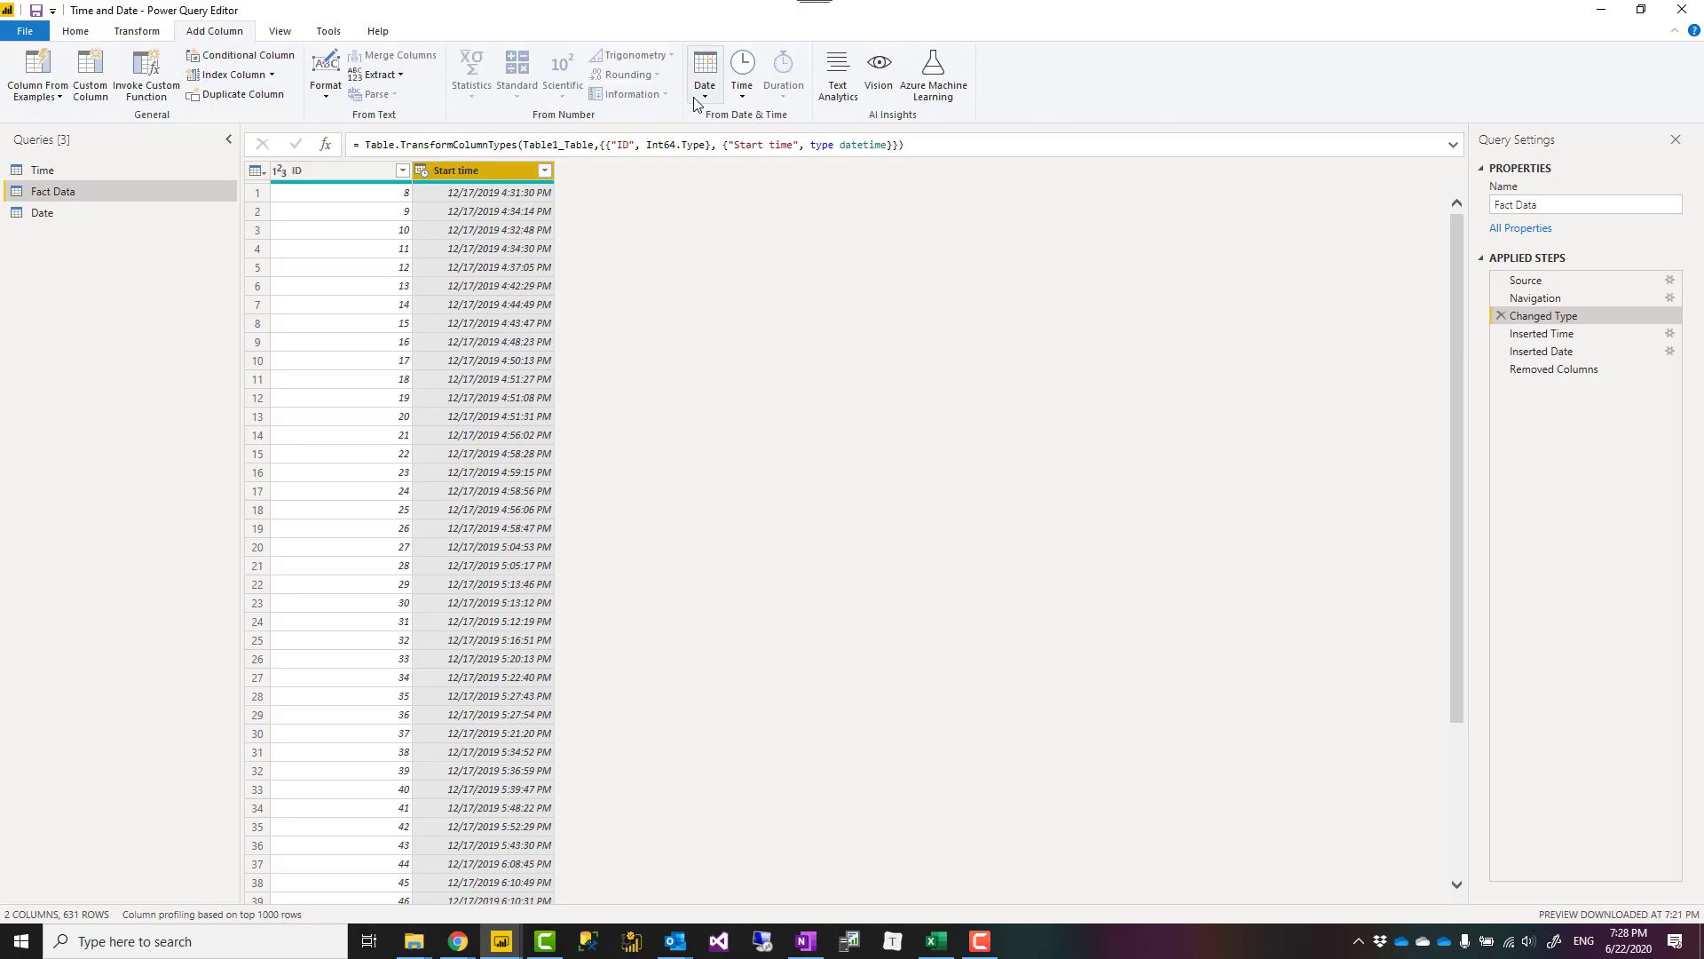
left_click(704, 68)
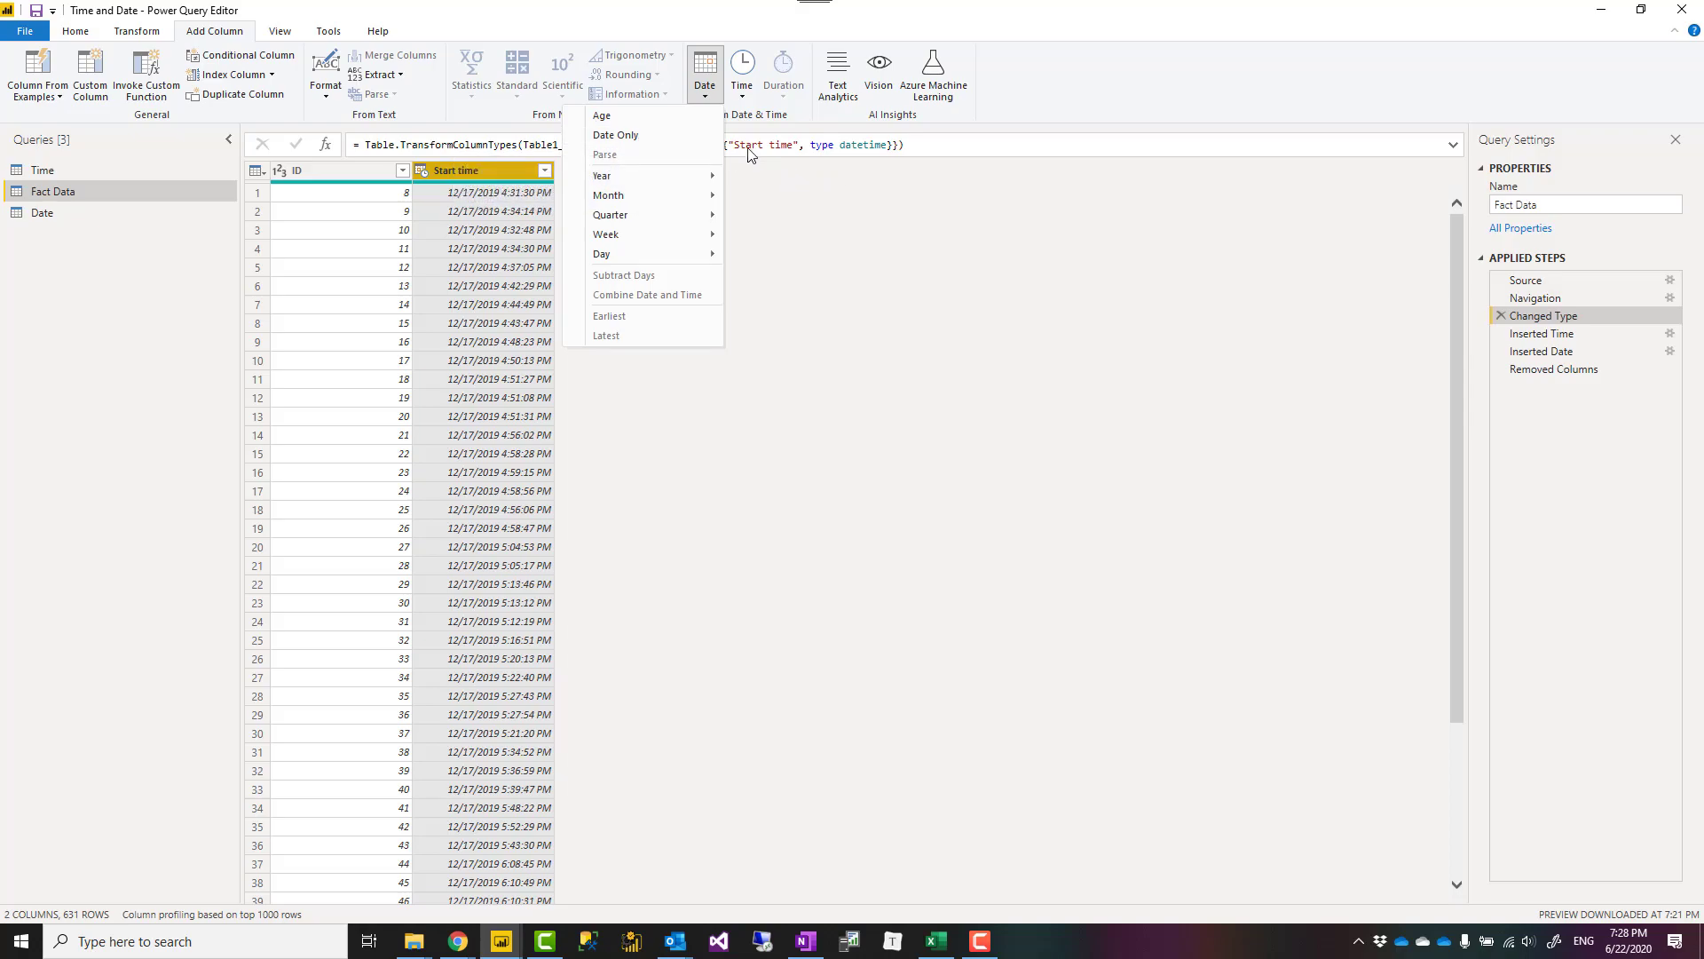
mouse_move(210, 30)
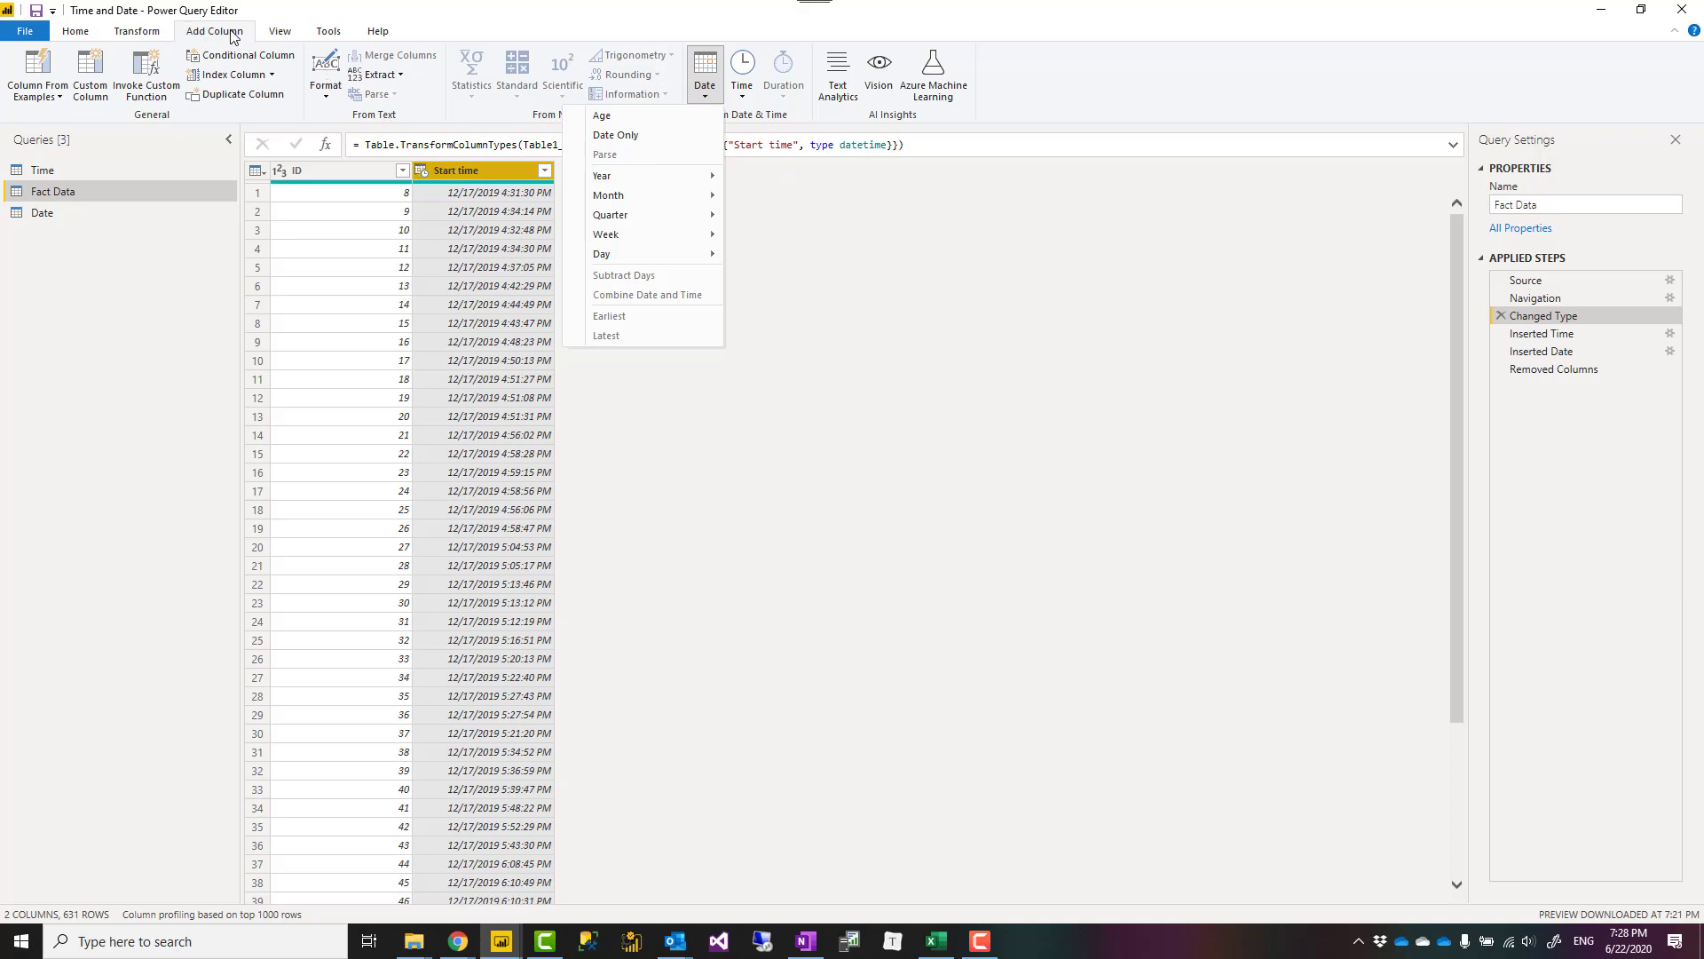
left_click(741, 71)
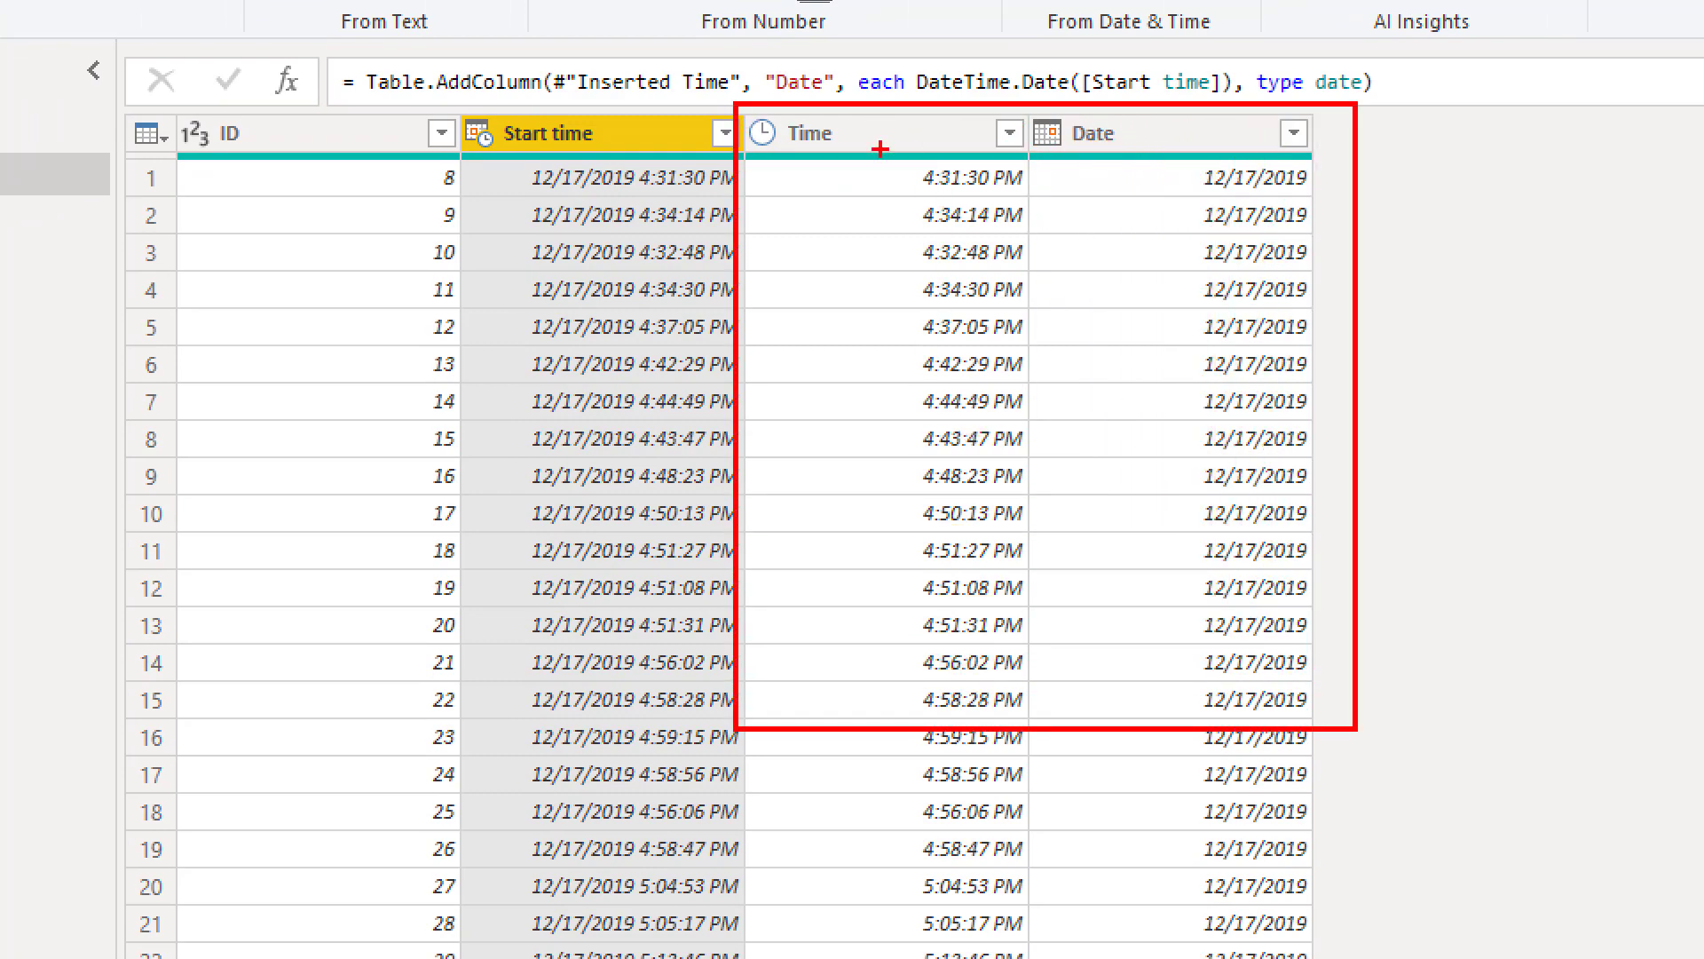
mouse_move(502, 160)
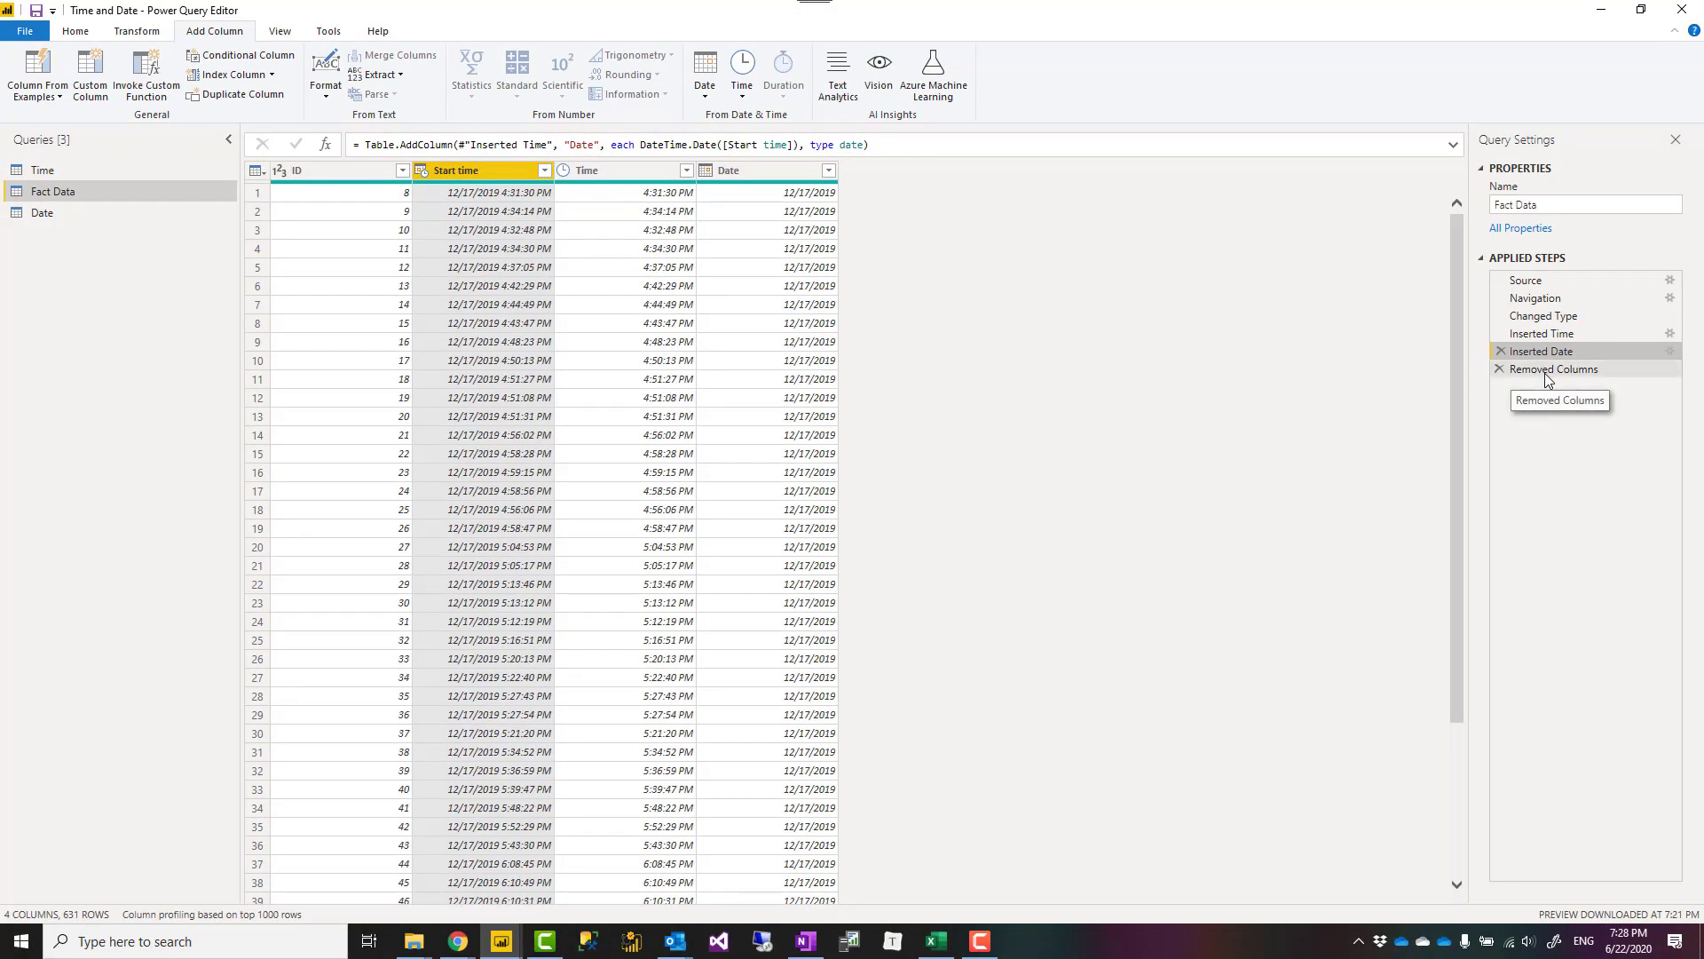
left_click(1555, 370)
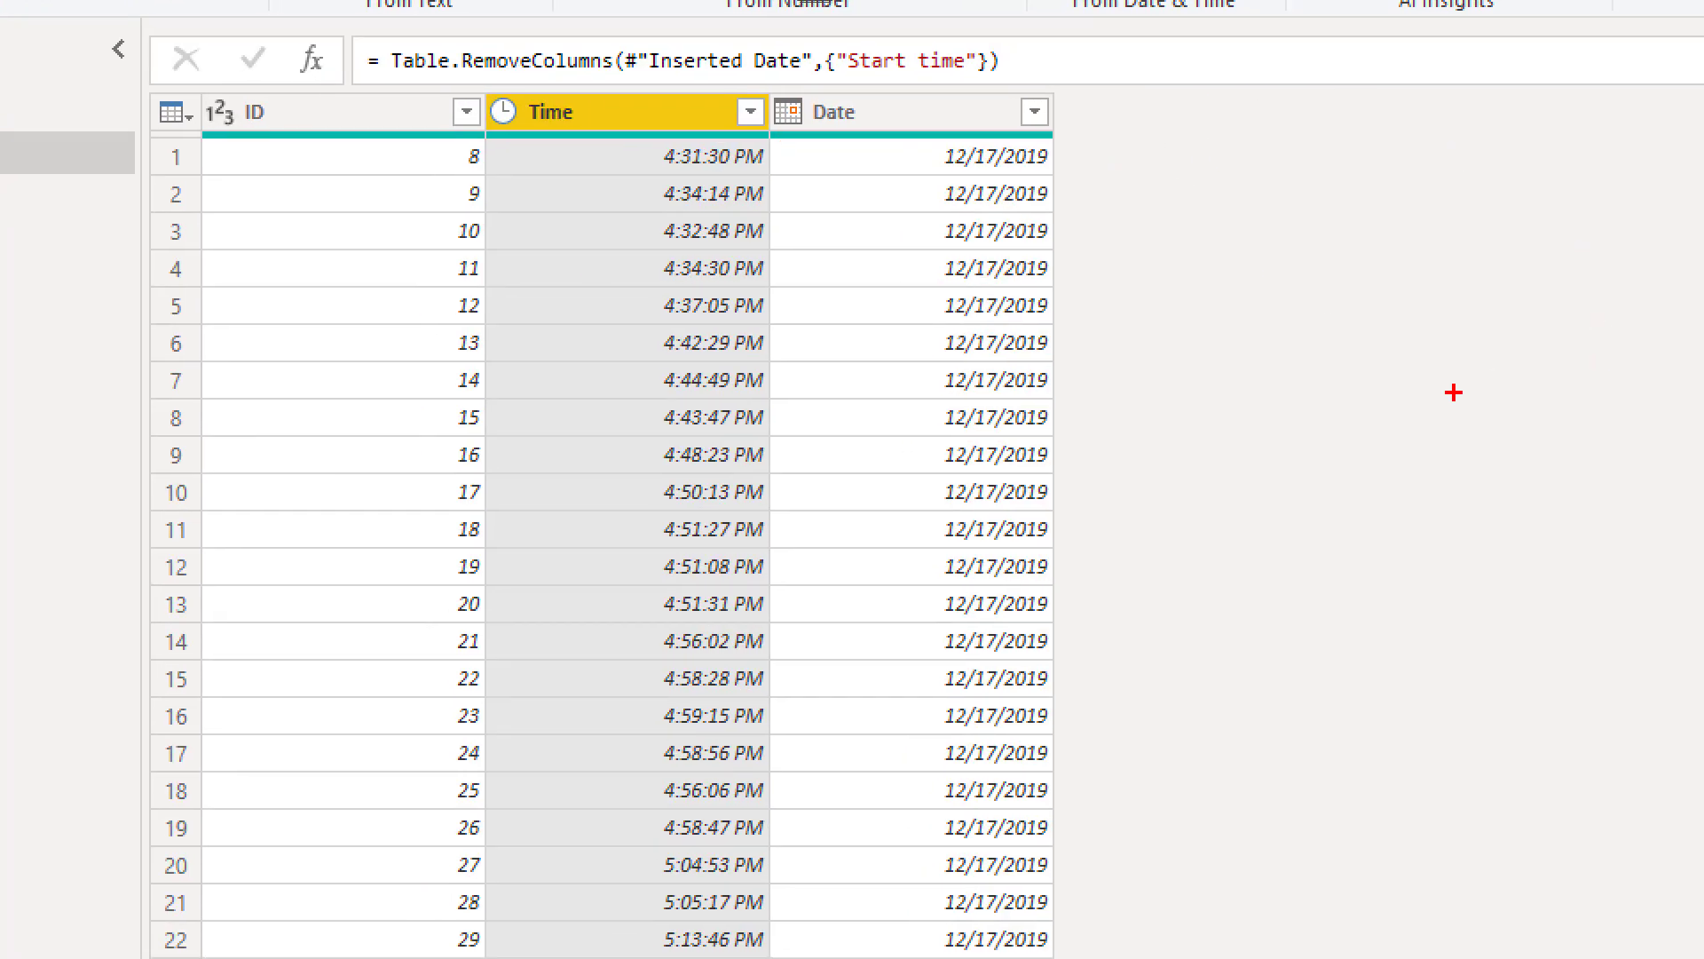
mouse_move(1129, 403)
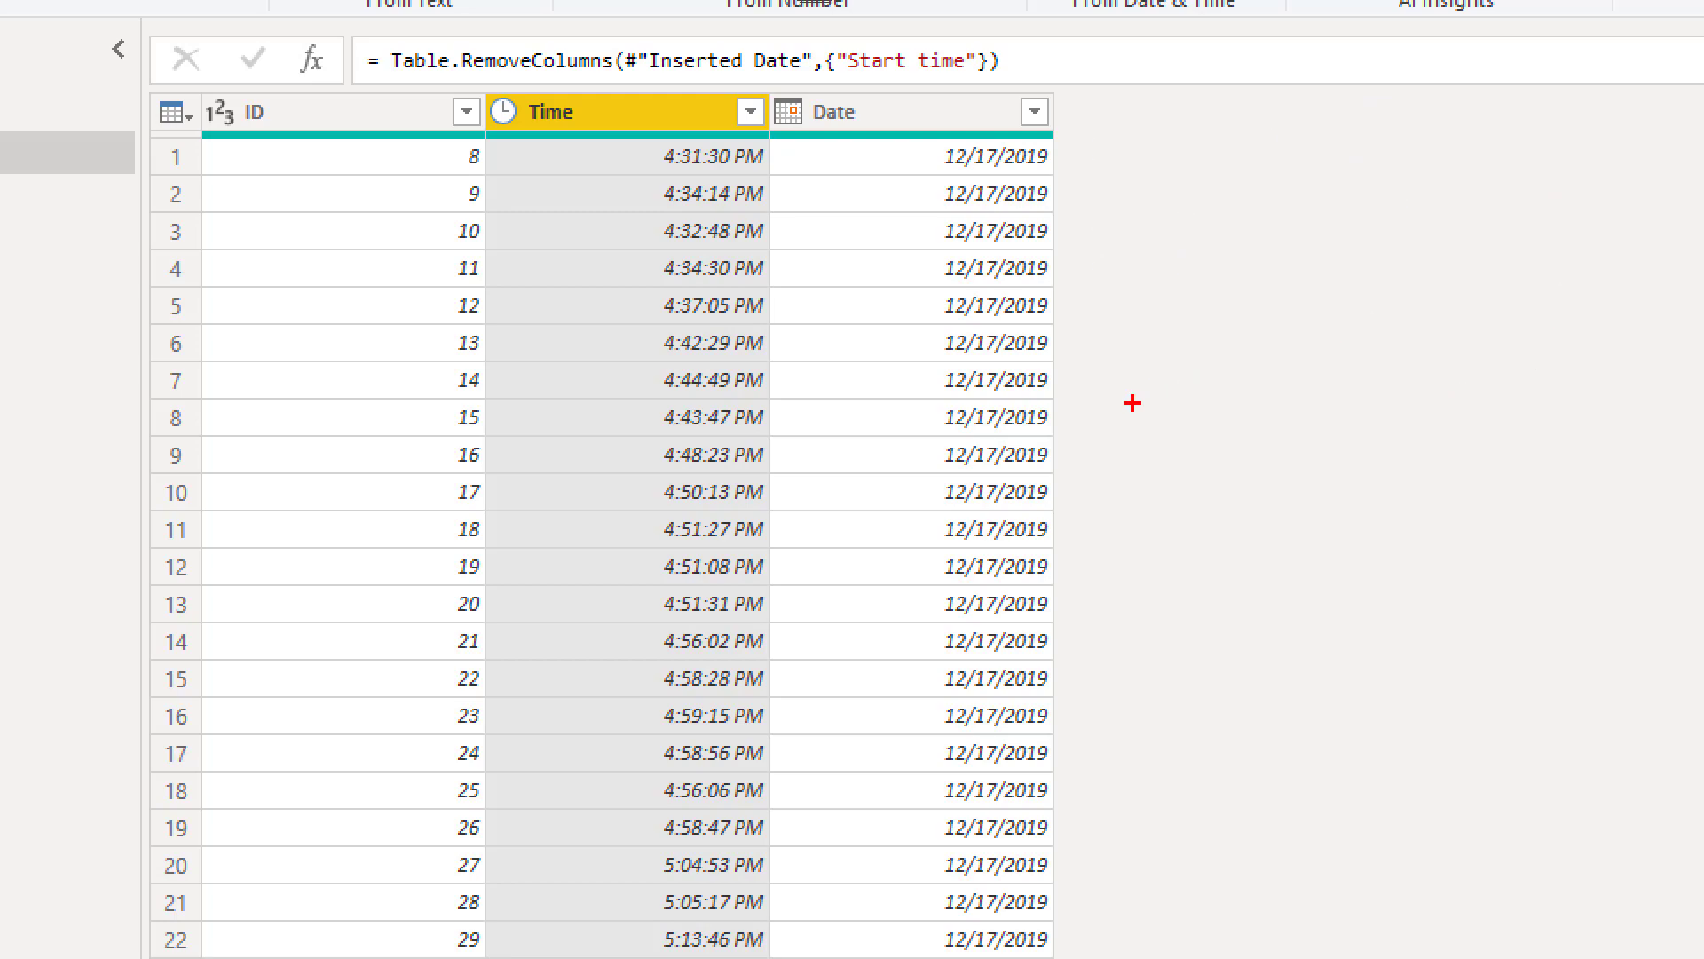
mouse_move(1118, 376)
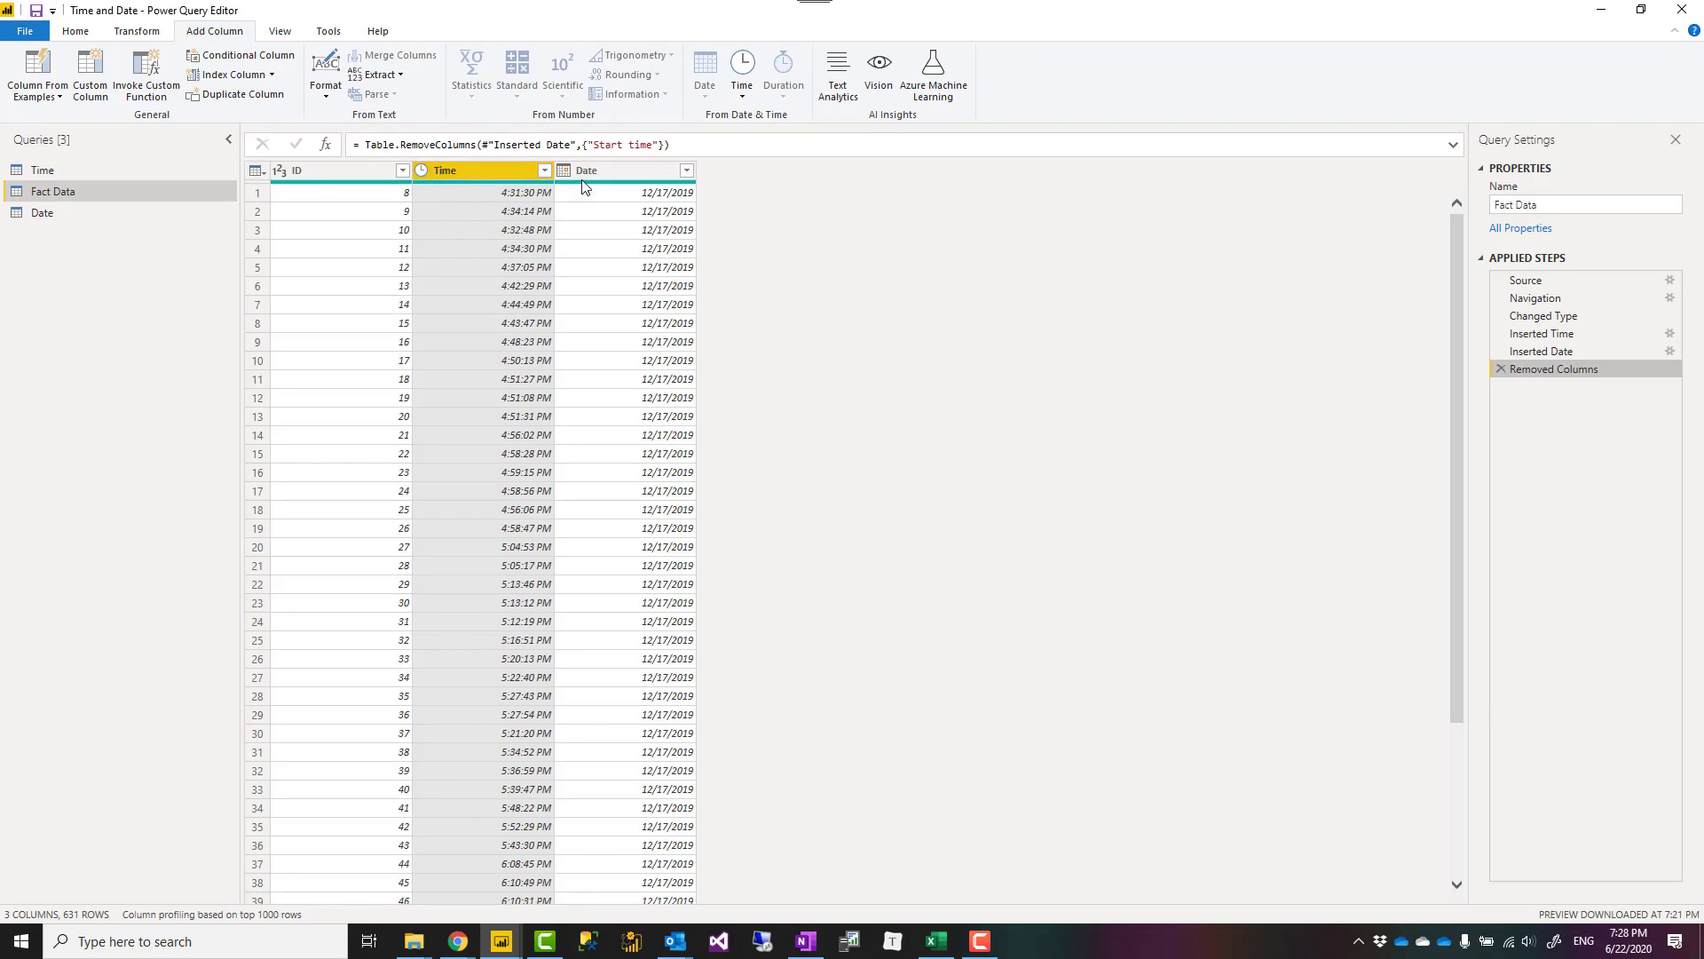
- Select the new Time and Date columns in Fact Data
left_click(586, 171)
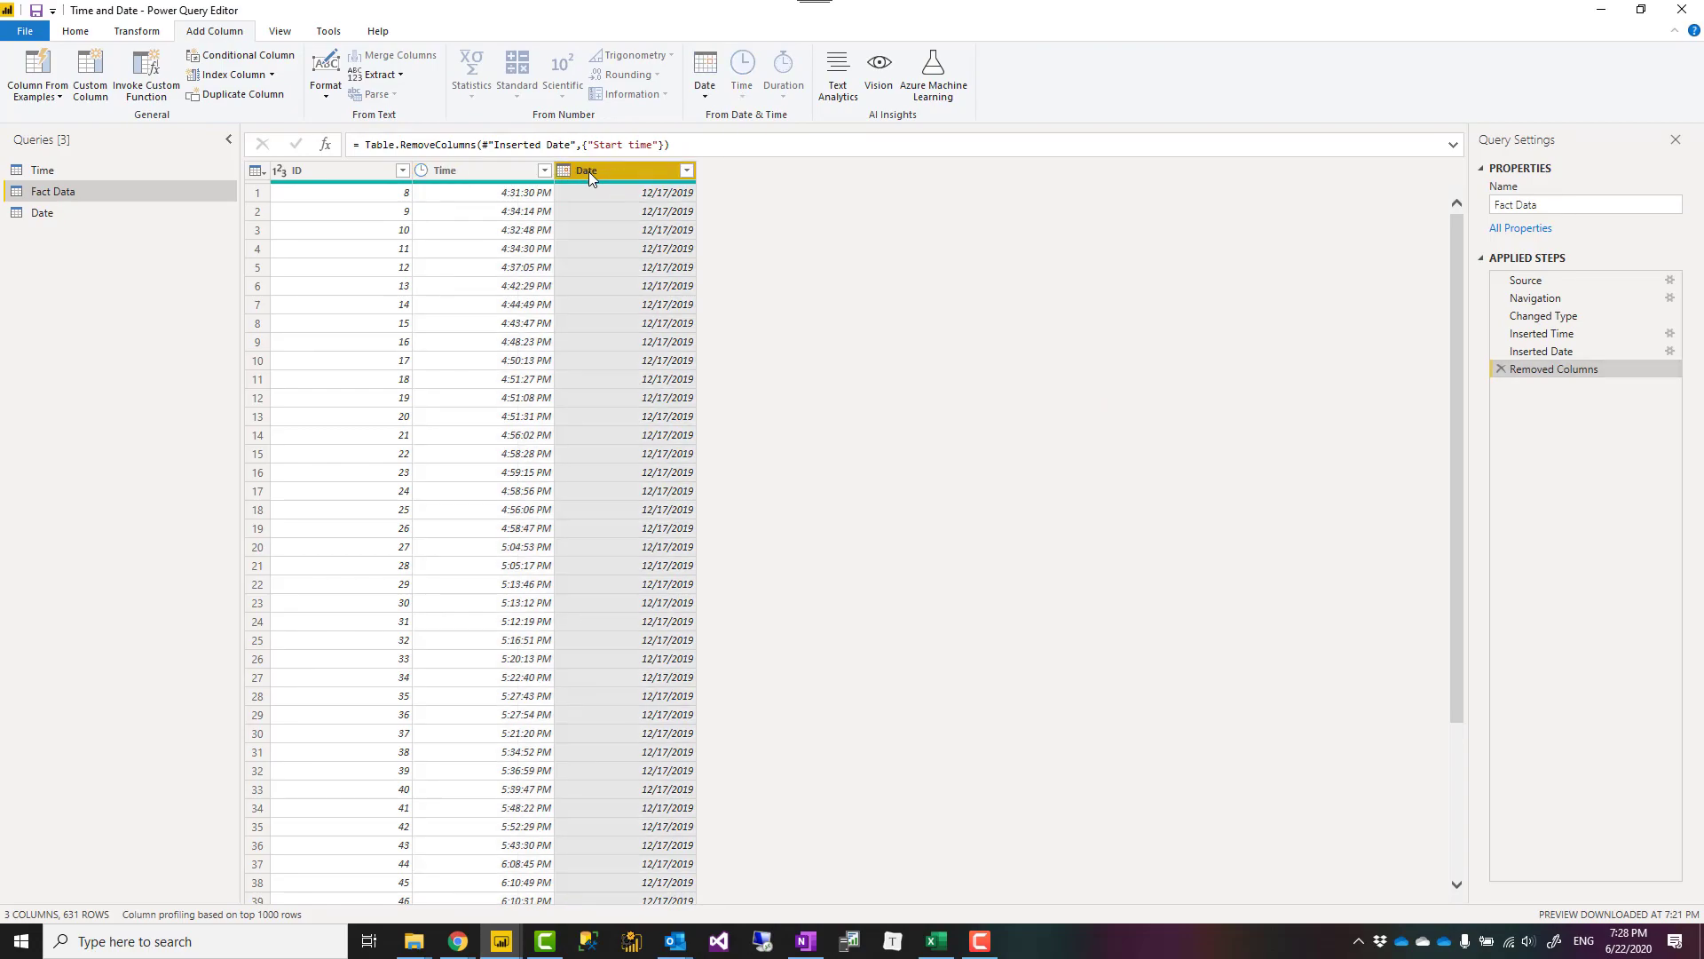
left_click(78, 32)
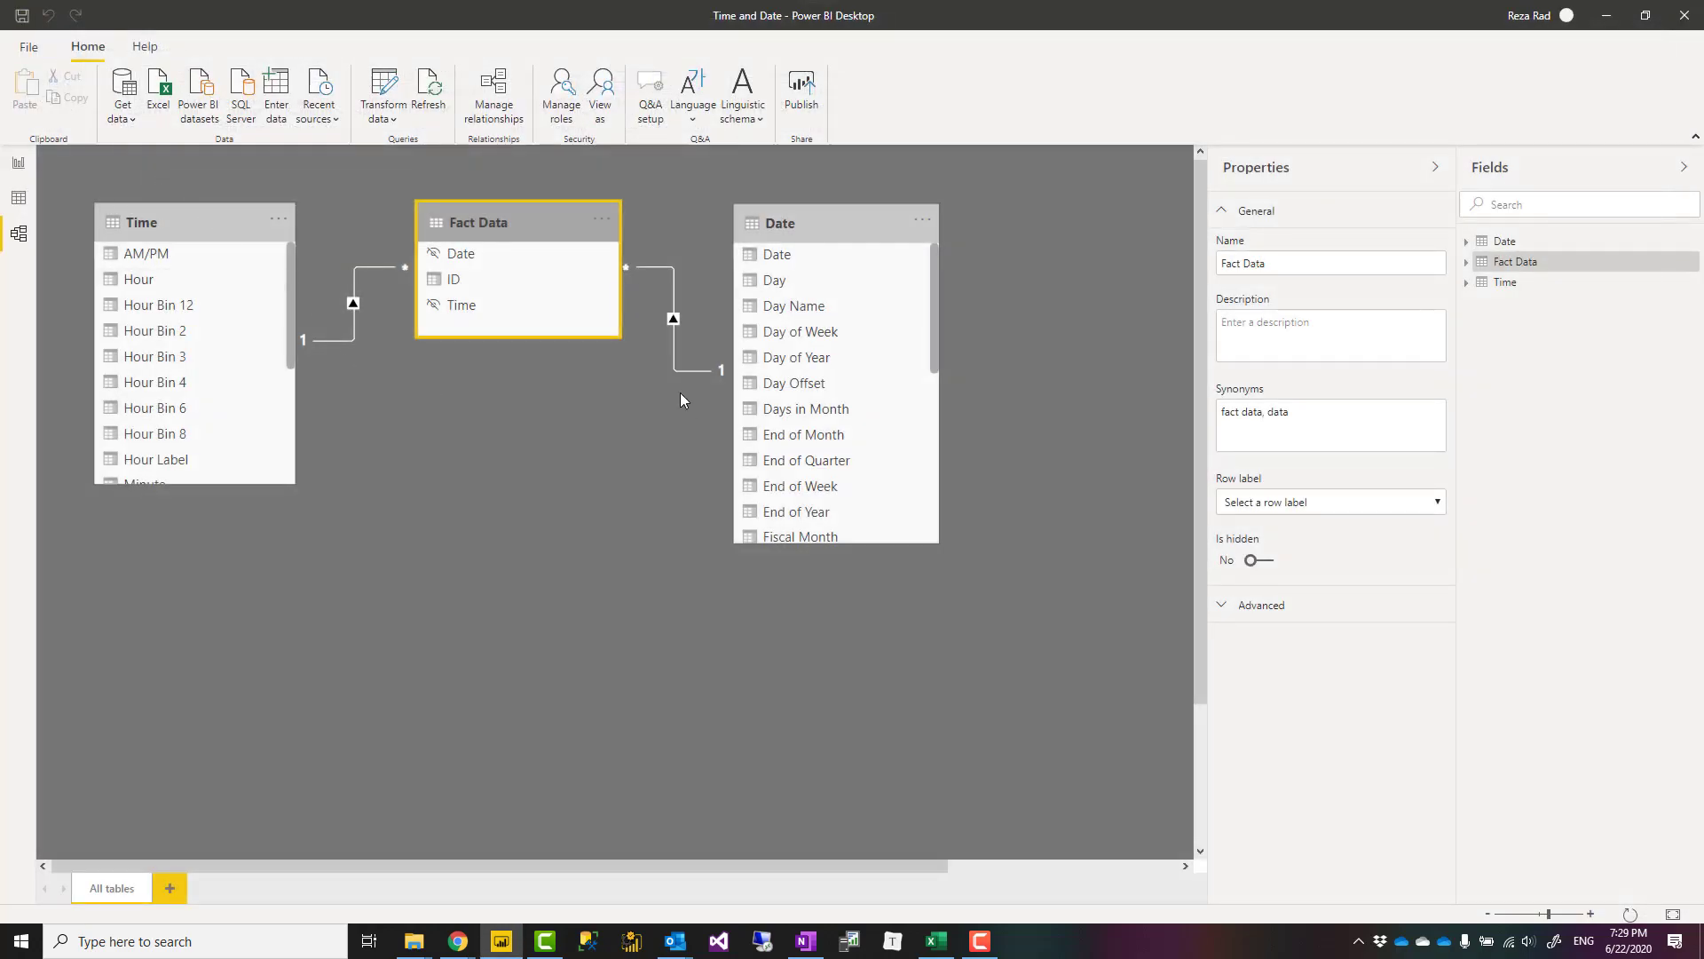
mouse_move(255, 330)
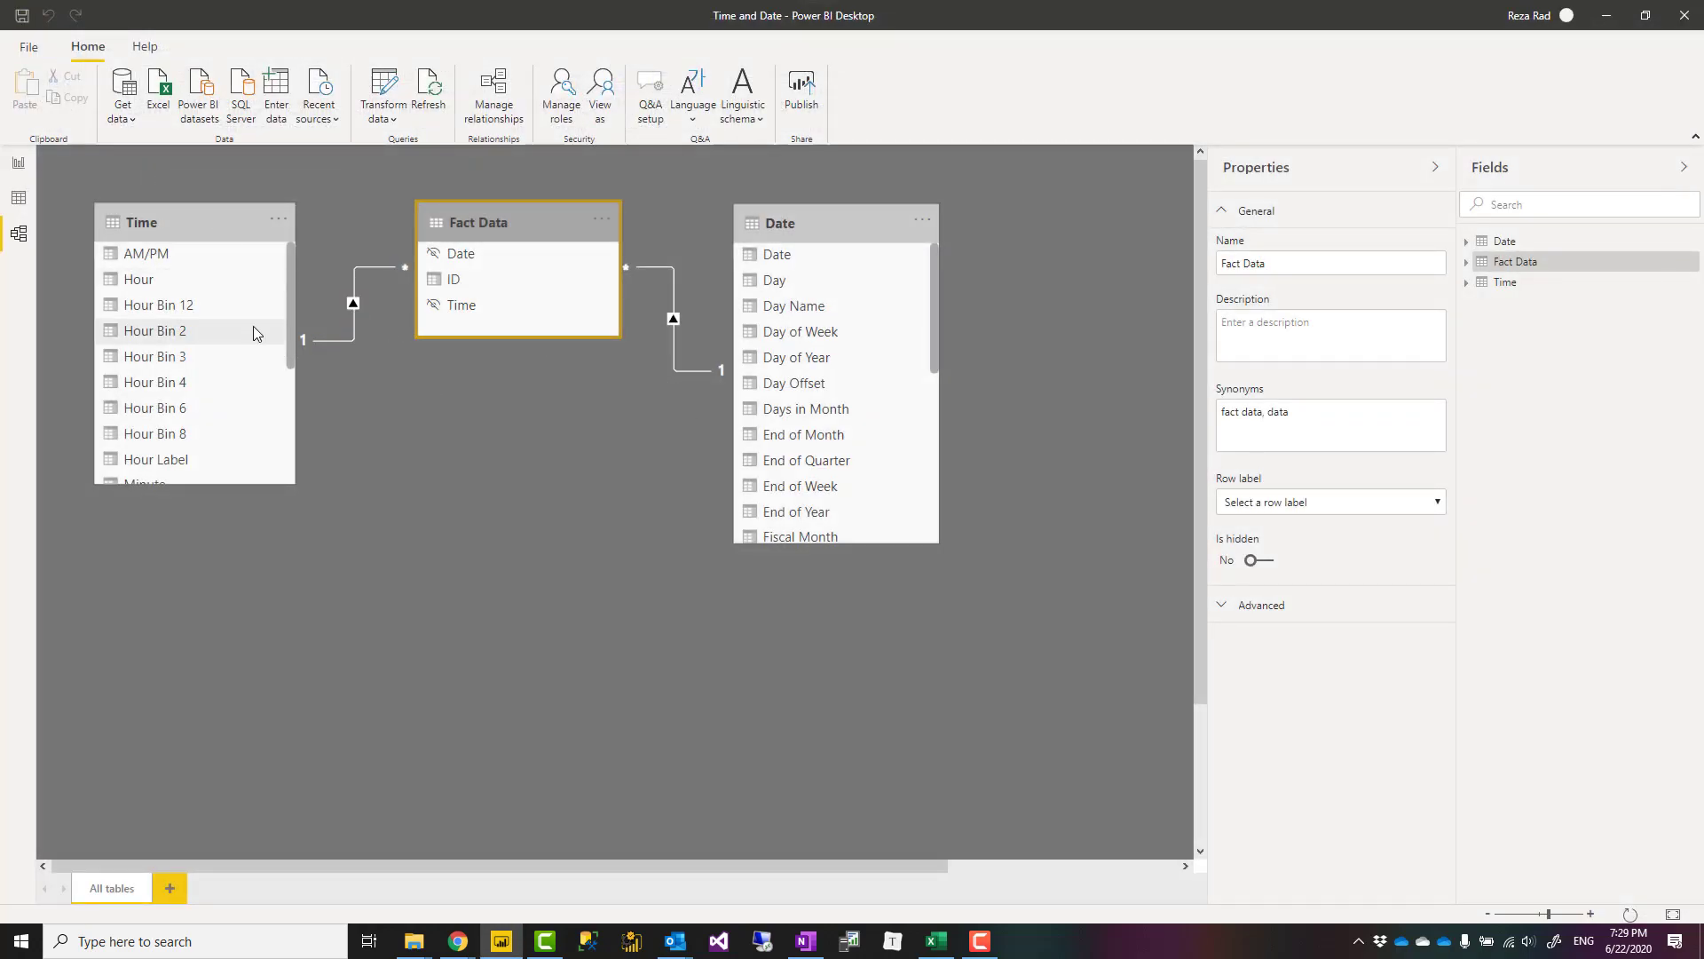
- Review the model where Time and Date each relate one-to-many to Fact Data
left_click(461, 306)
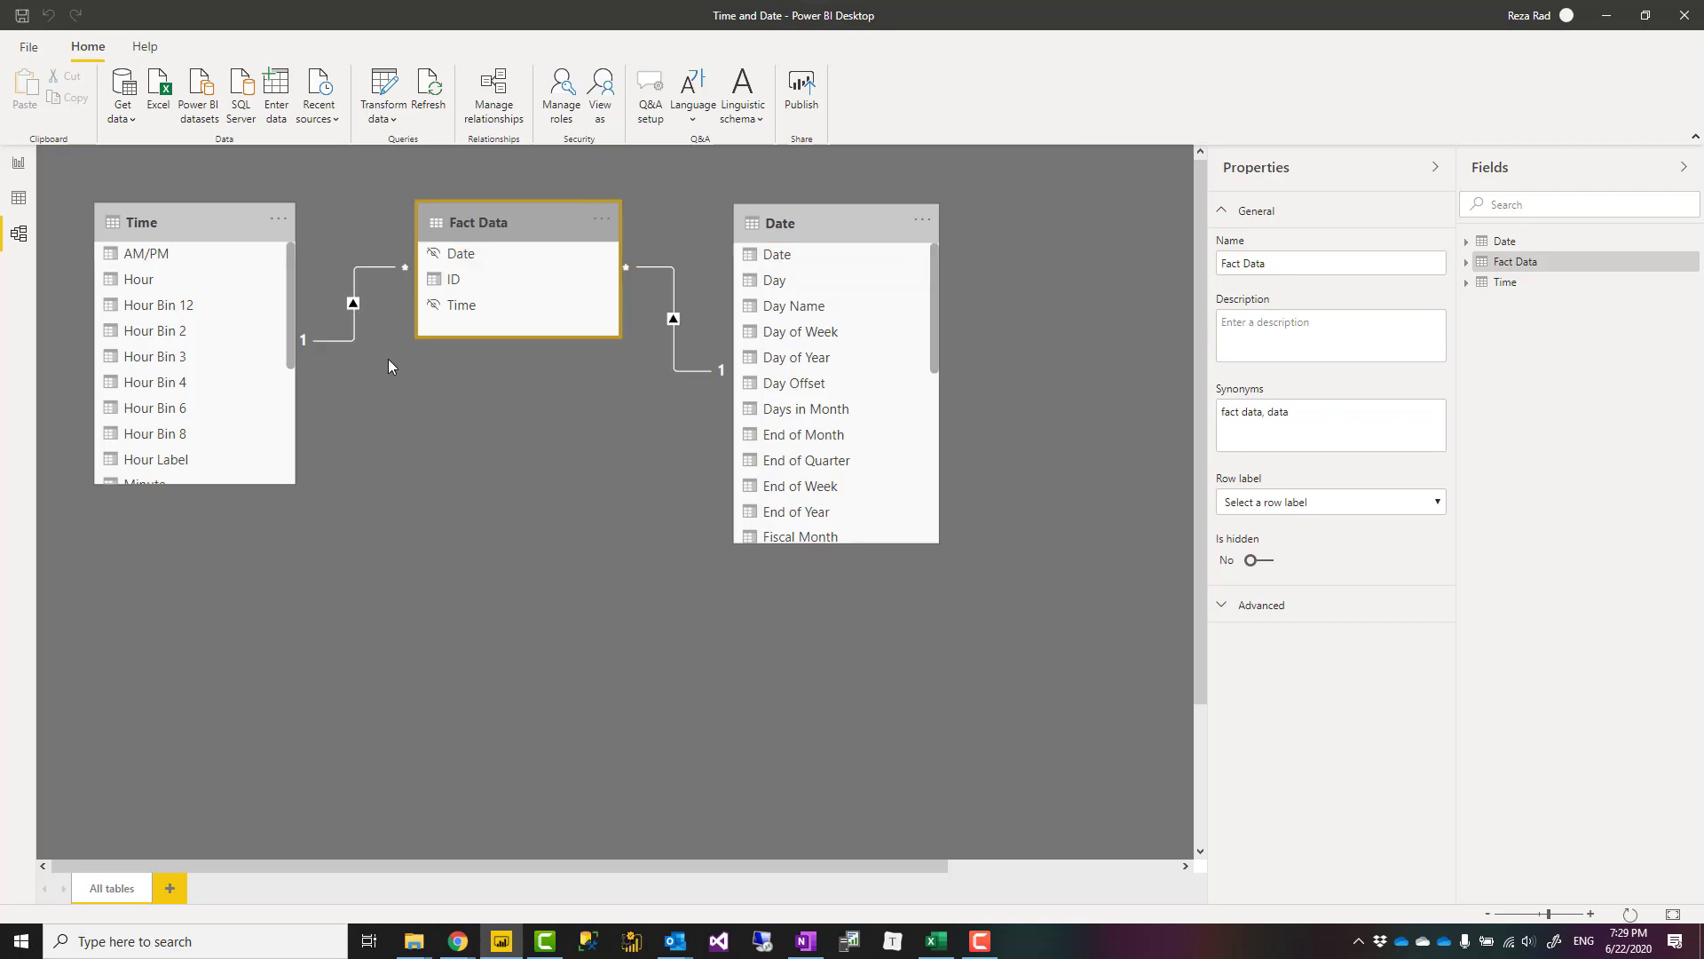
left_click(545, 451)
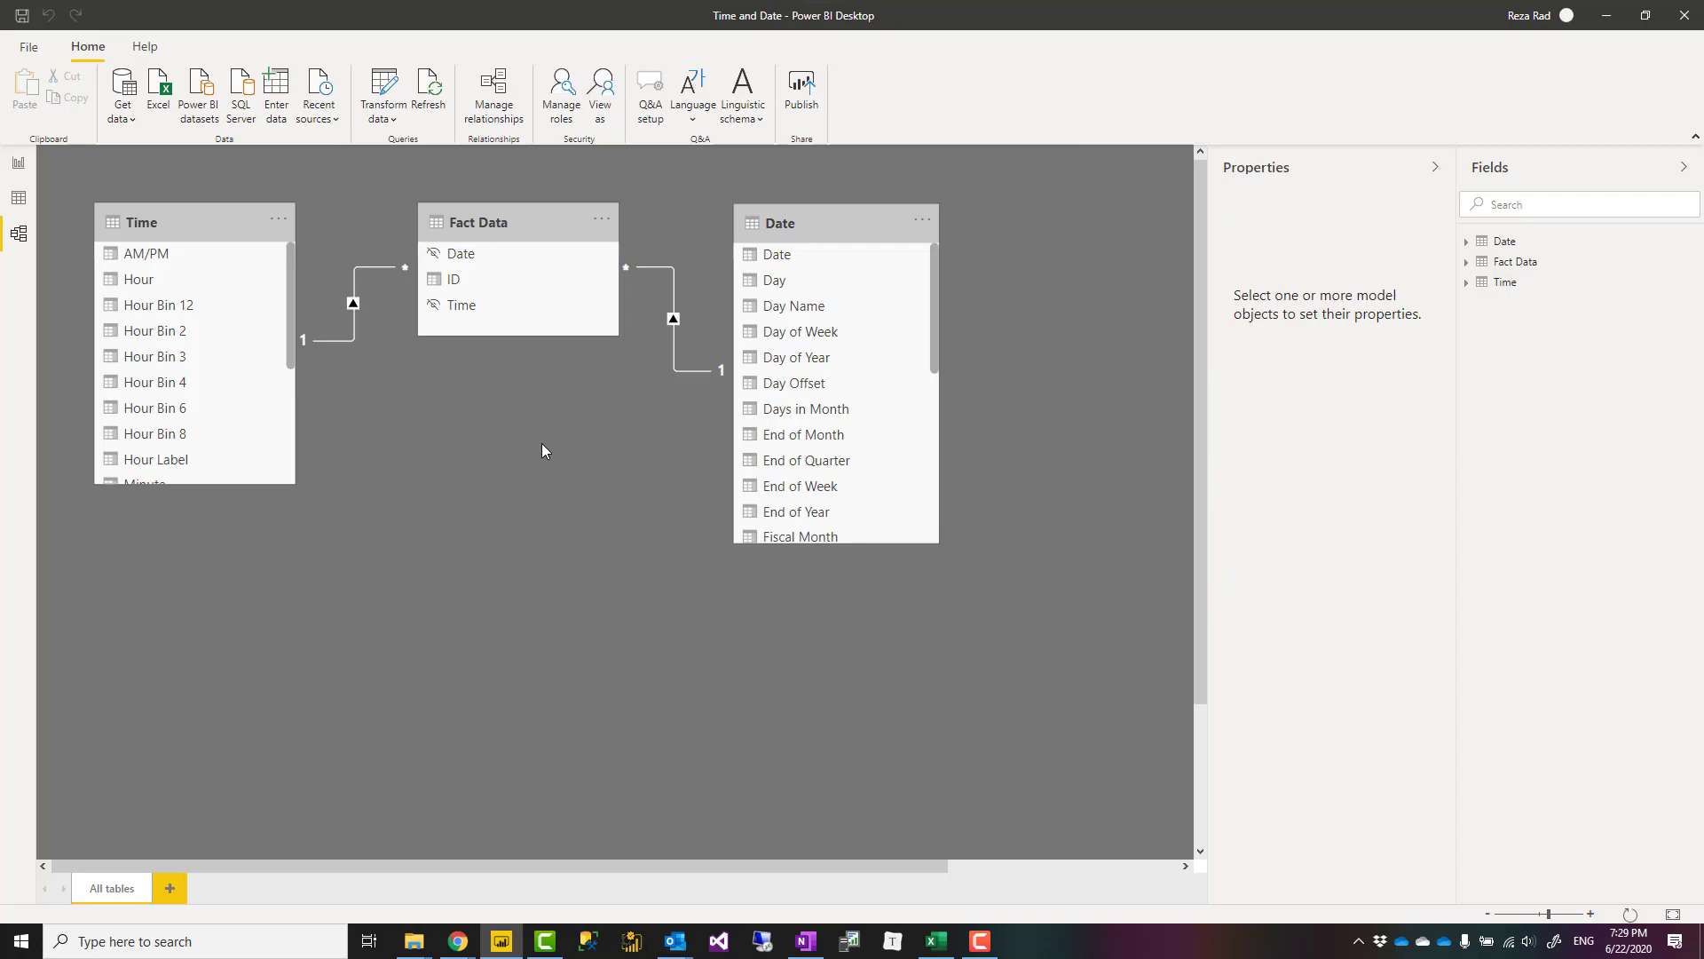
mouse_move(252, 236)
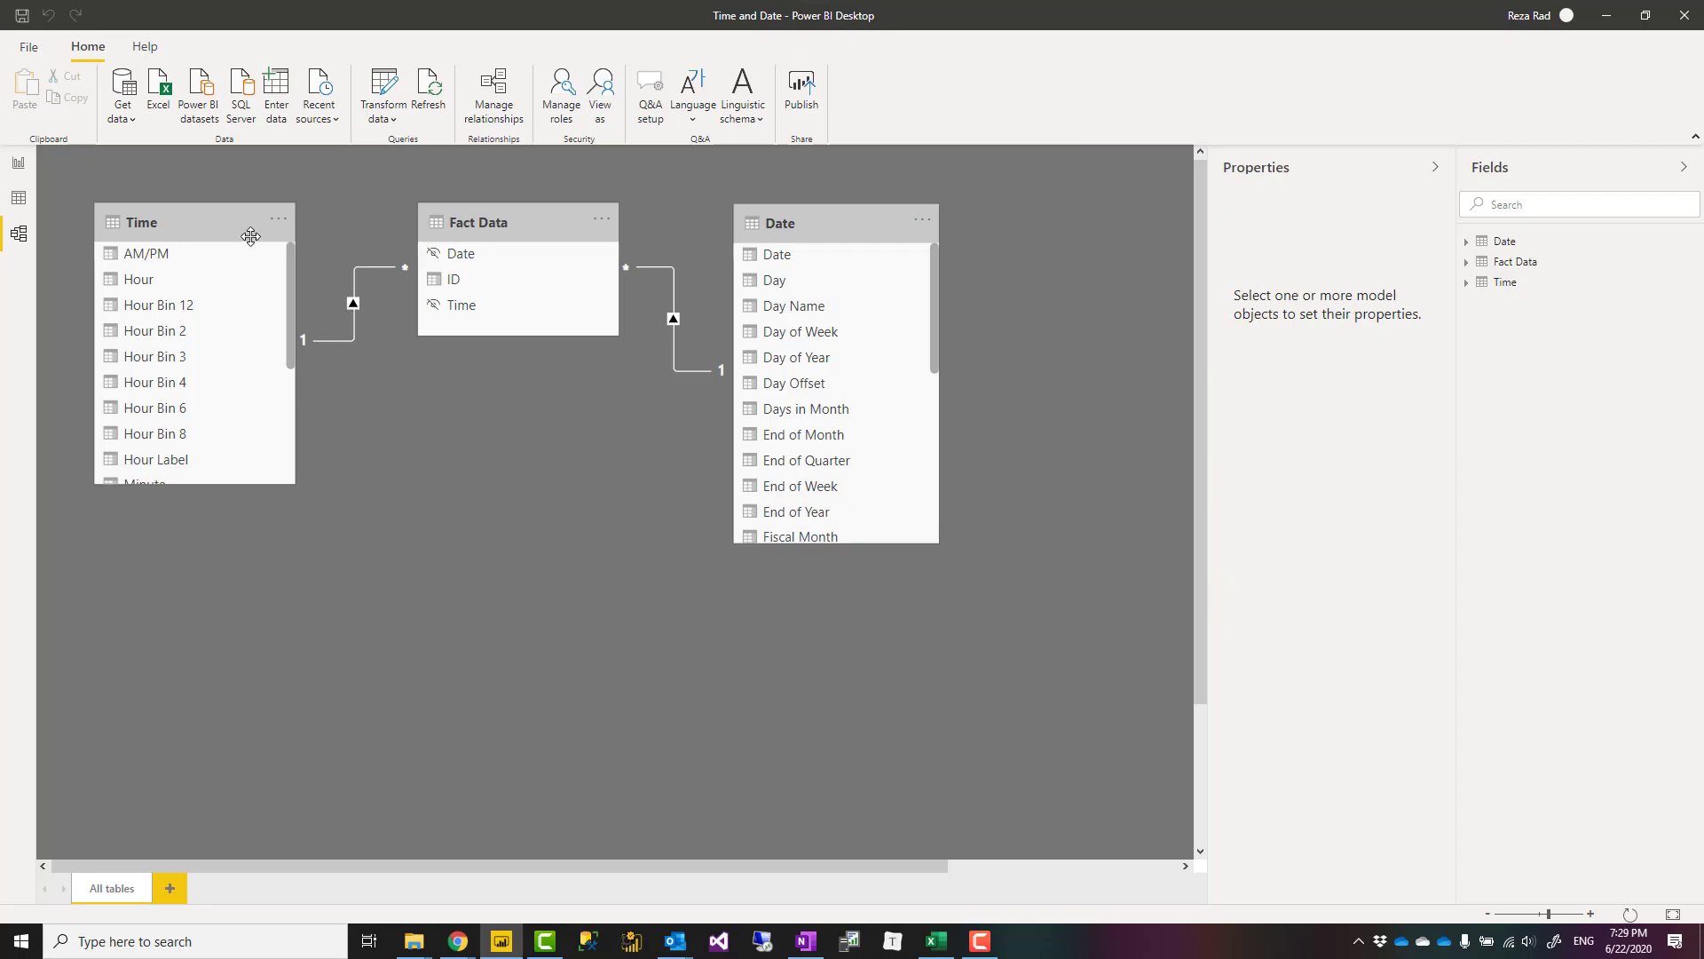
mouse_move(416, 465)
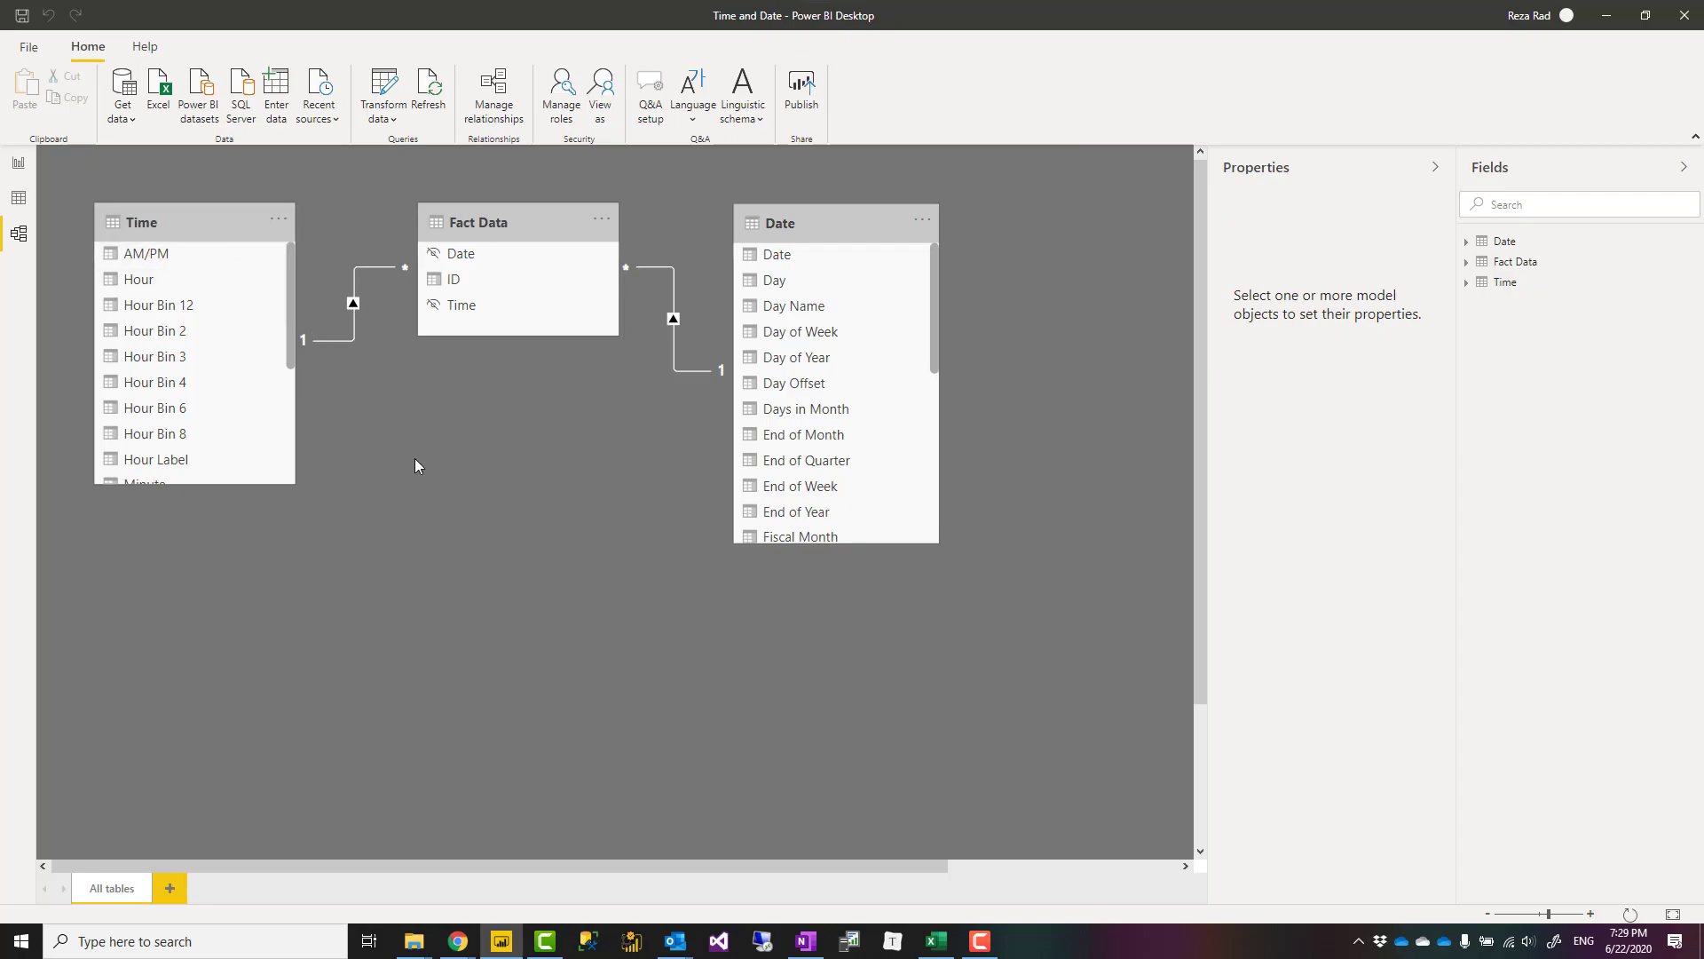
mouse_move(273, 381)
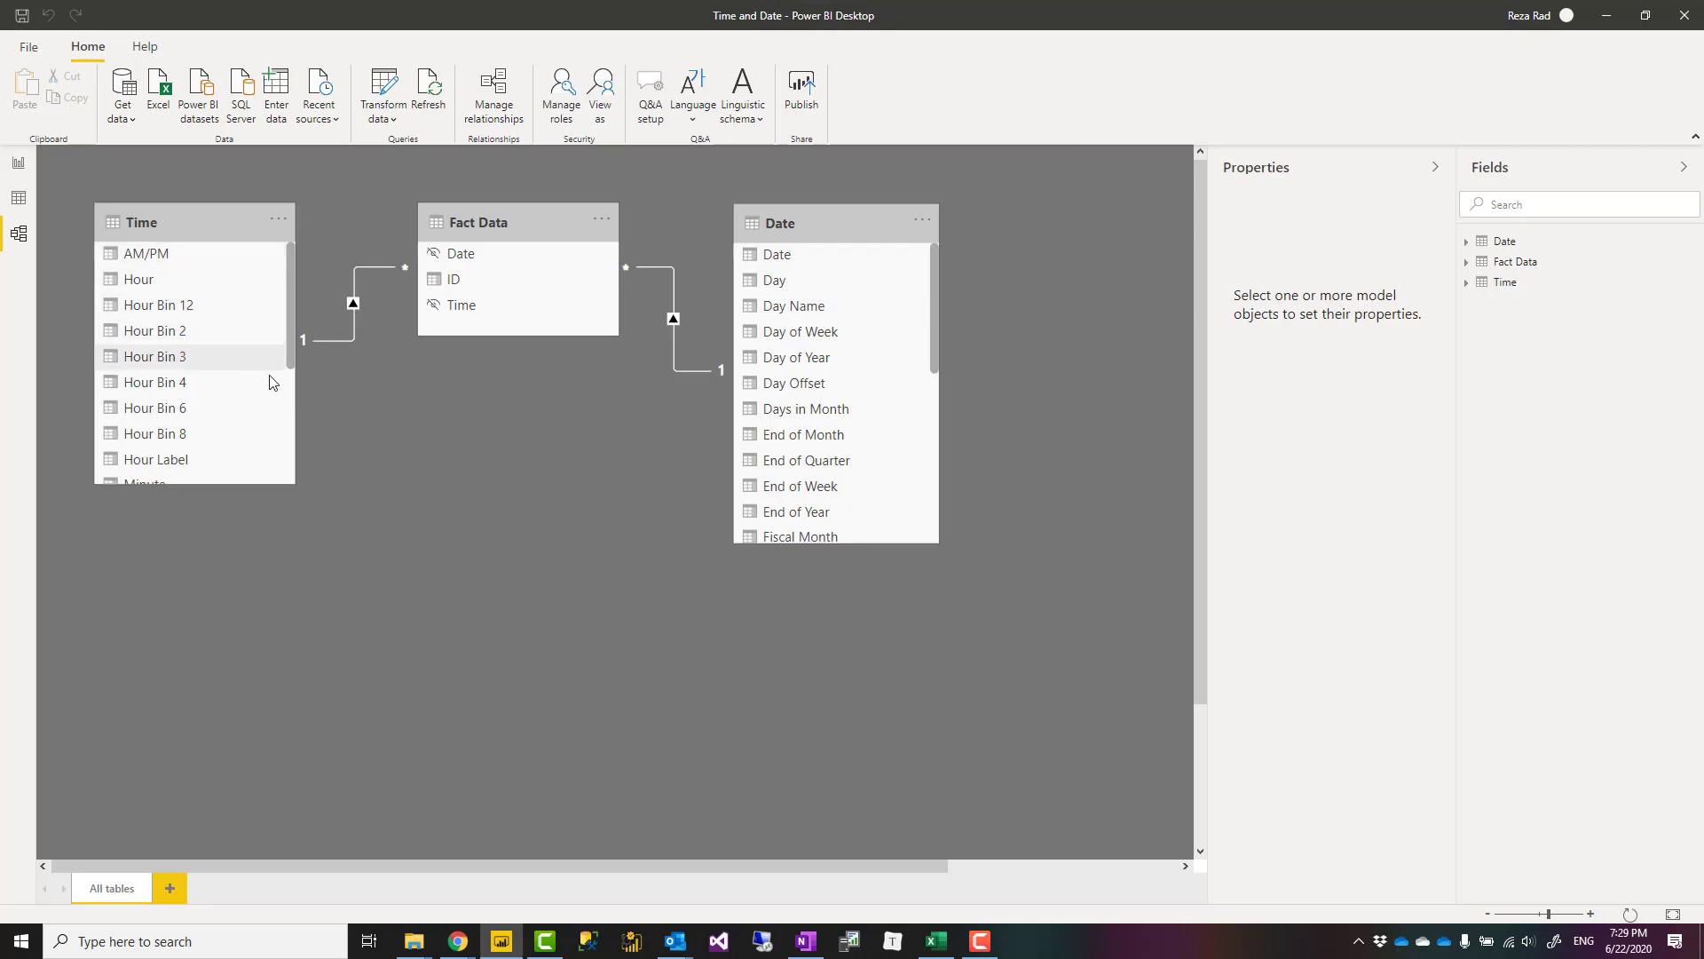
mouse_move(561, 476)
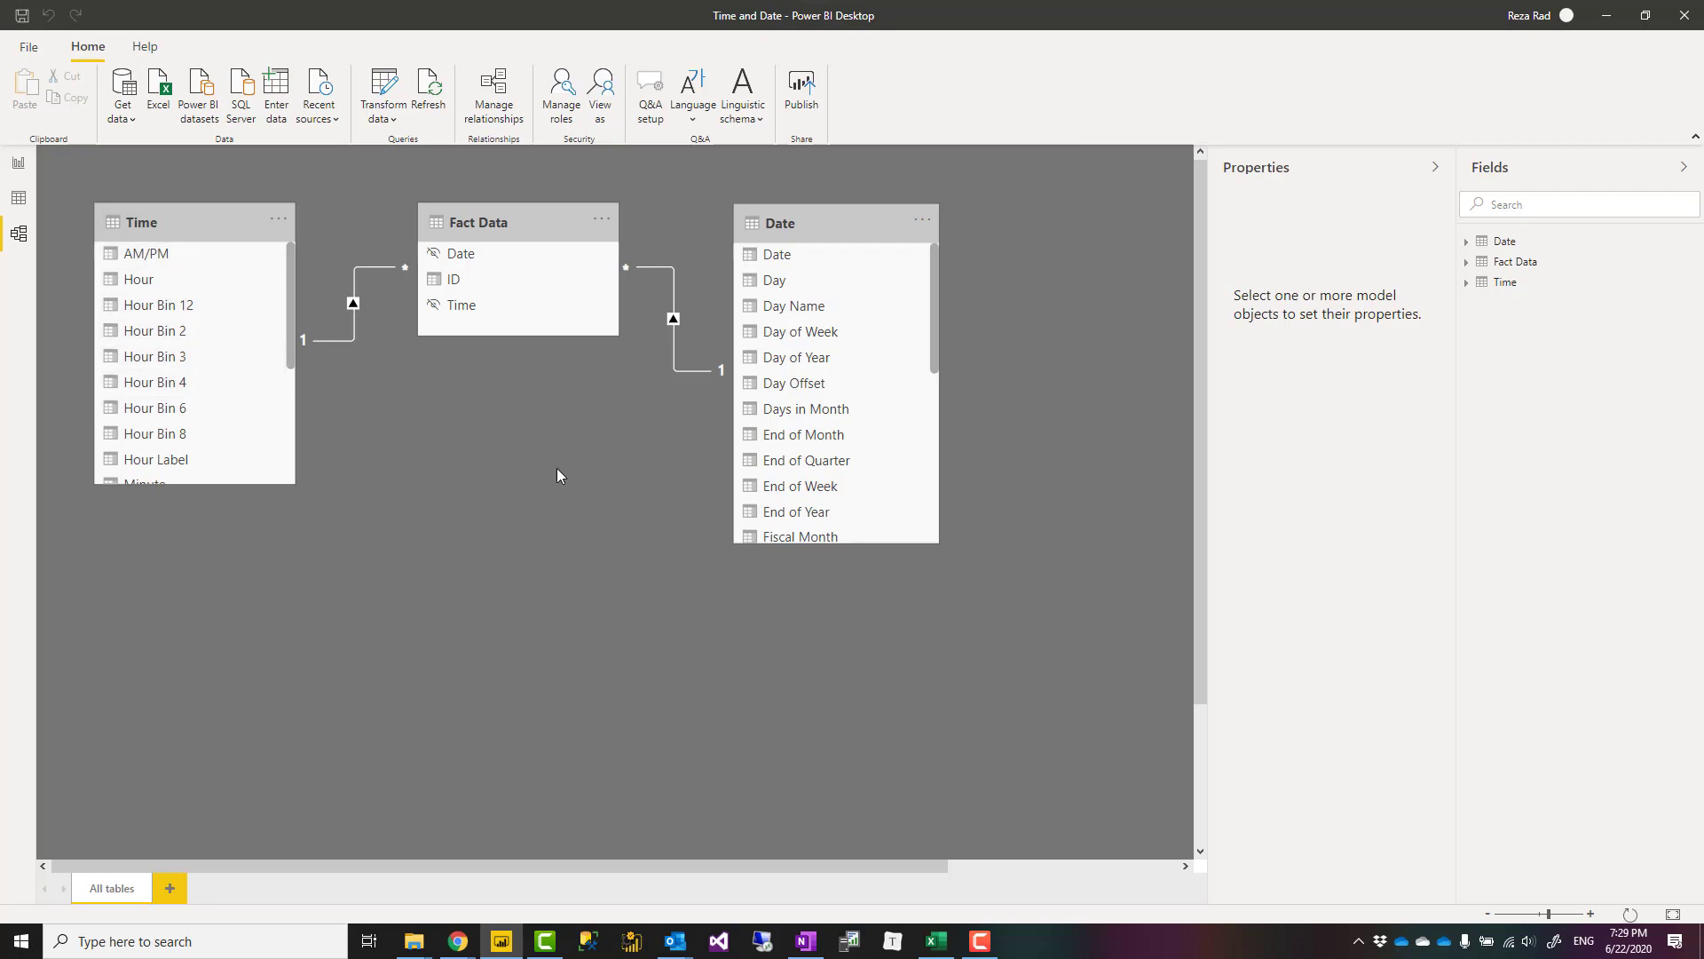
mouse_move(1018, 460)
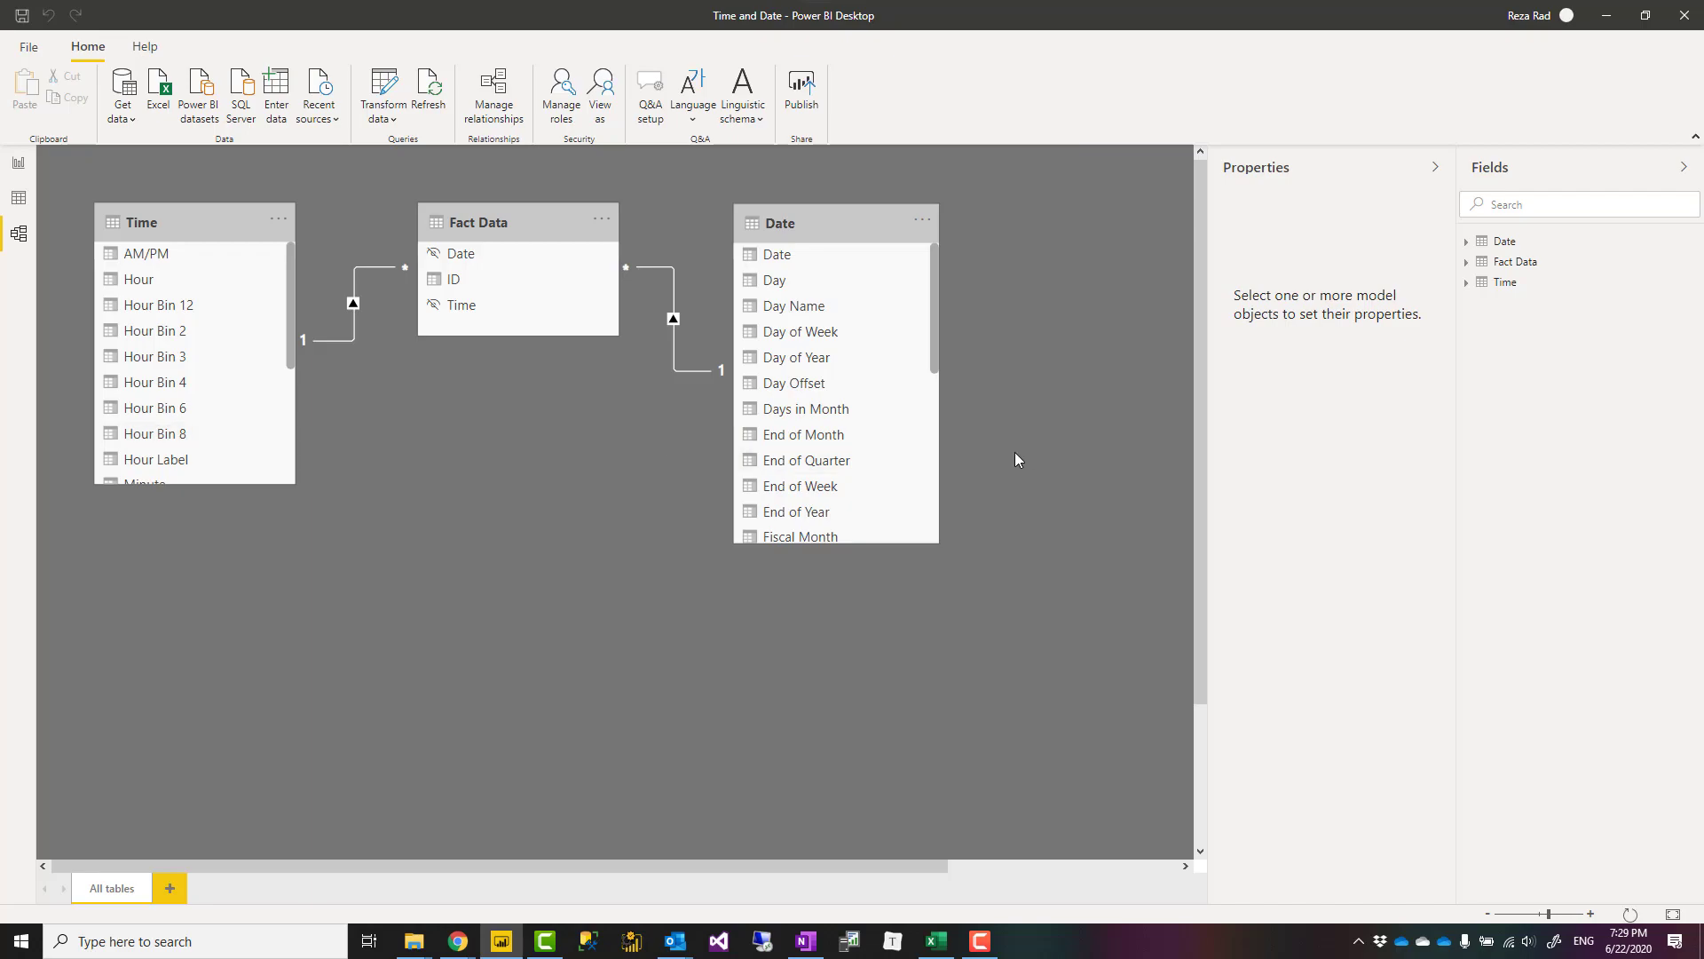
mouse_move(565, 455)
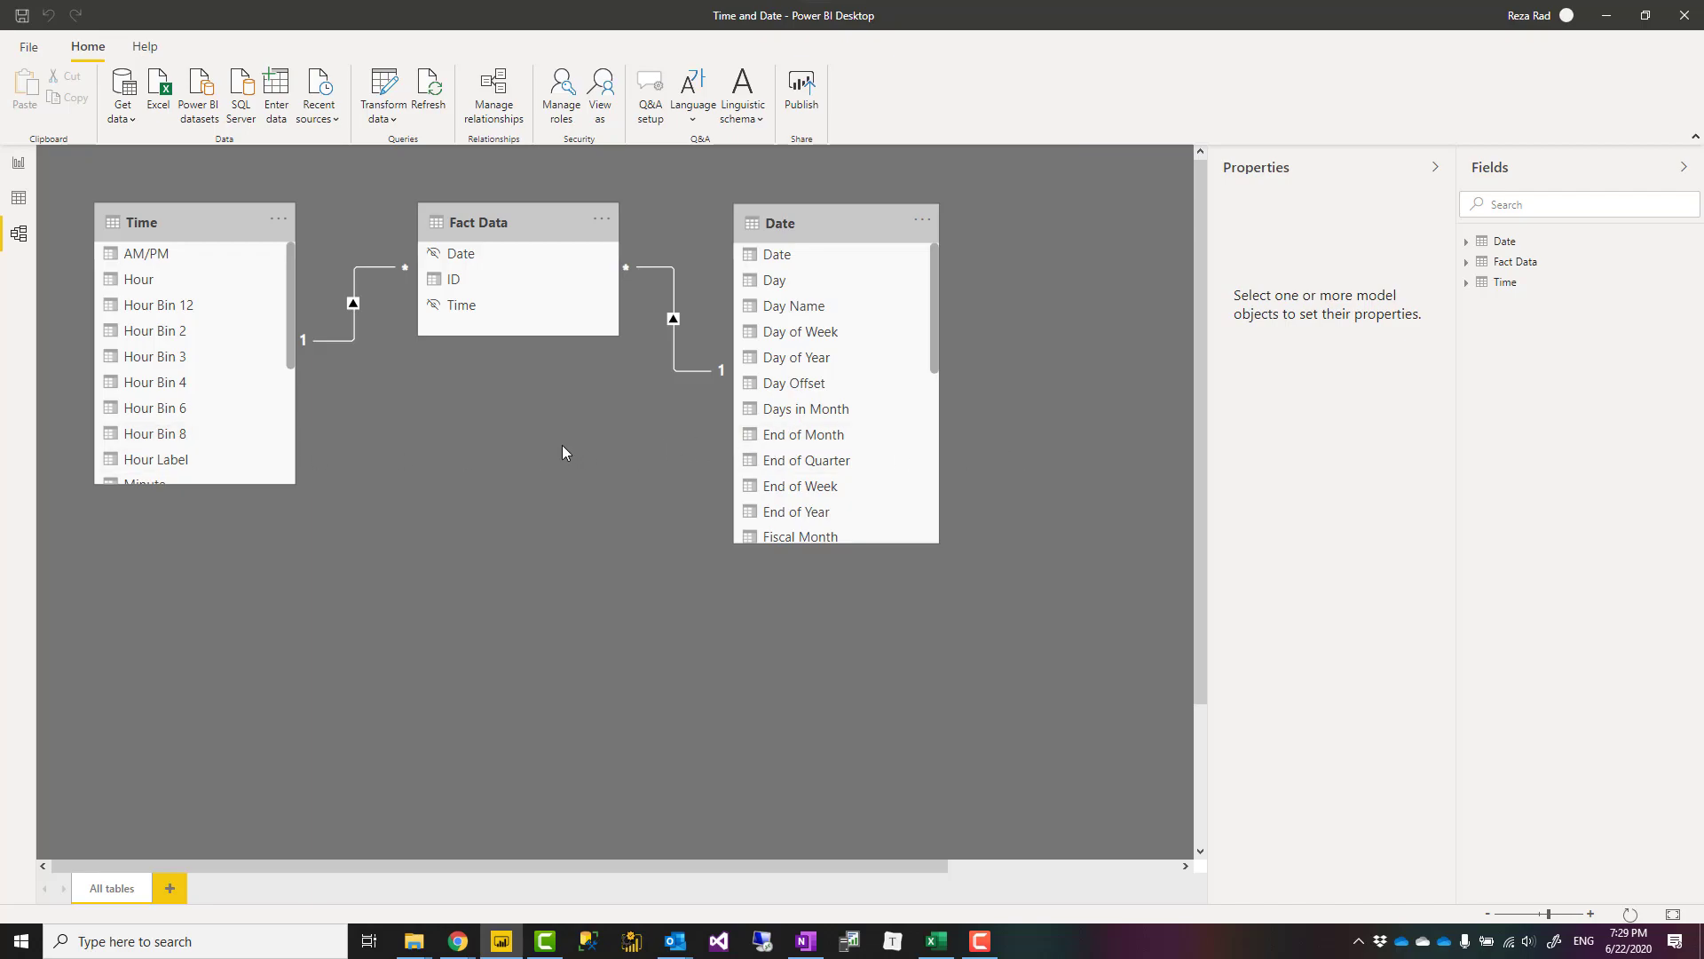
mouse_move(20, 167)
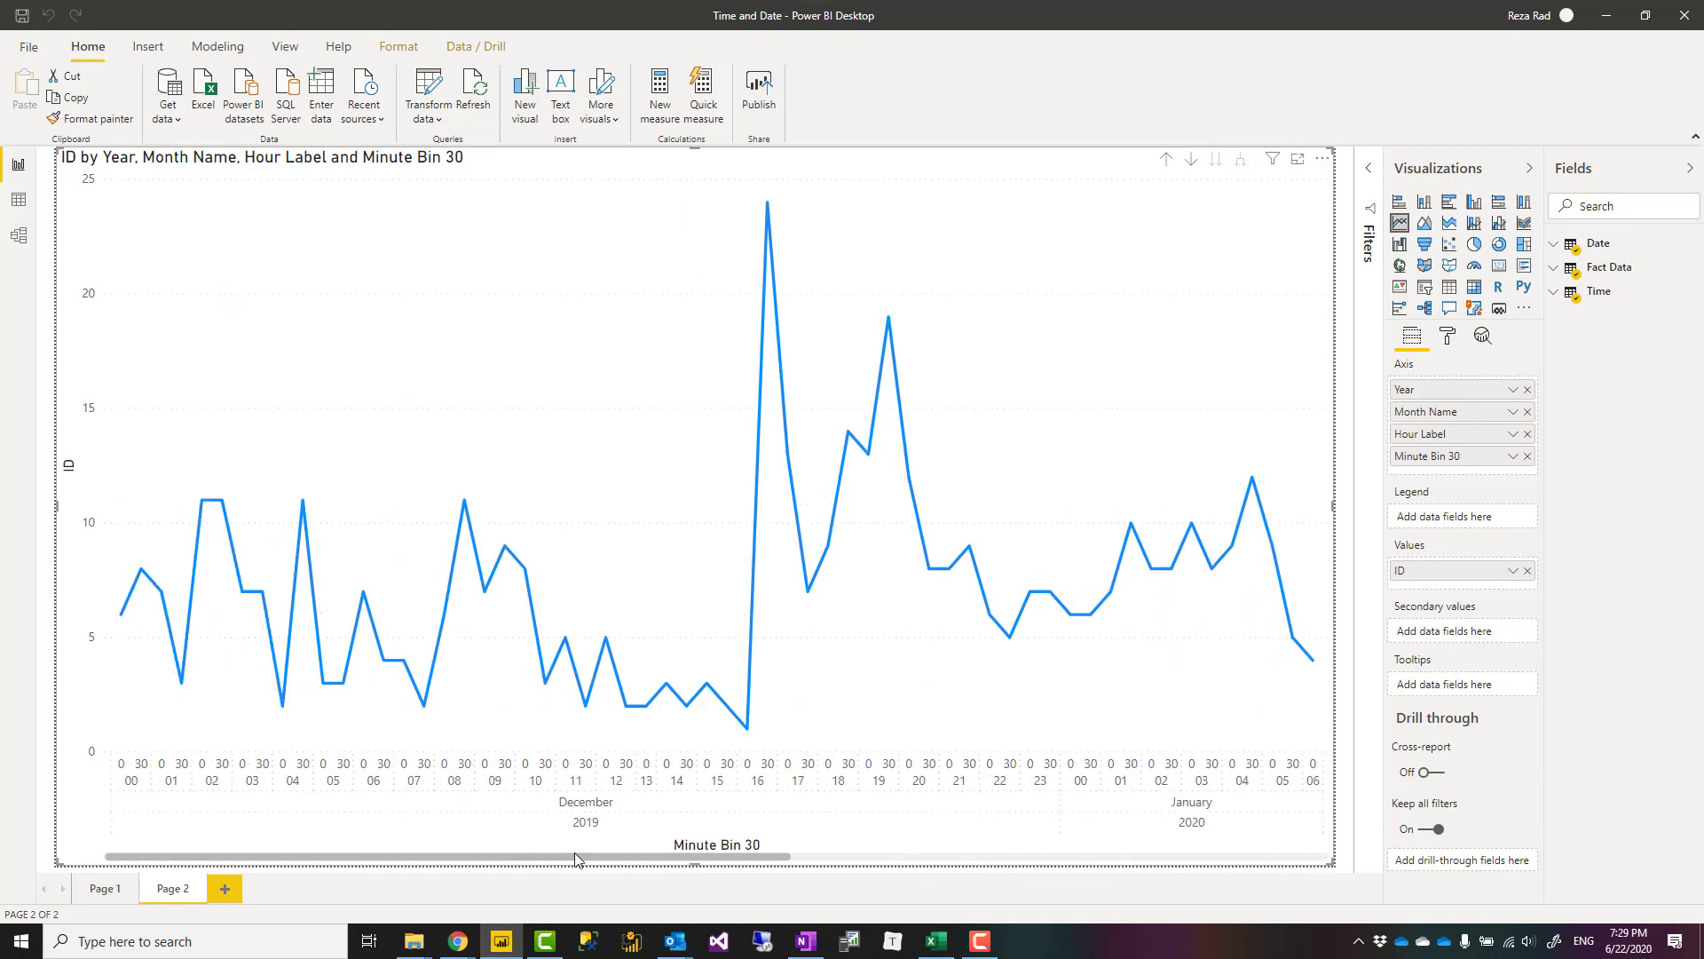
mouse_move(1527, 479)
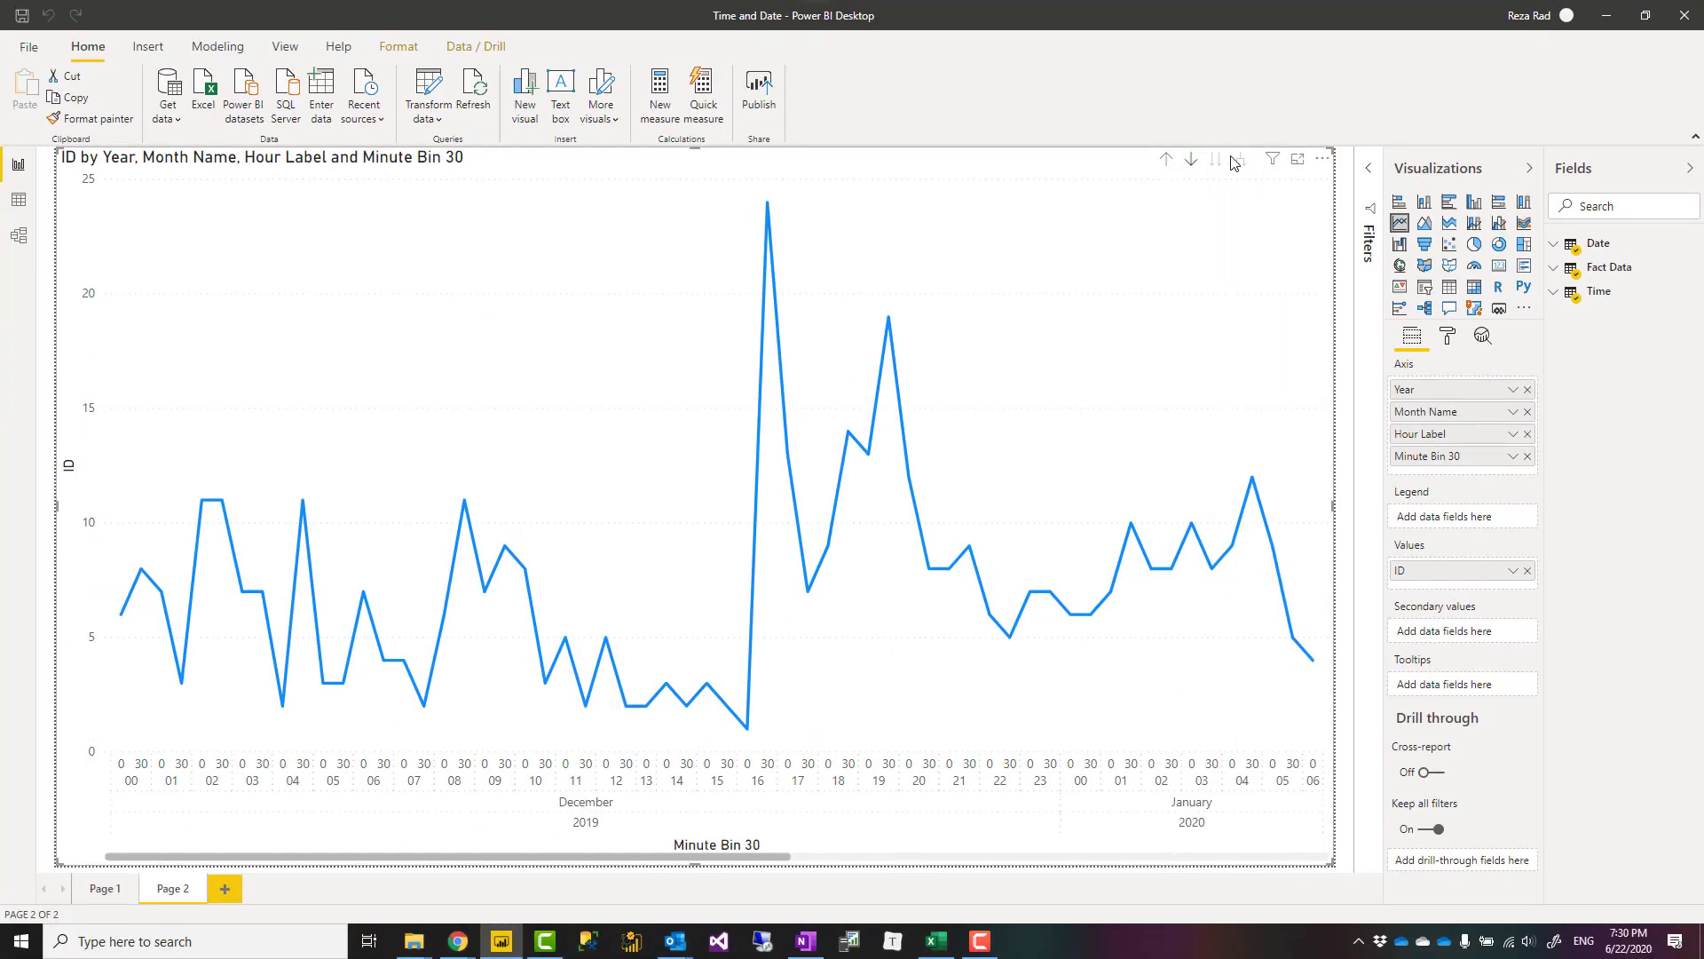
mouse_move(1117, 529)
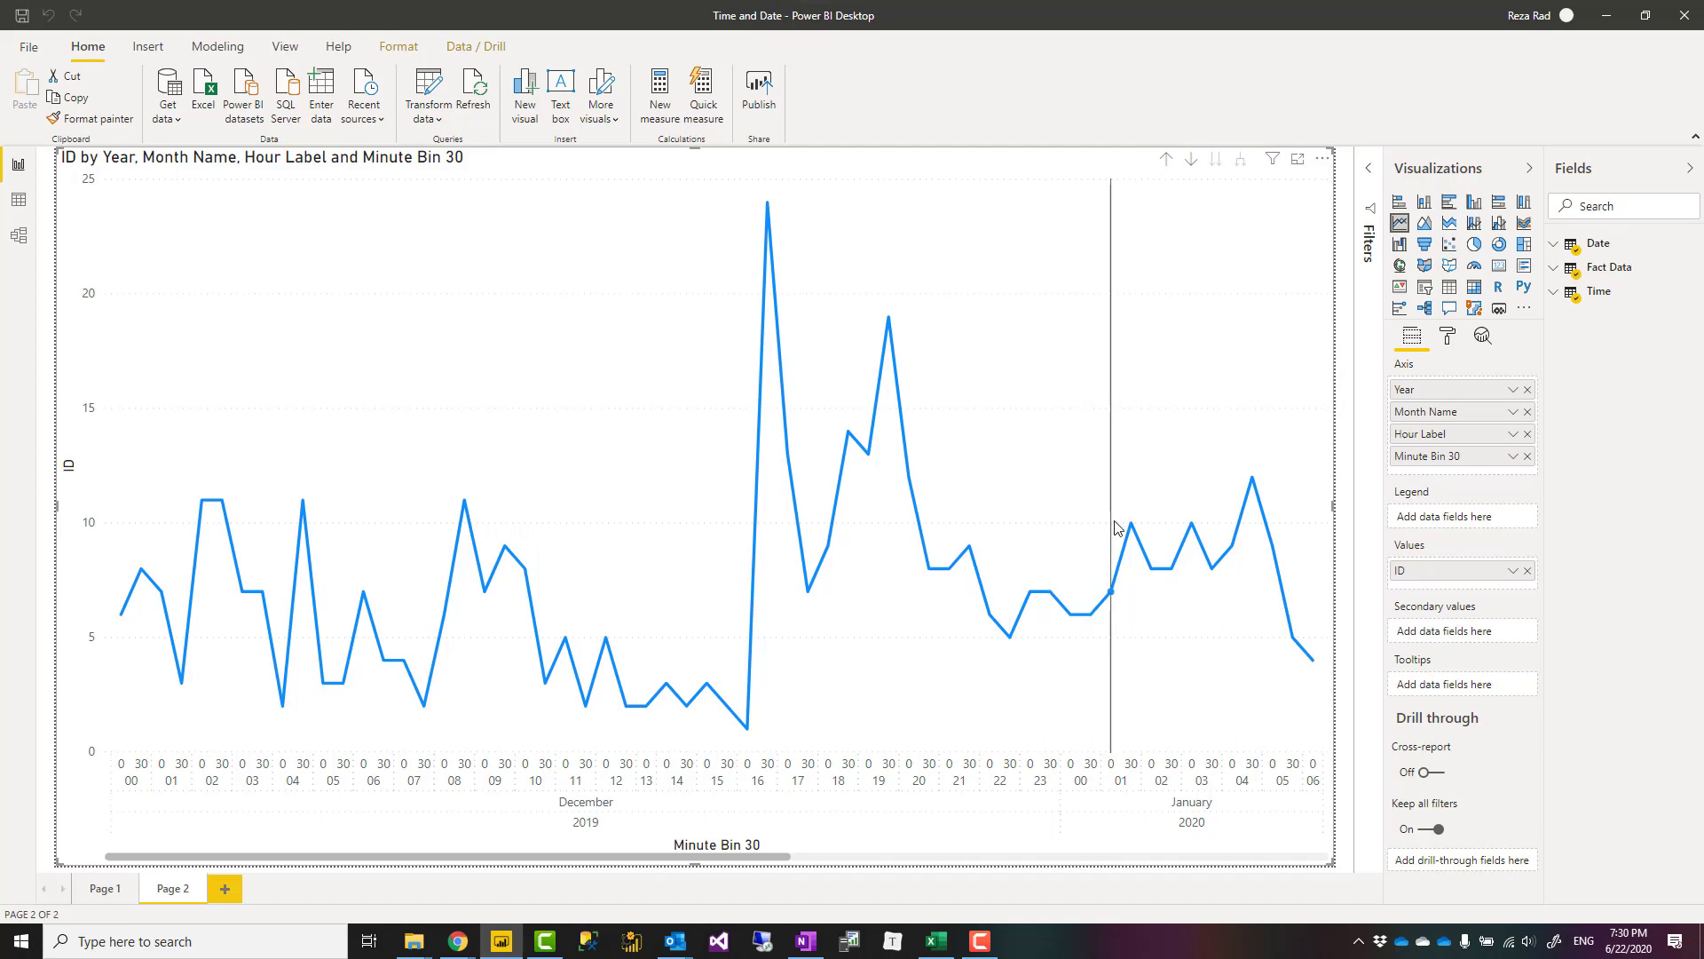
mouse_move(764, 480)
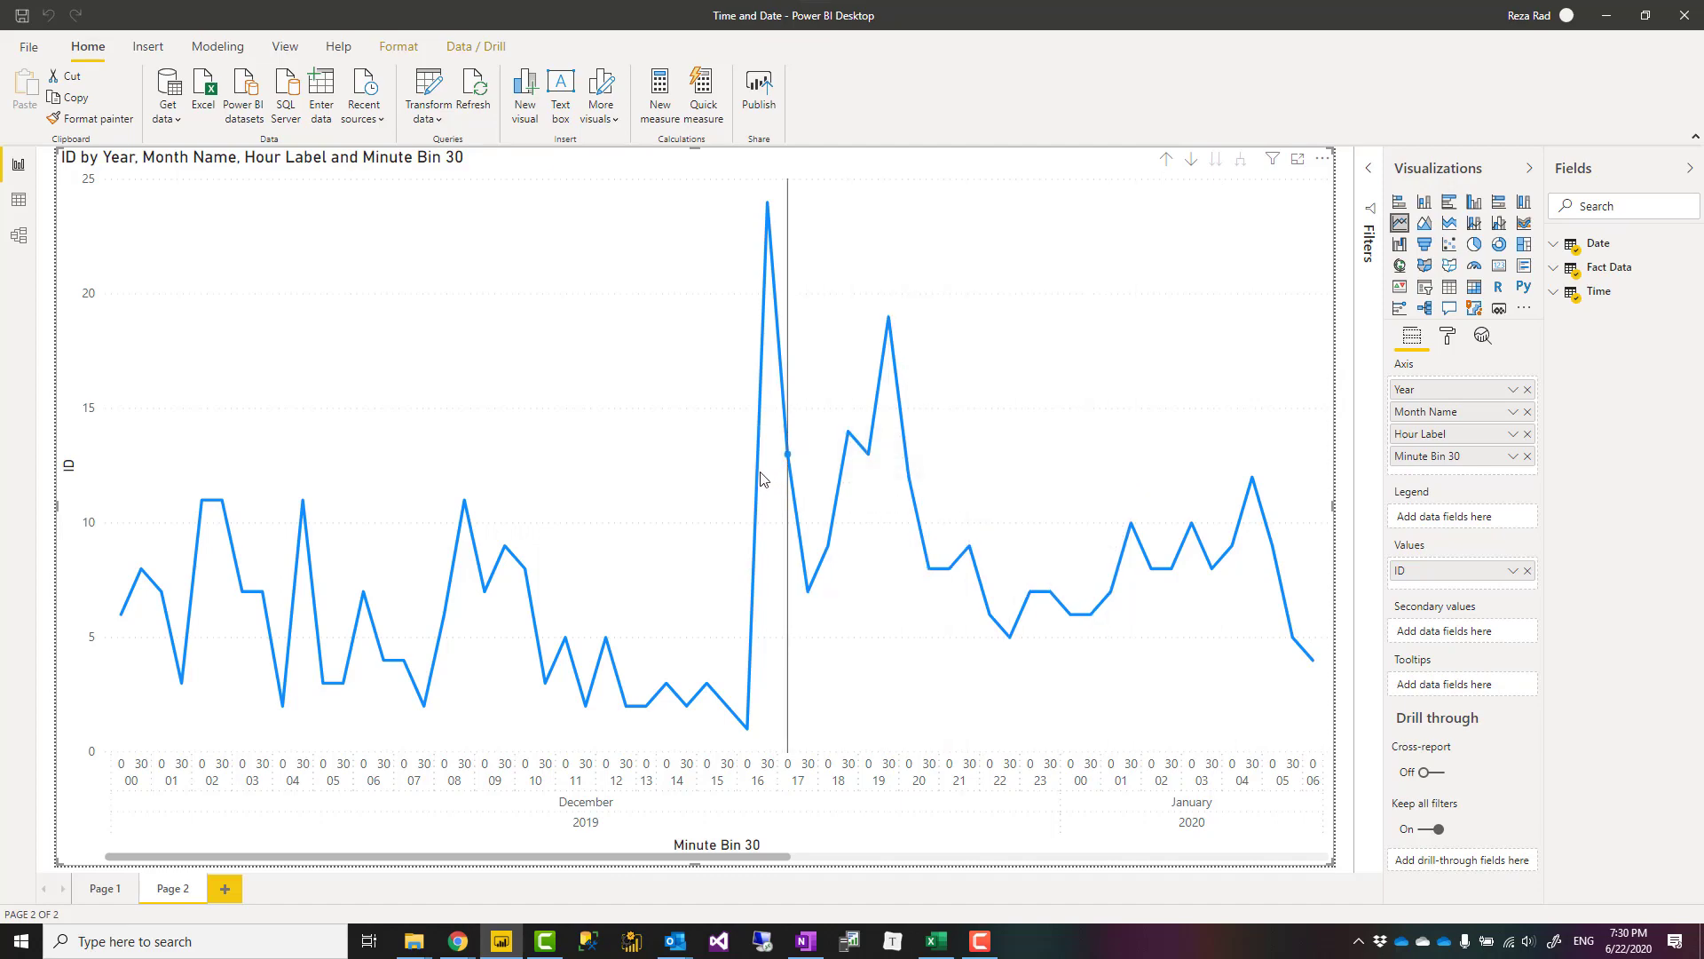
mouse_move(484, 232)
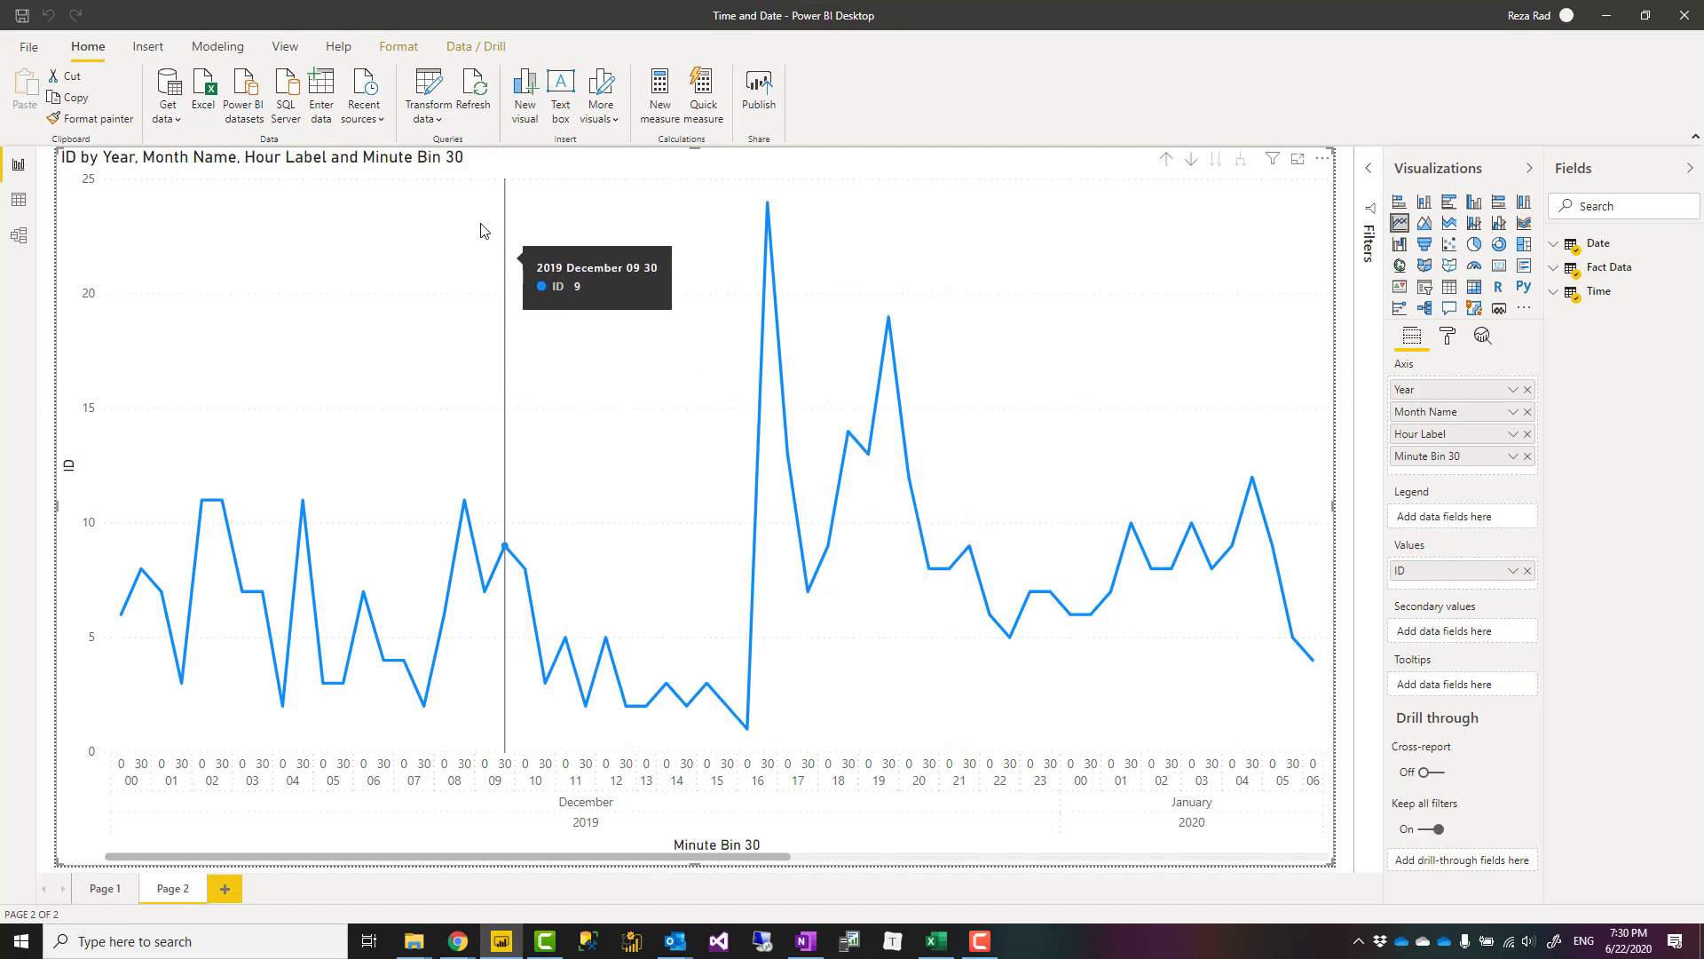
left_click(20, 234)
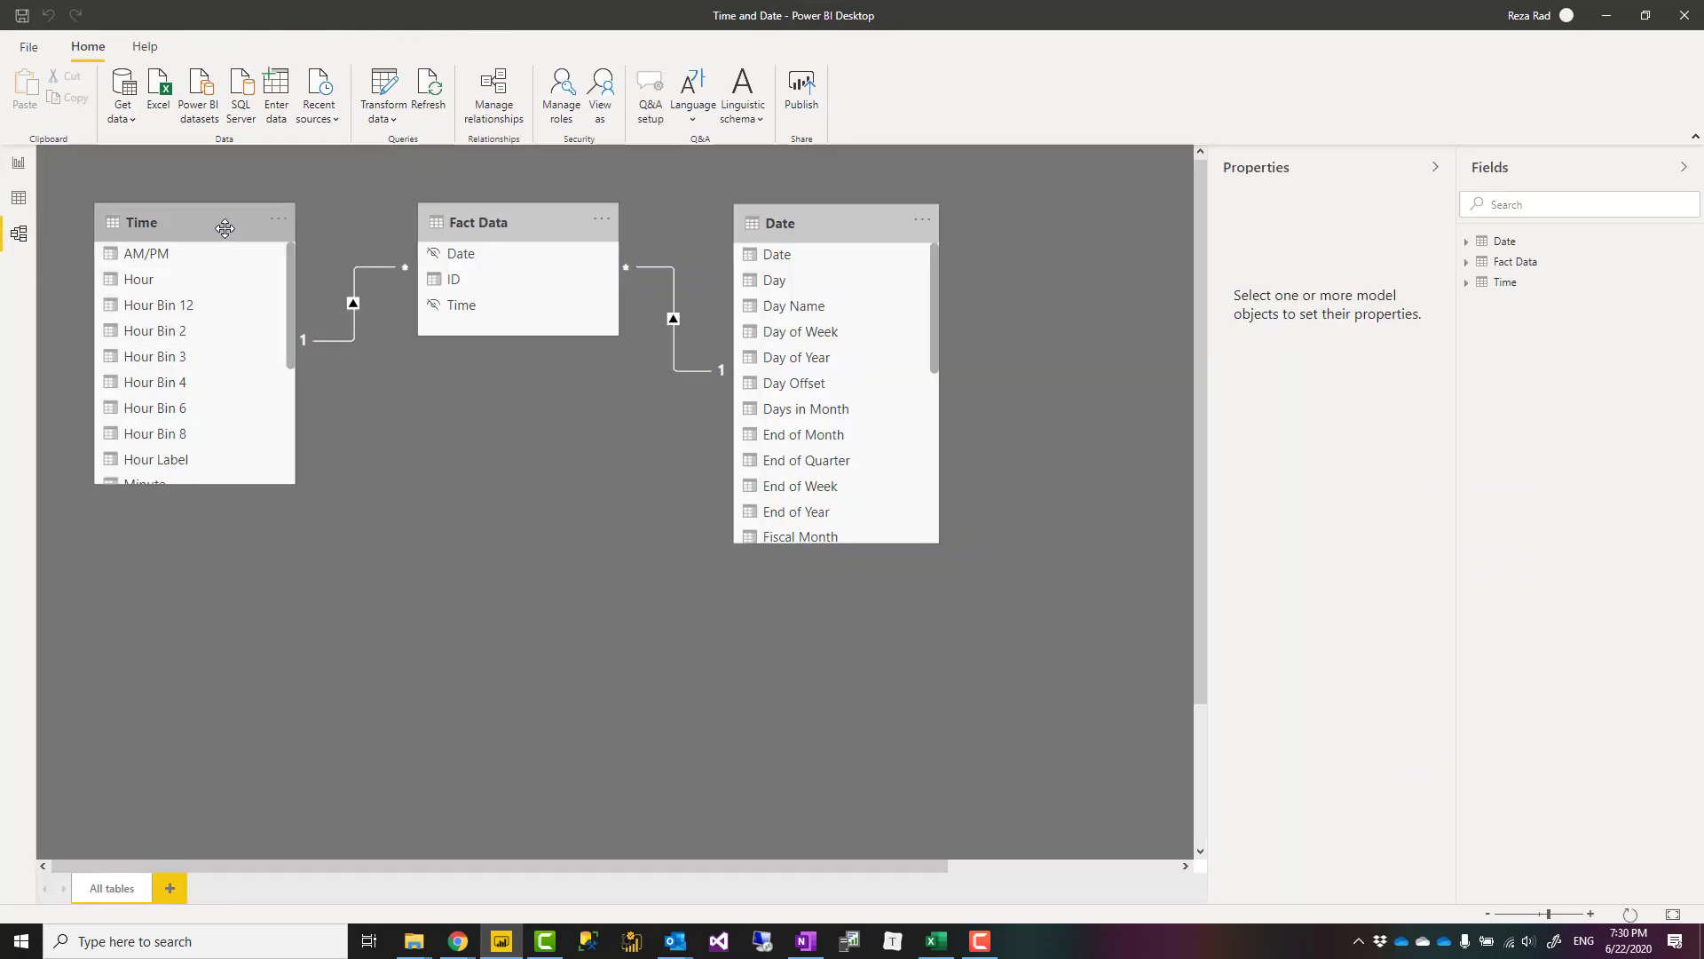
- Move the Time and Date tables lower, on either side of Fact Data
left_click_drag(225, 228, 206, 293)
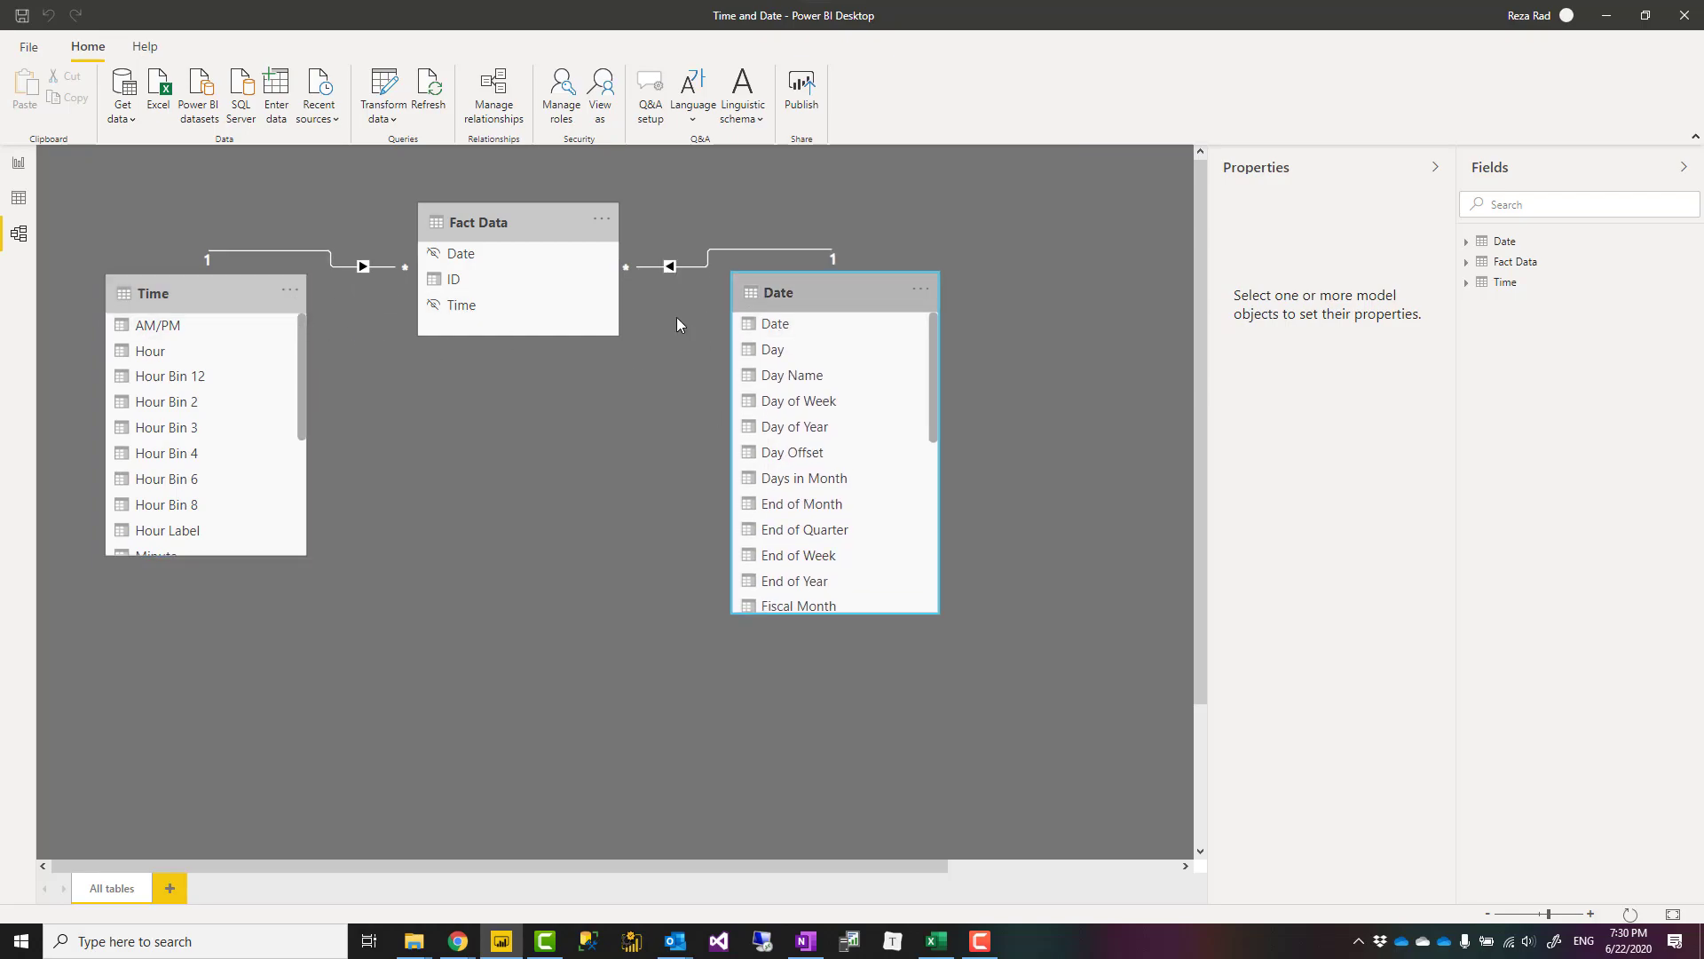
mouse_move(447, 371)
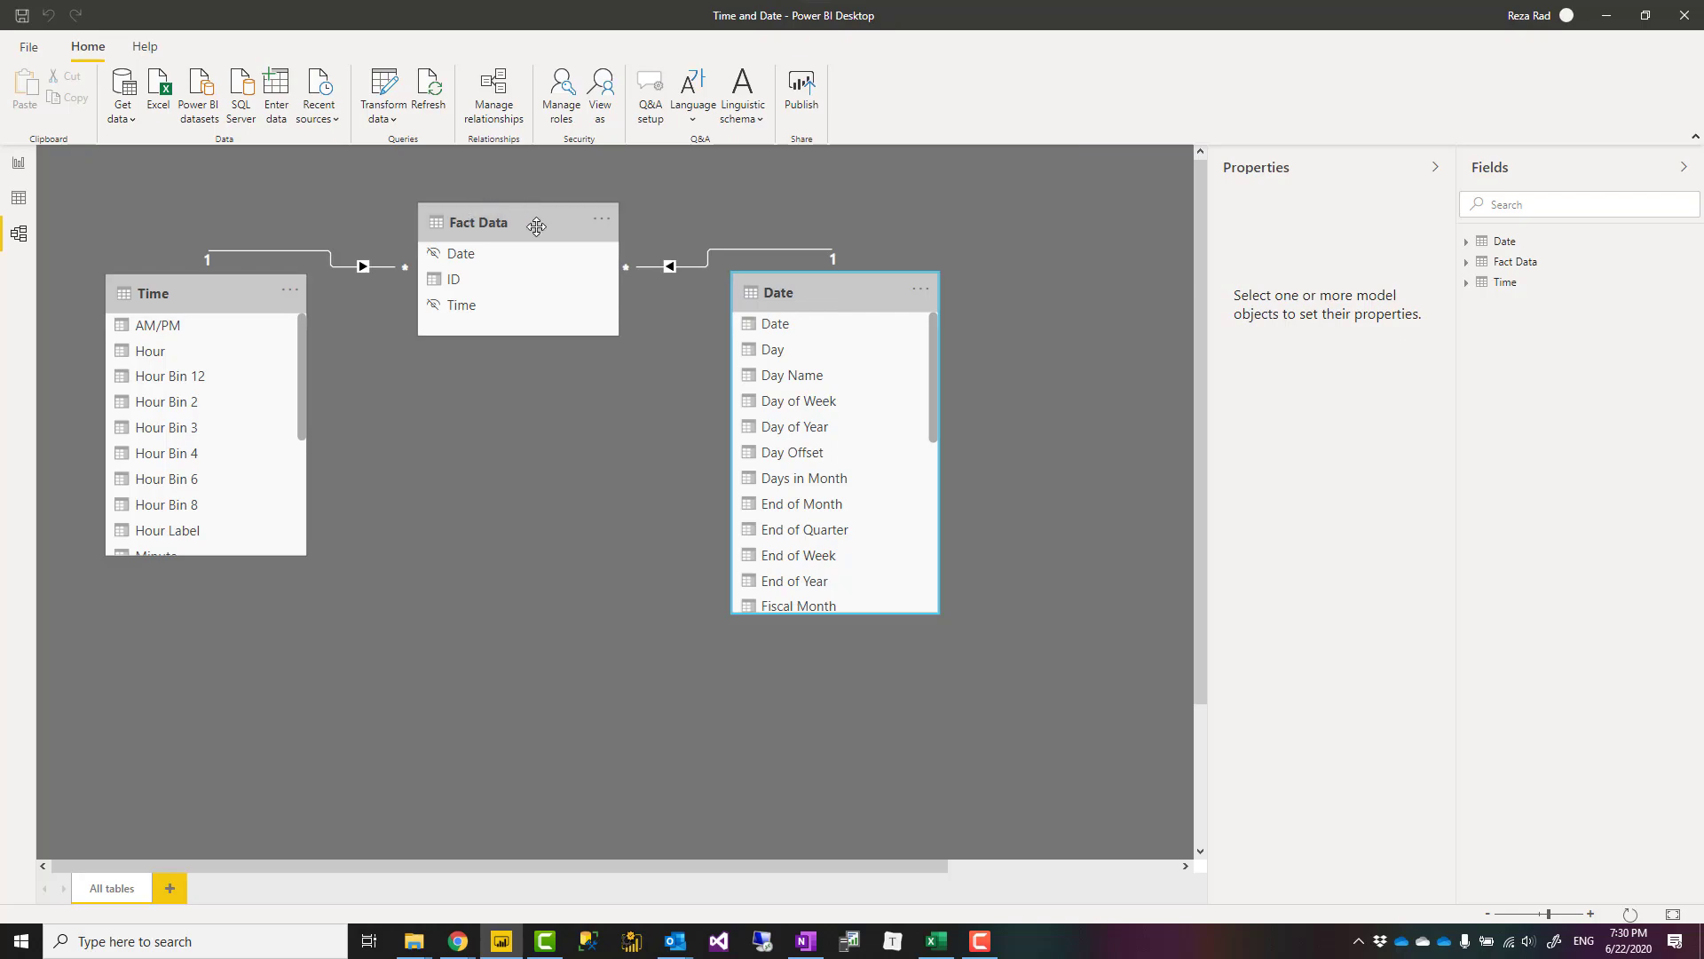
mouse_move(183, 295)
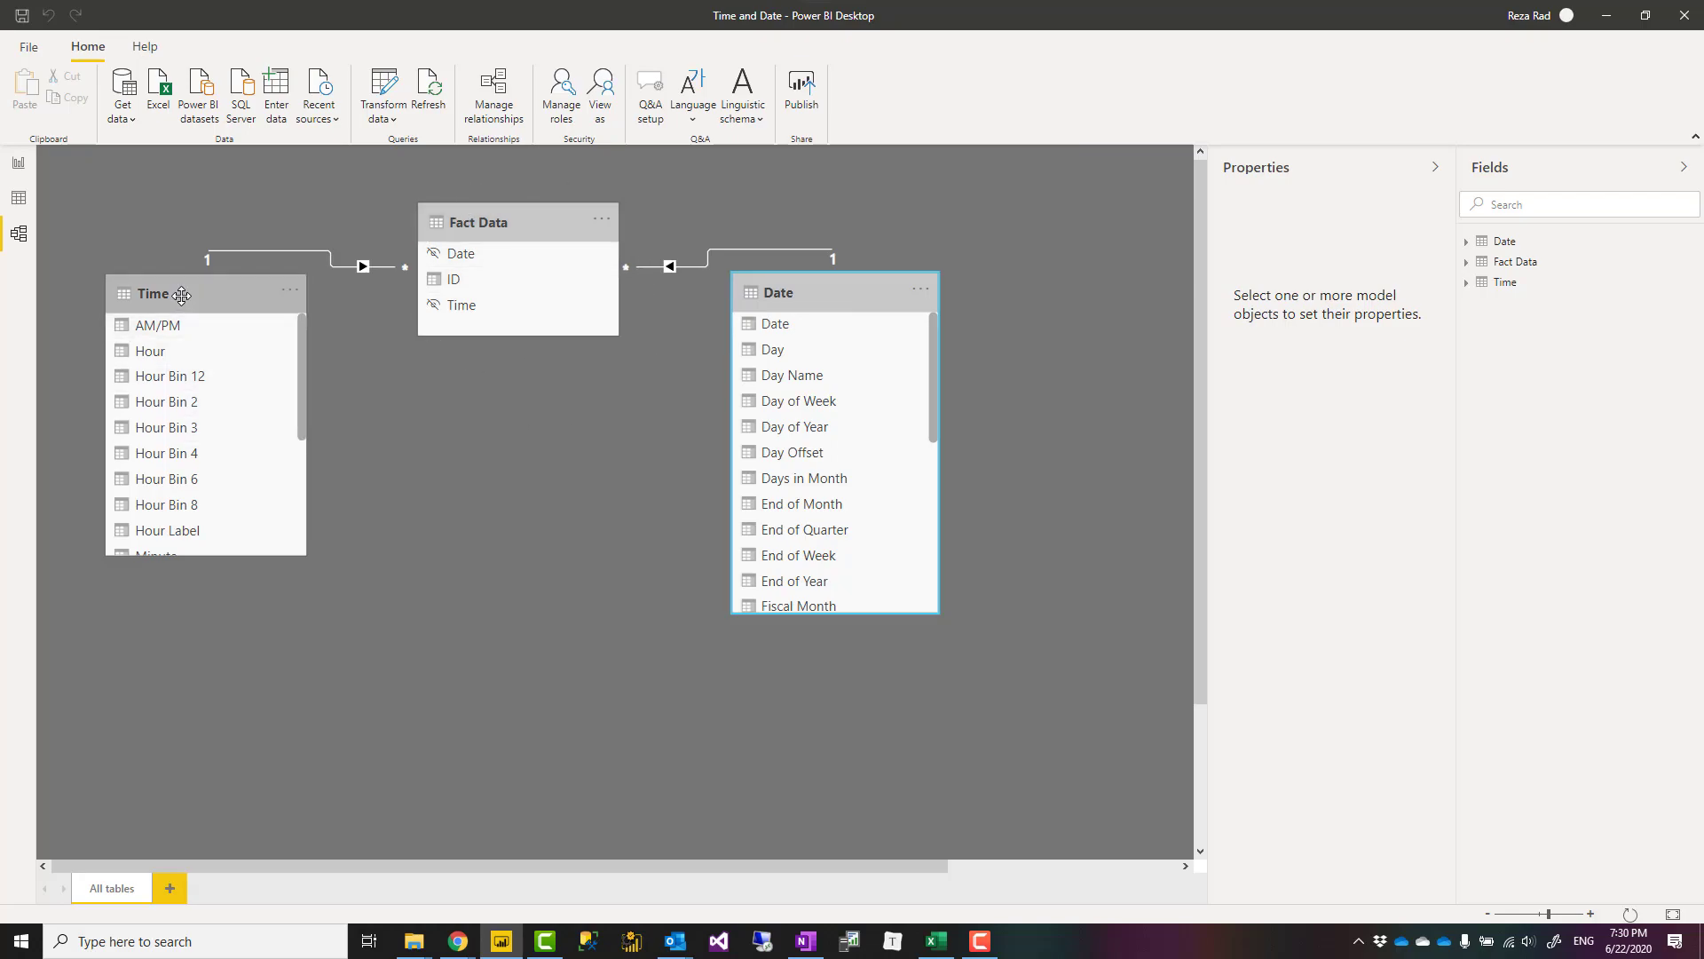
left_click(384, 487)
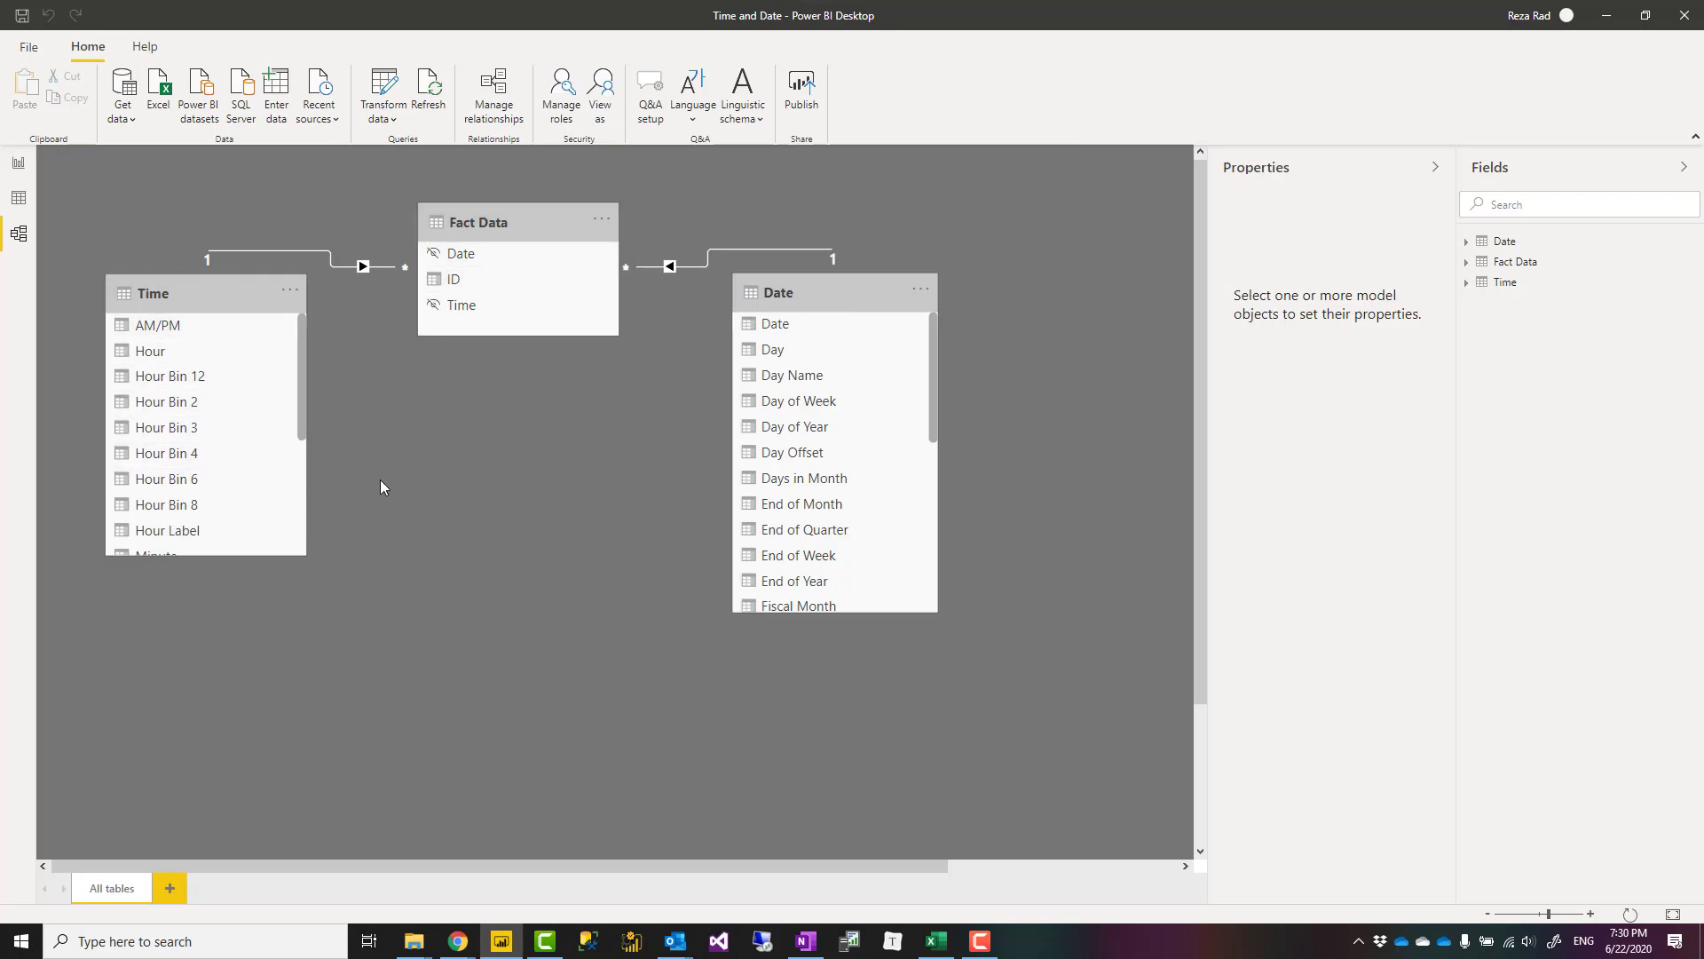
mouse_move(384, 479)
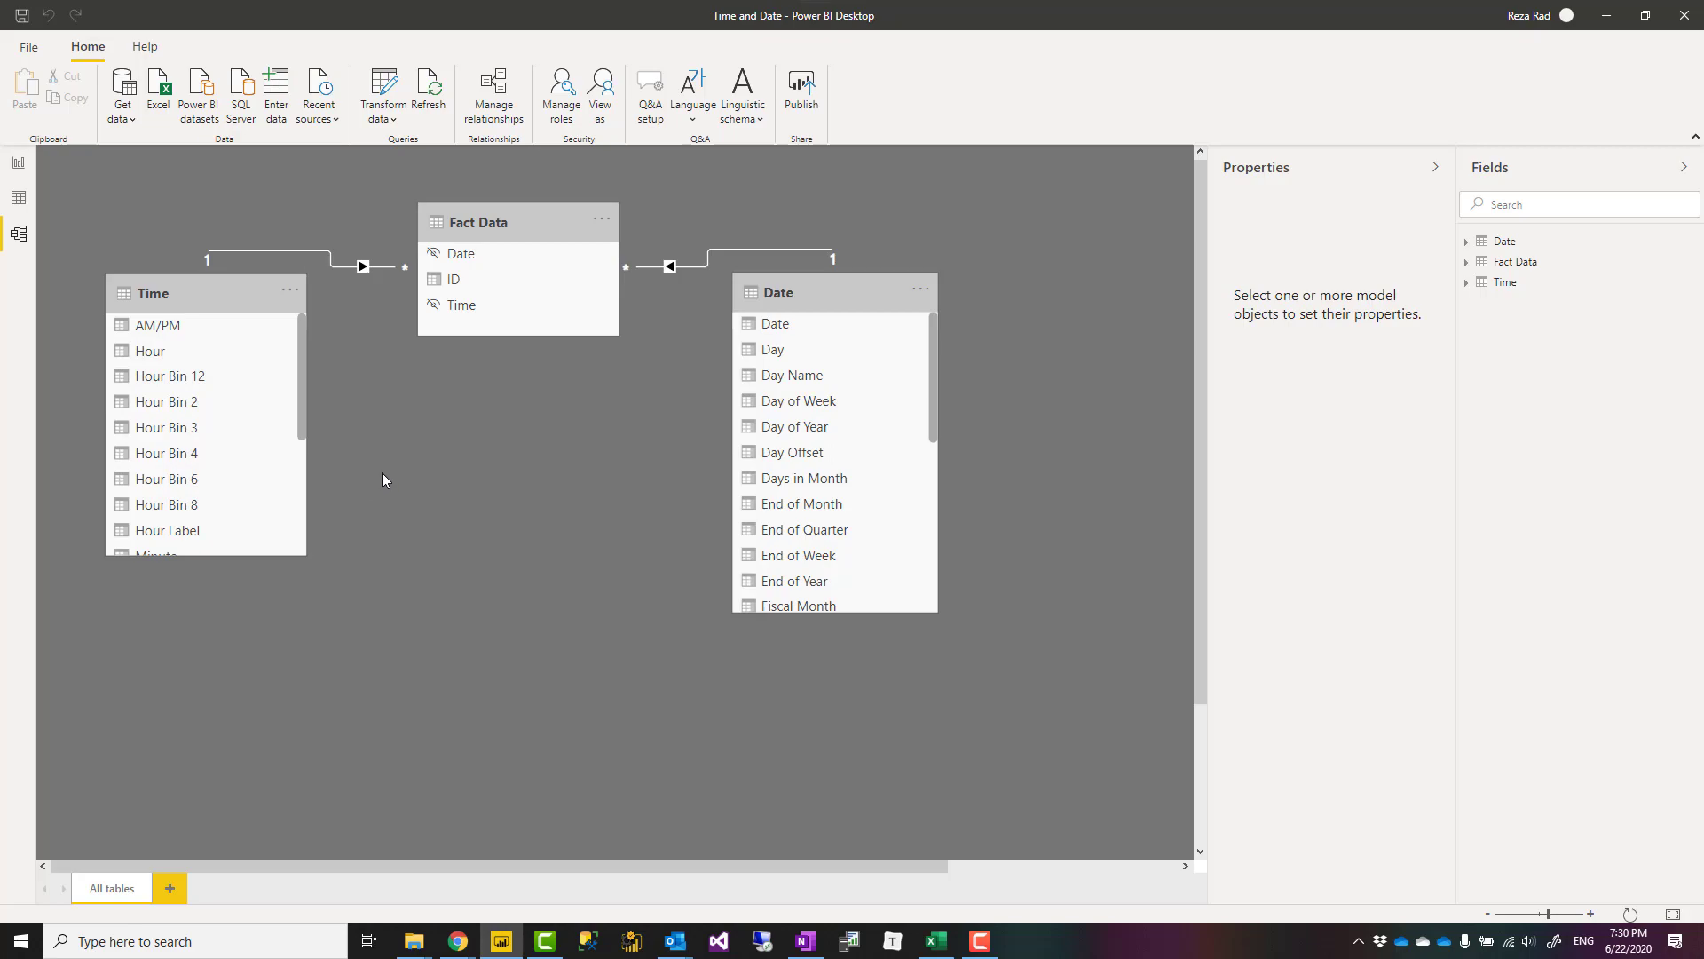
mouse_move(486, 485)
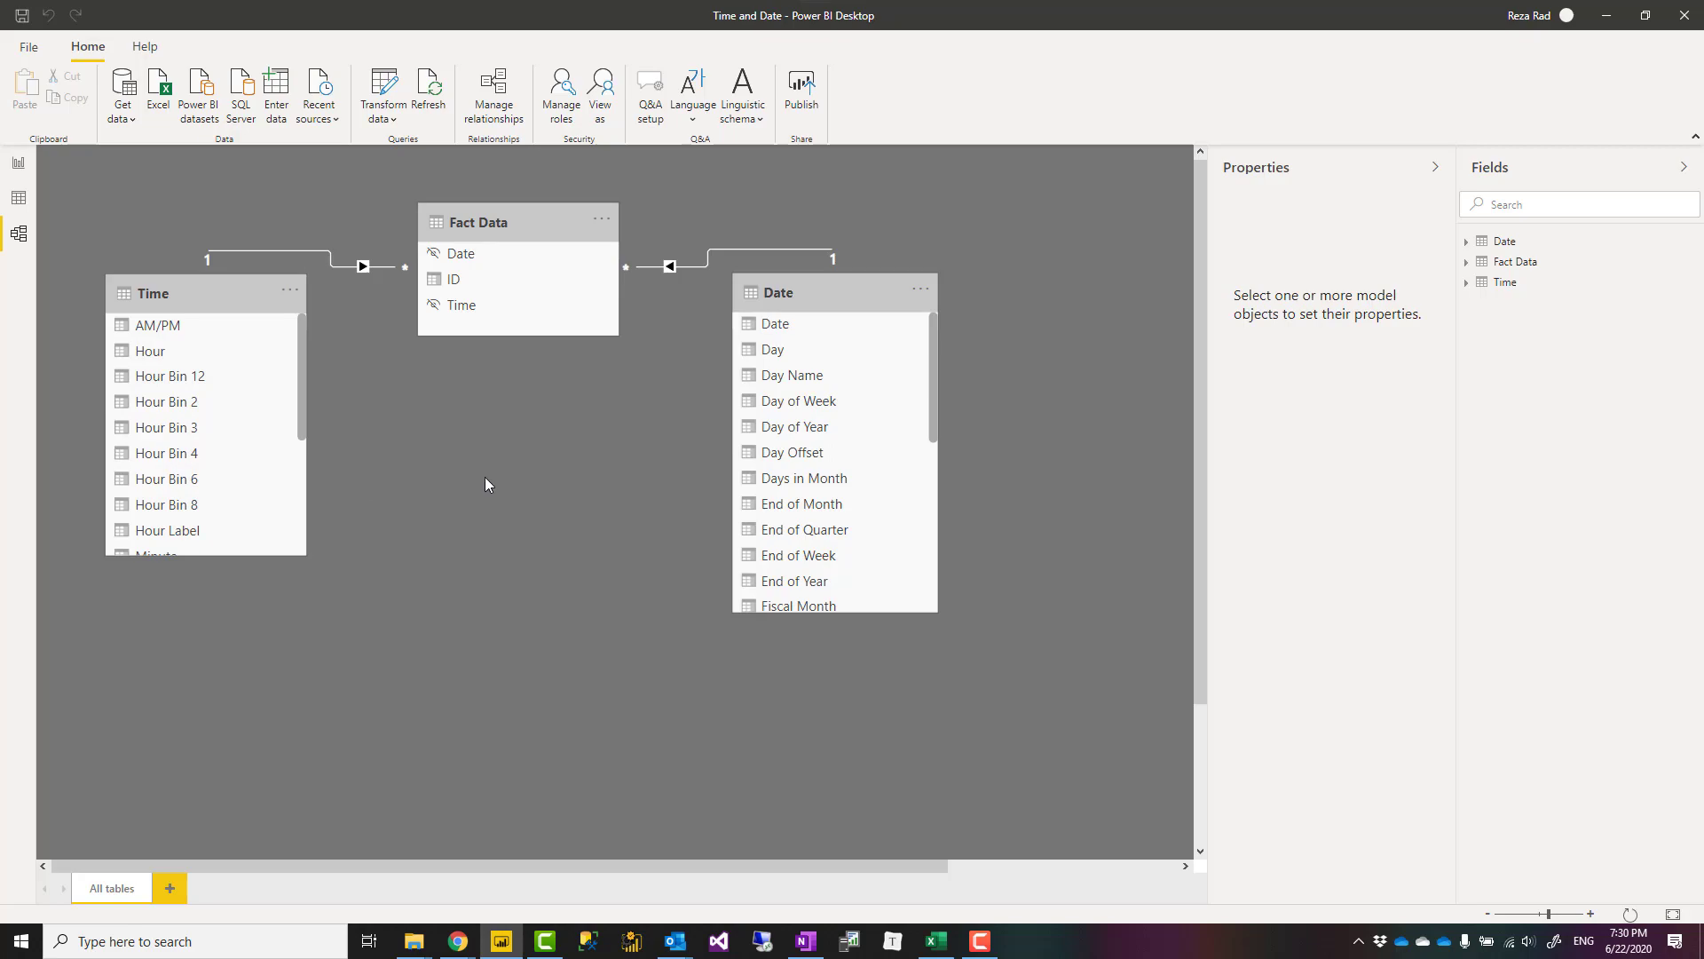